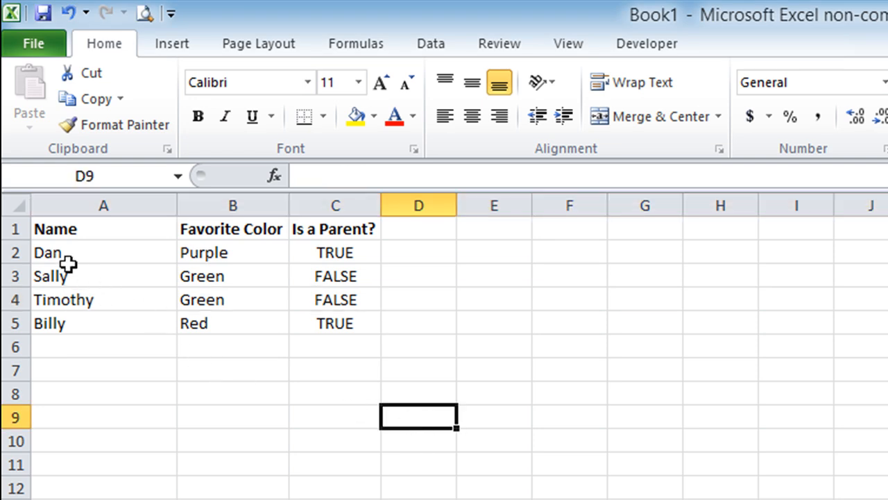
pyautogui.moveTo(80, 241)
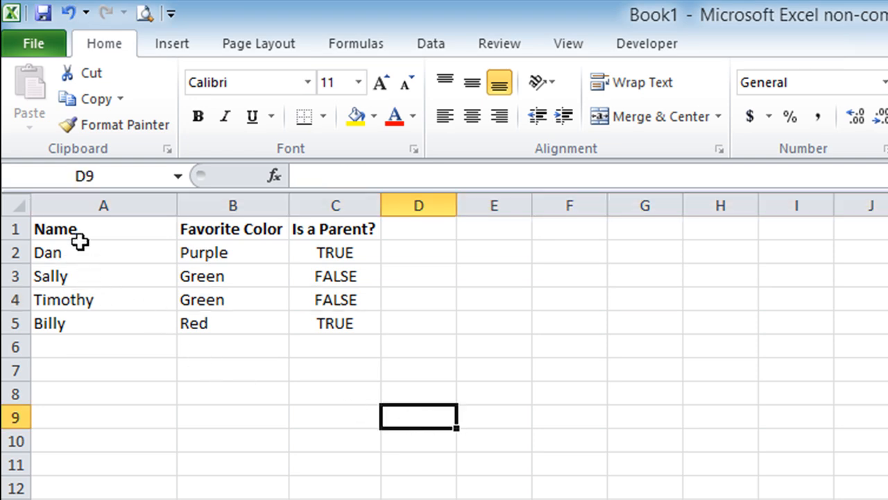
pyautogui.moveTo(124, 241)
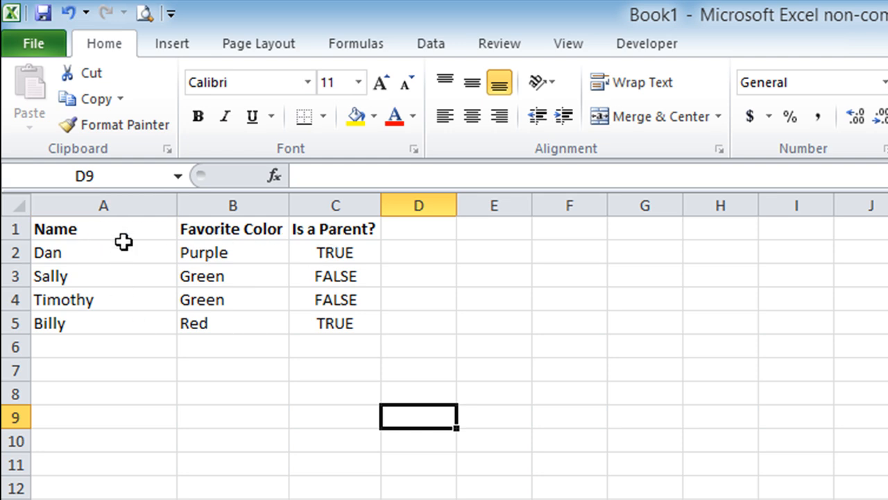
pyautogui.moveTo(183, 394)
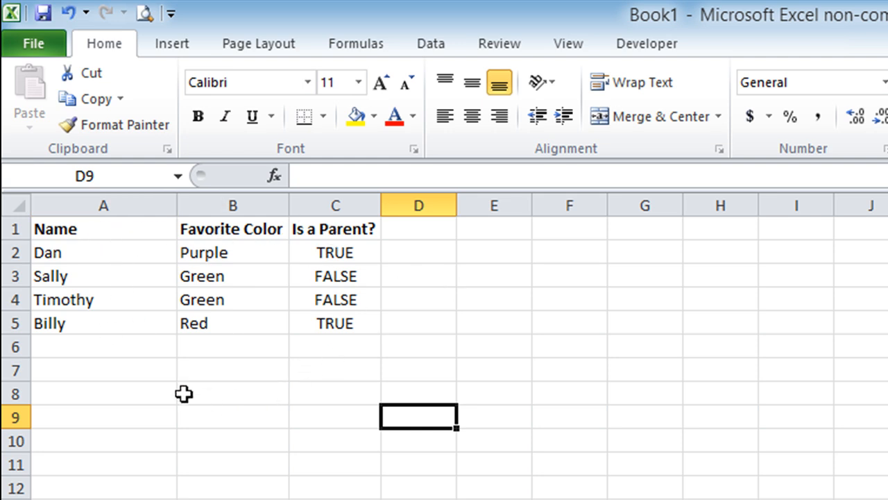
pyautogui.moveTo(313, 242)
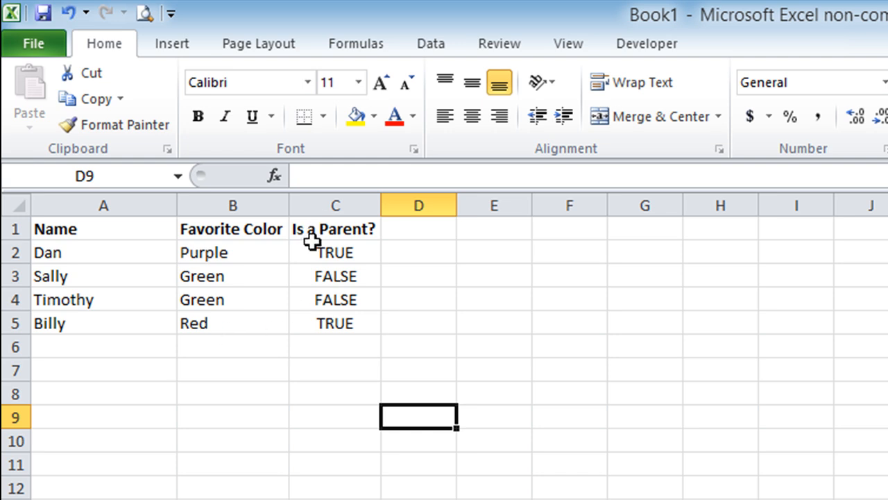
pyautogui.moveTo(300, 477)
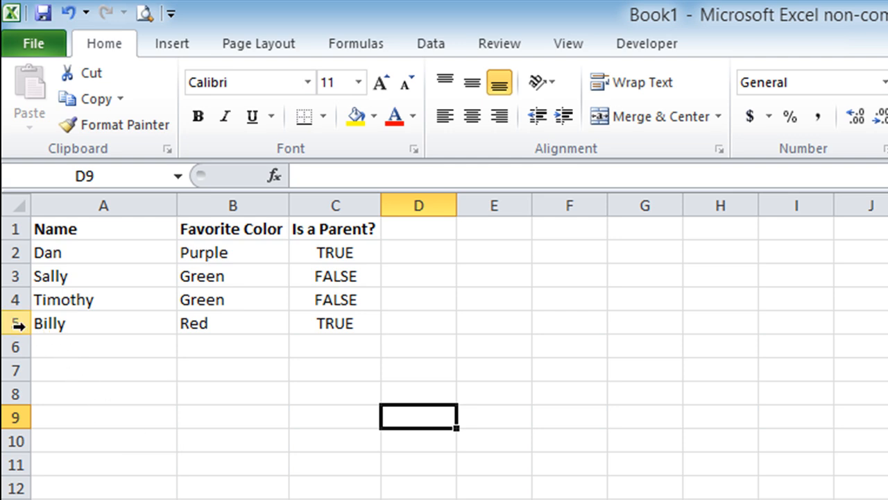
pyautogui.moveTo(17, 300)
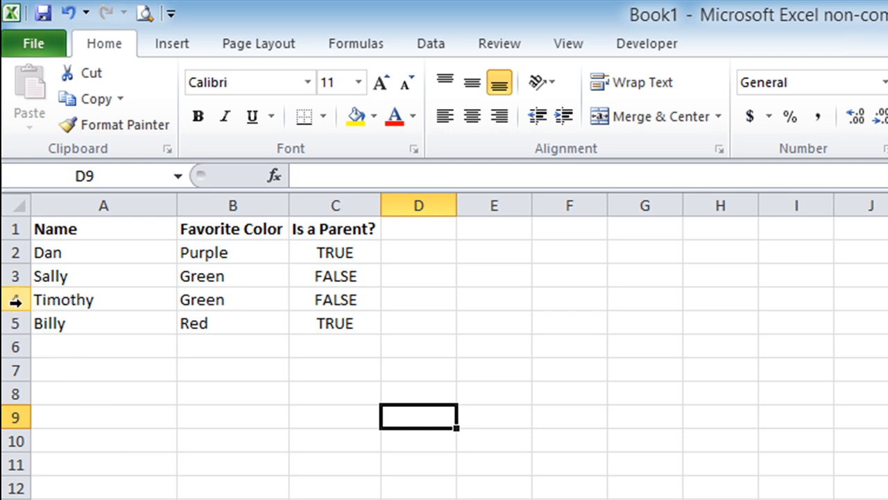
# Select whole rows for Timothy and Billy on the sheet
pyautogui.click(16, 299)
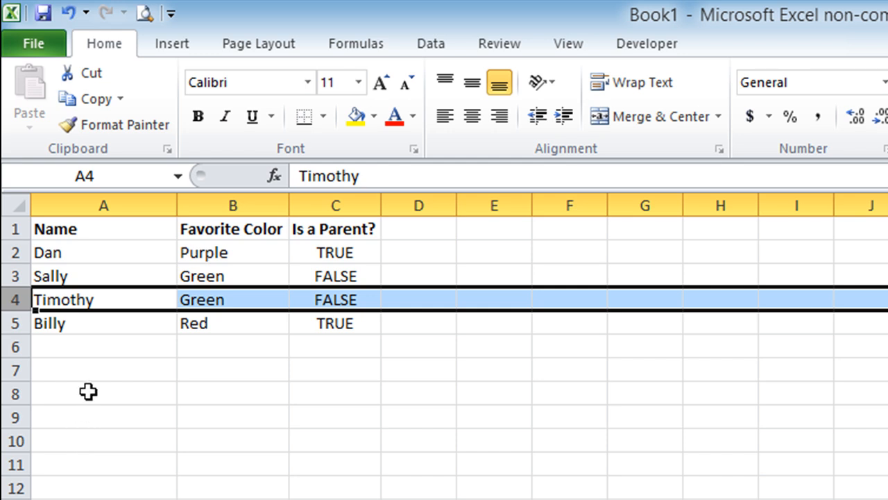
pyautogui.moveTo(349, 300)
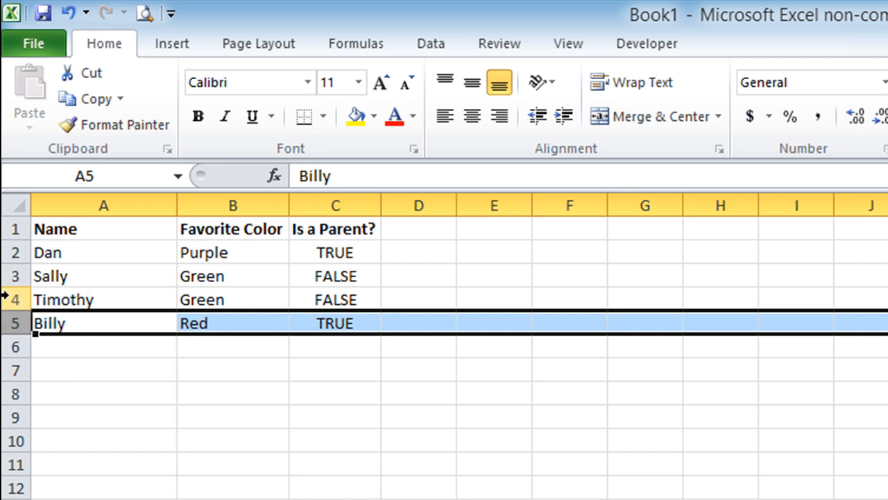
pyautogui.click(50, 275)
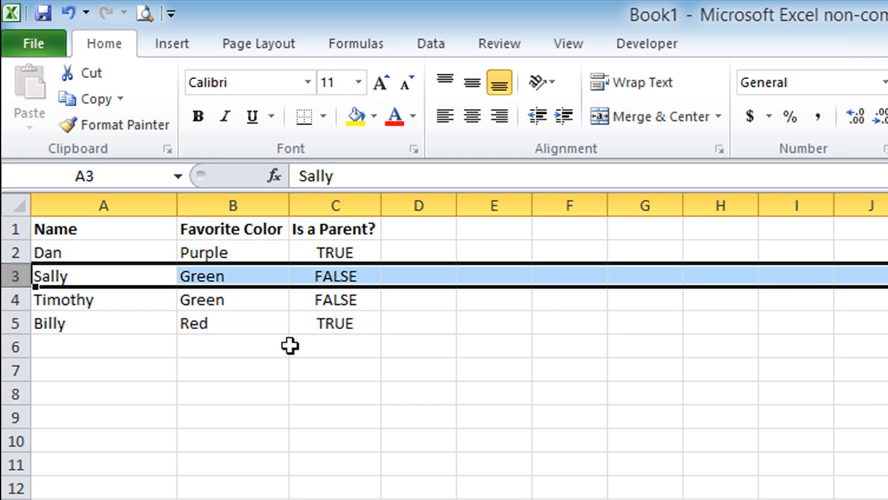
pyautogui.moveTo(144, 292)
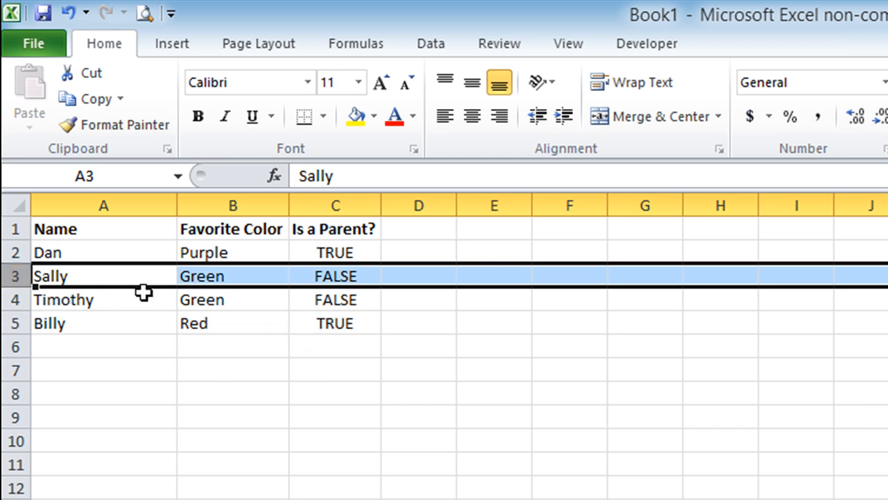
pyautogui.moveTo(233, 269)
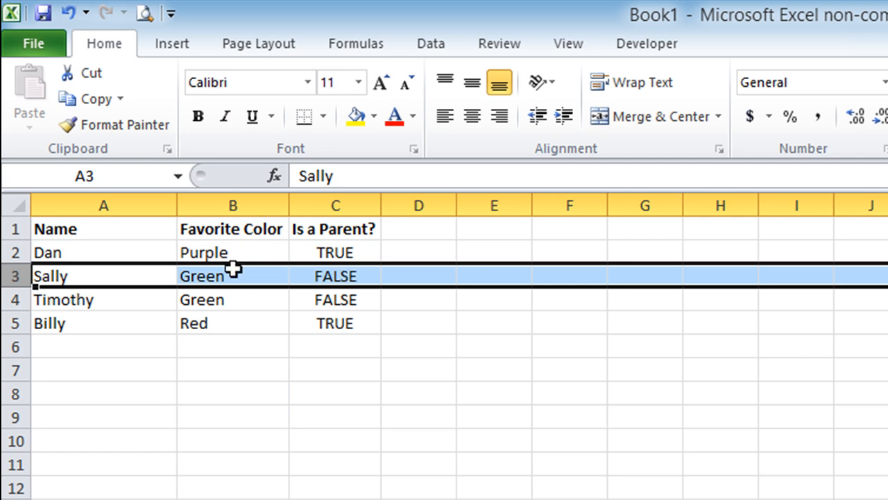
pyautogui.moveTo(299, 281)
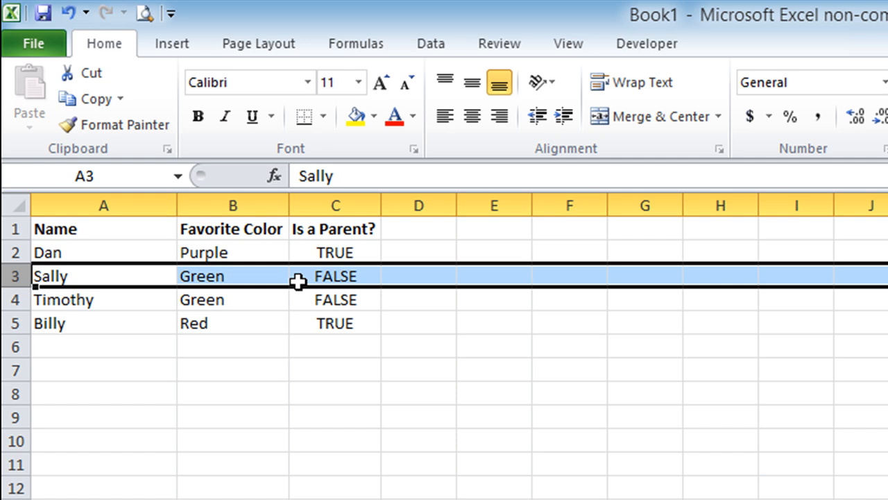
pyautogui.moveTo(333, 330)
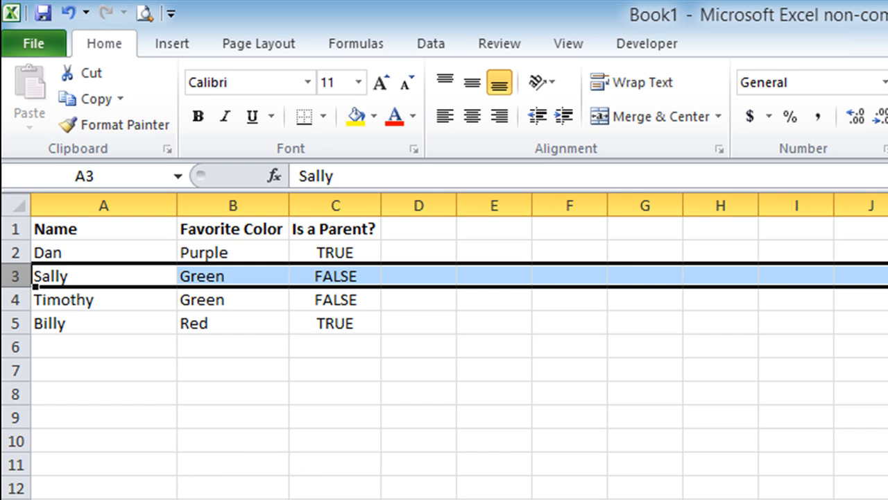
pyautogui.moveTo(171, 491)
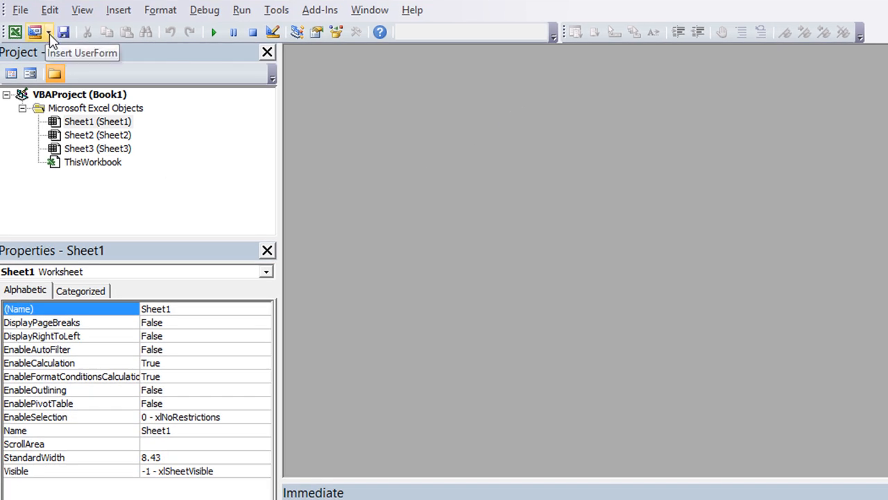
# Insert a new UserForm into the project and enlarge it
pyautogui.click(49, 34)
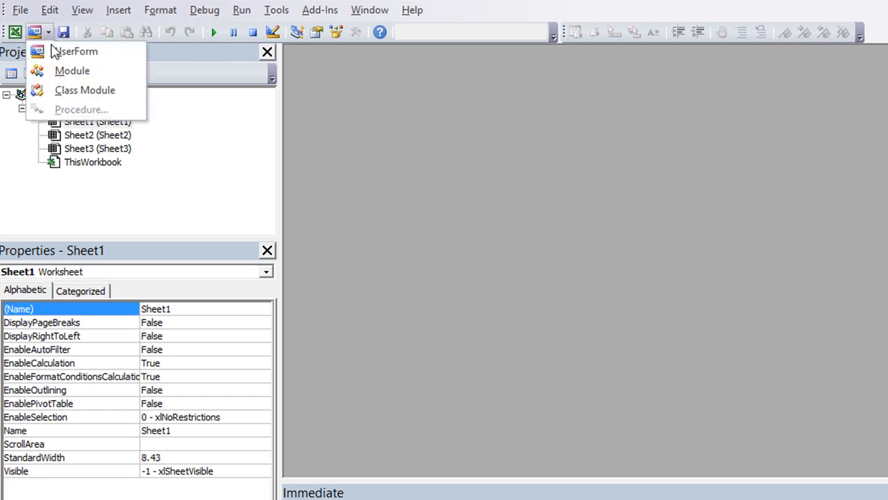
pyautogui.click(75, 50)
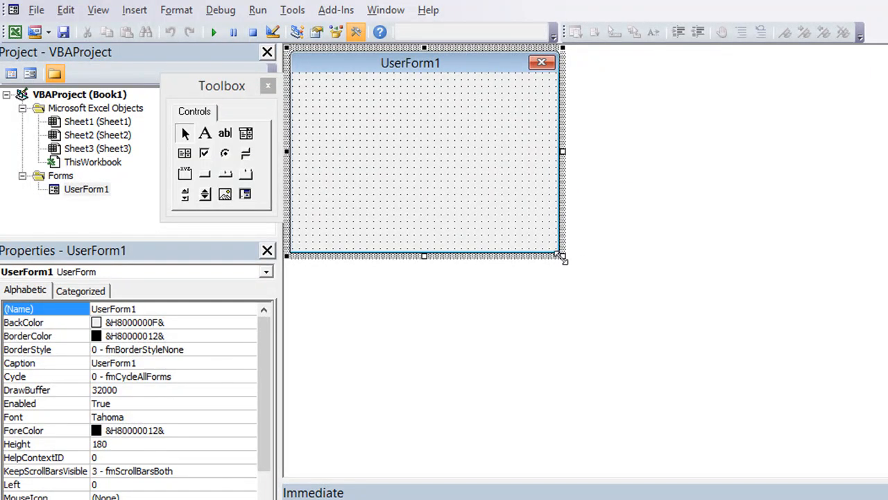
pyautogui.moveTo(562, 259); pyautogui.dragTo(630, 280)
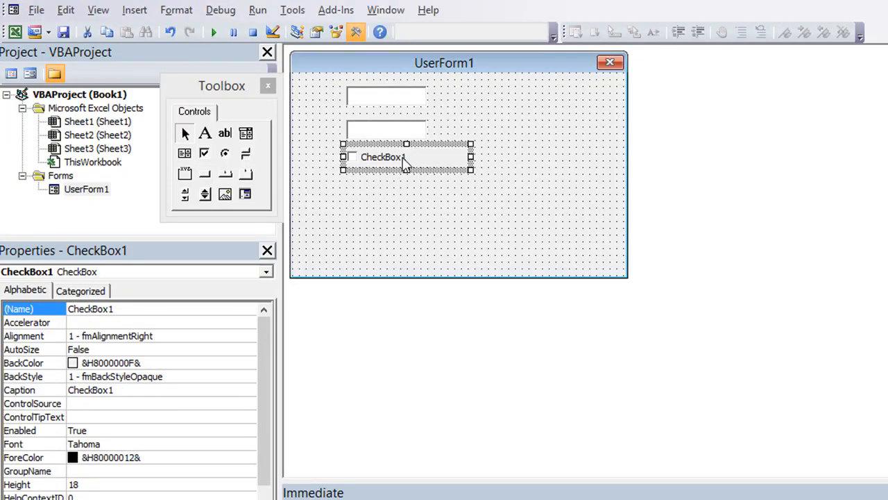
# Caption the check box 'Is Parent?' beneath the two text boxes
pyautogui.doubleClick(383, 157)
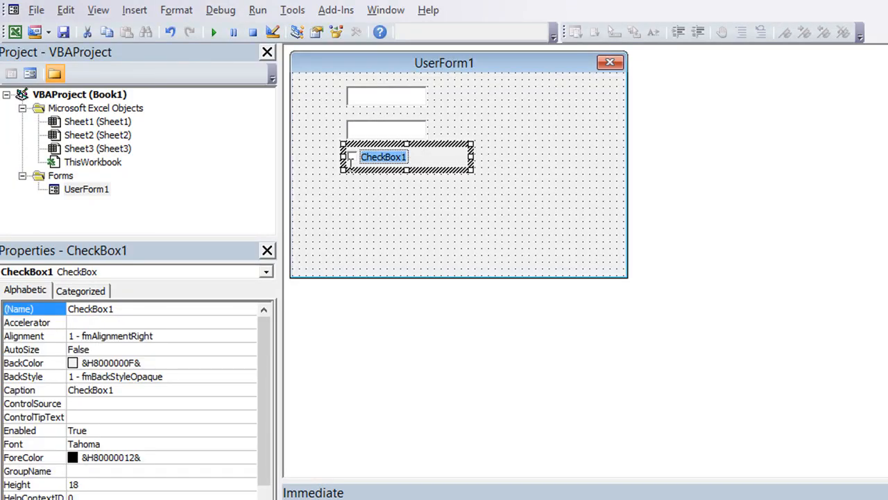
pyautogui.moveTo(366, 238)
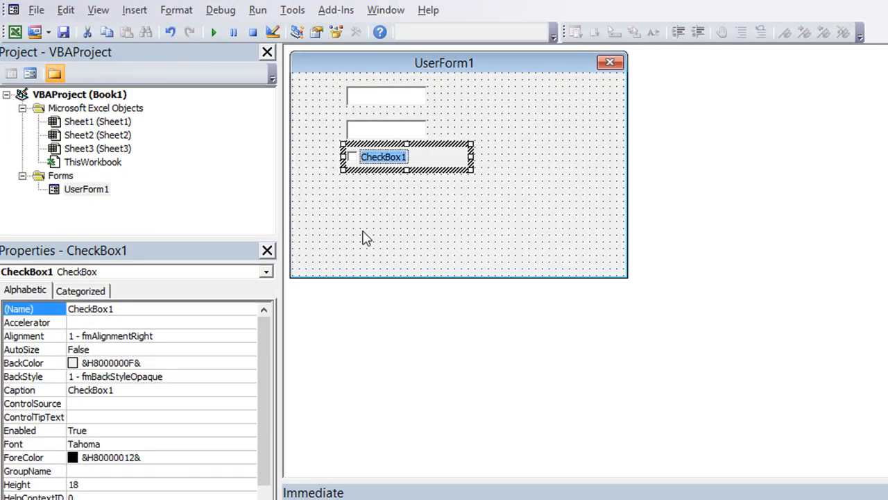
pyautogui.write('Is Parent?')
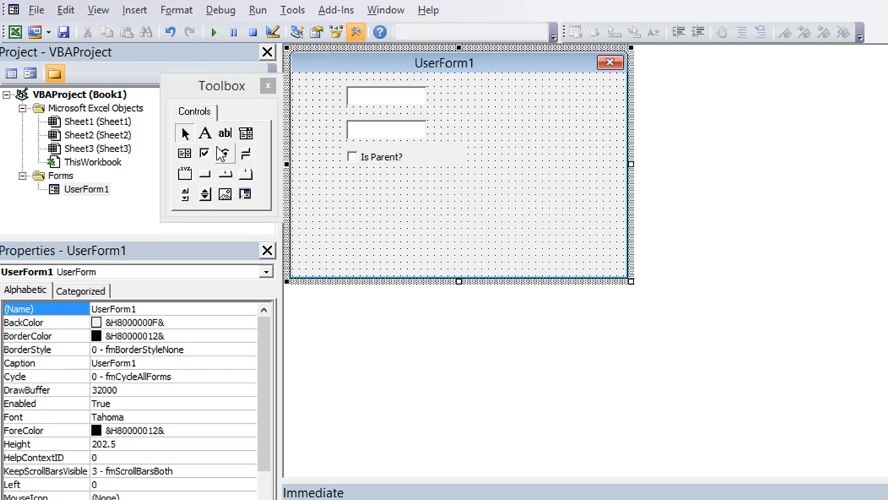
# Add two labels beside the text boxes and caption the second one Color
pyautogui.click(204, 133)
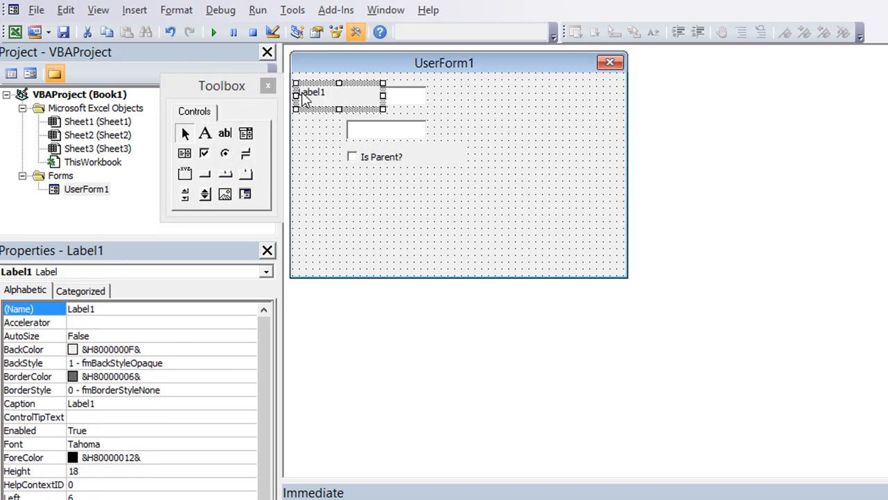
pyautogui.click(204, 134)
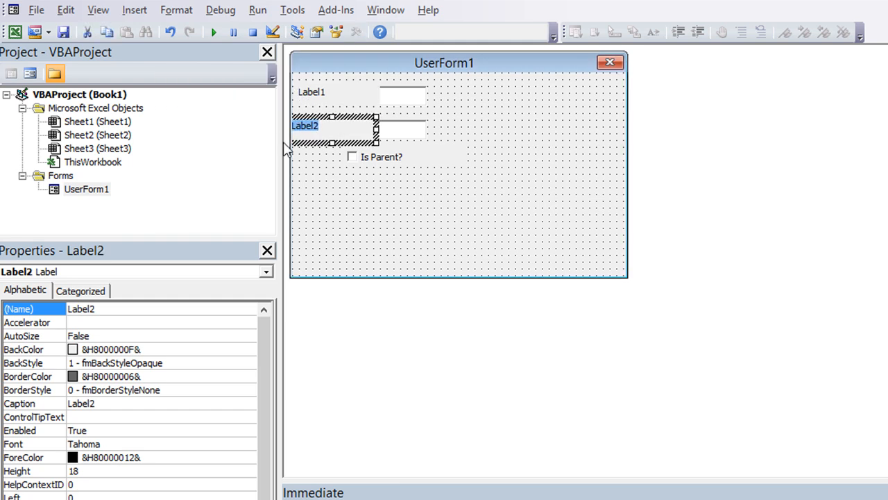
pyautogui.write('Color')
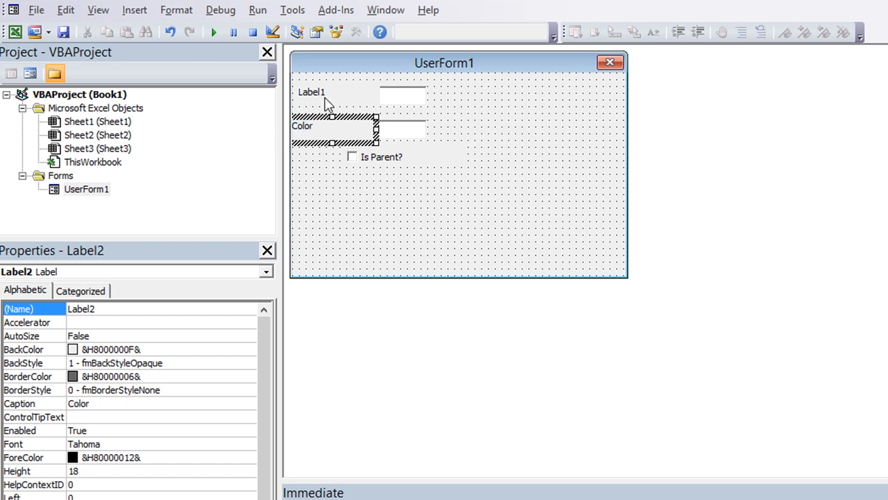
# Caption the first label Name and select both labels together
pyautogui.click(311, 92)
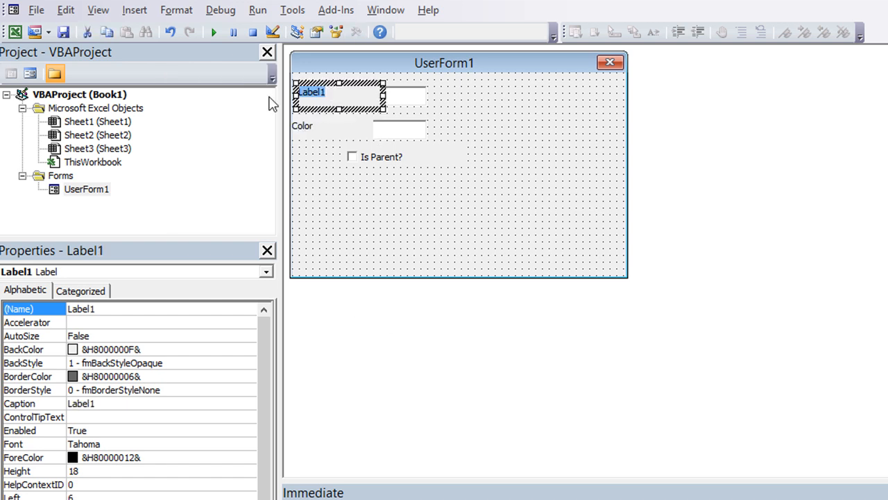
pyautogui.write('Name')
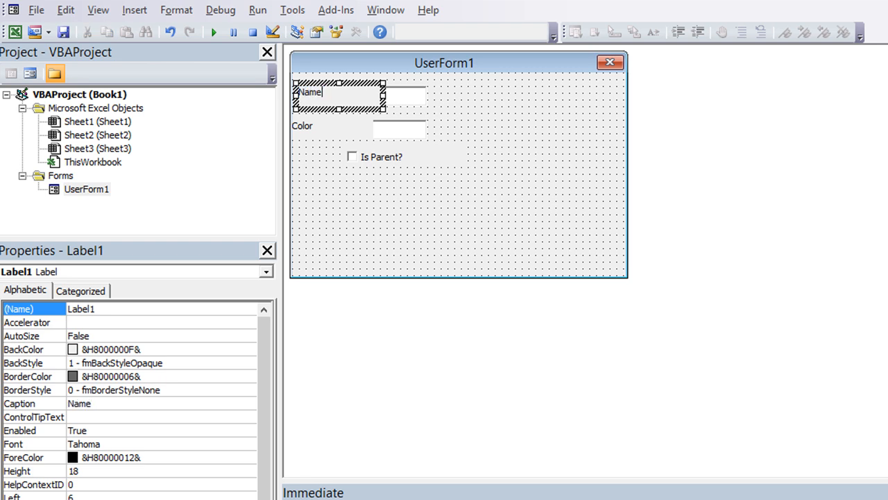
pyautogui.moveTo(377, 102)
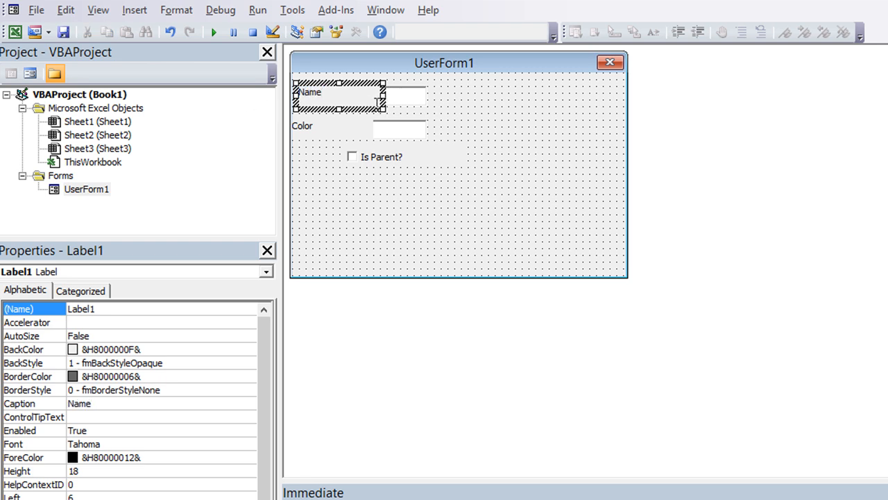
pyautogui.click(355, 31)
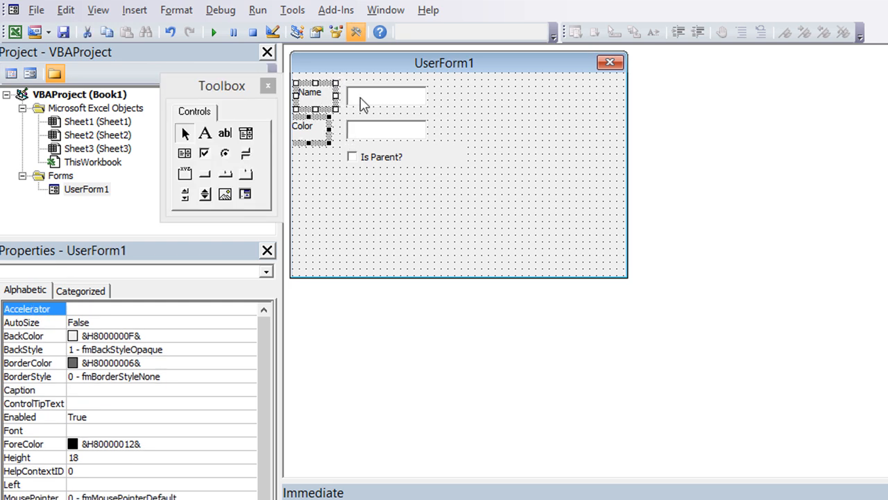
pyautogui.click(326, 126)
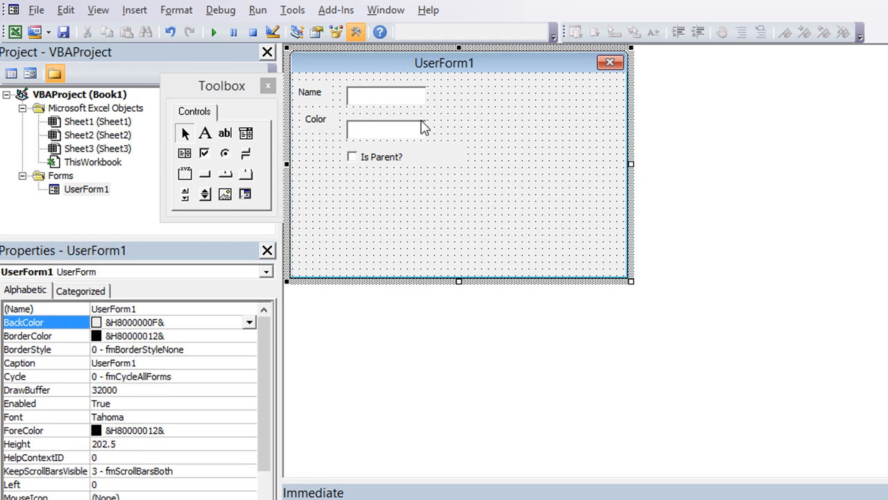
# Rename the form controls with prefixes, e.g. tbName for the text box and cbIsParent for the check box
pyautogui.click(386, 96)
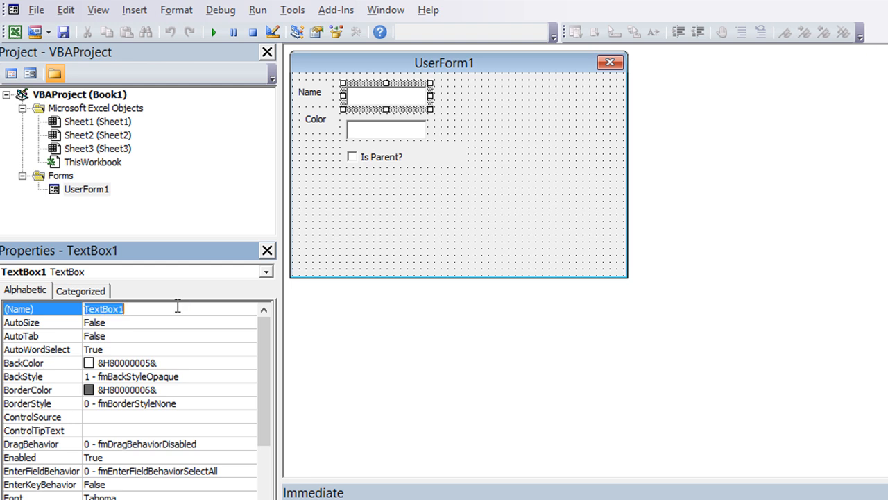
pyautogui.write('tb')
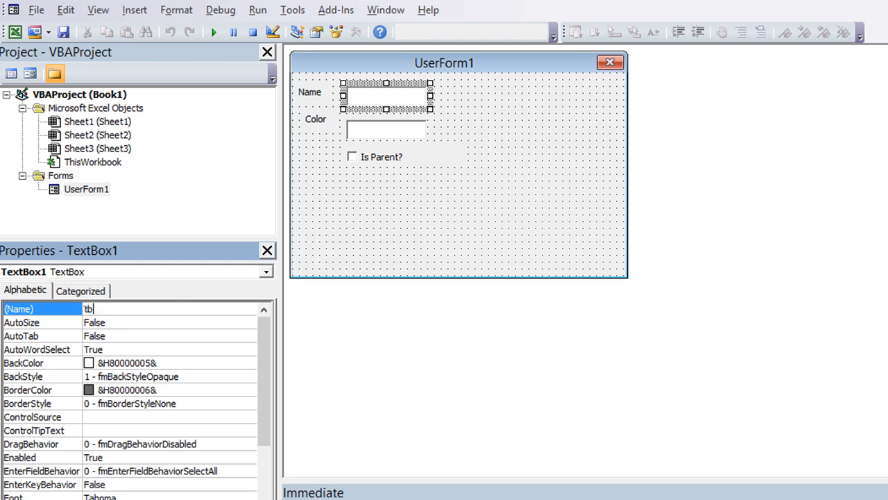
pyautogui.write('Na')
pyautogui.write('c')
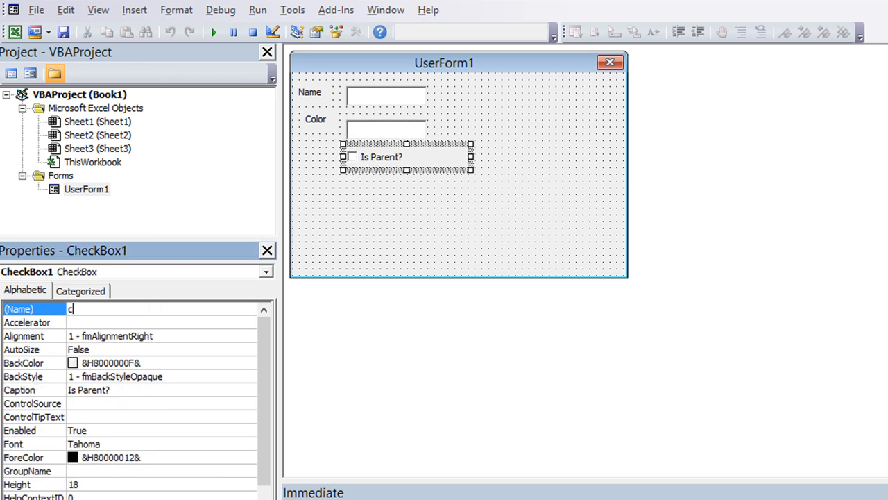
pyautogui.write('bIsParent')
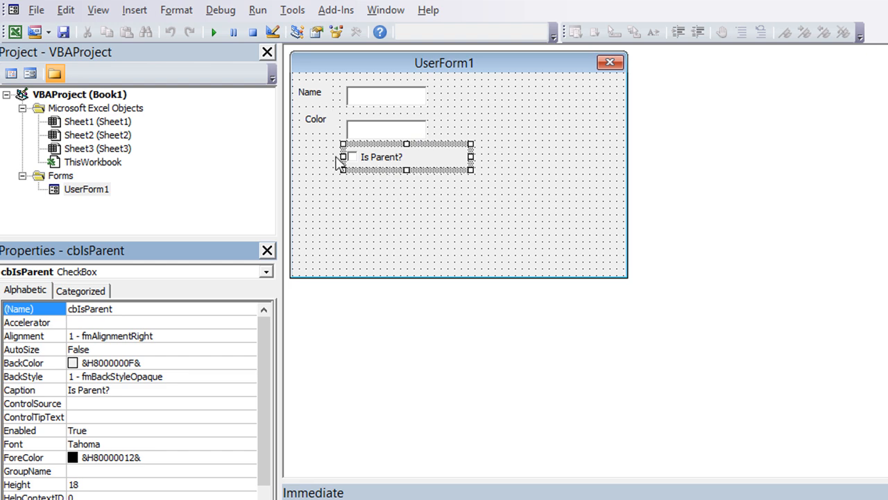
pyautogui.moveTo(359, 164)
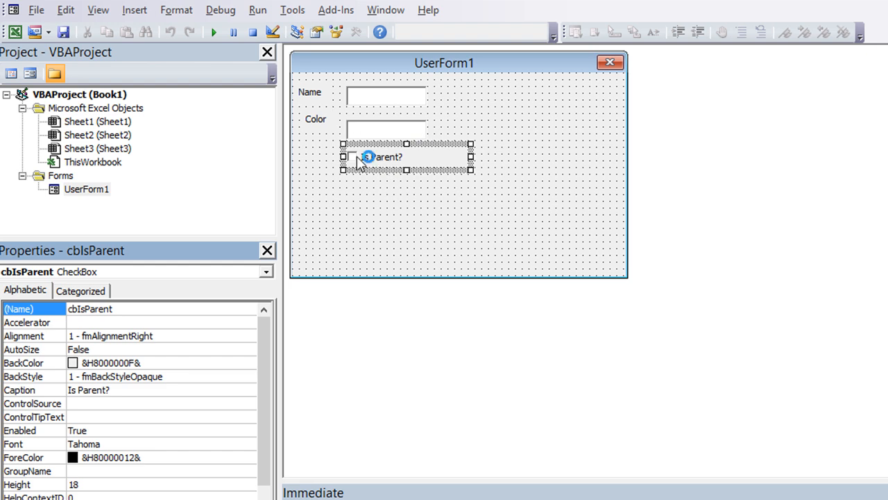
pyautogui.click(405, 191)
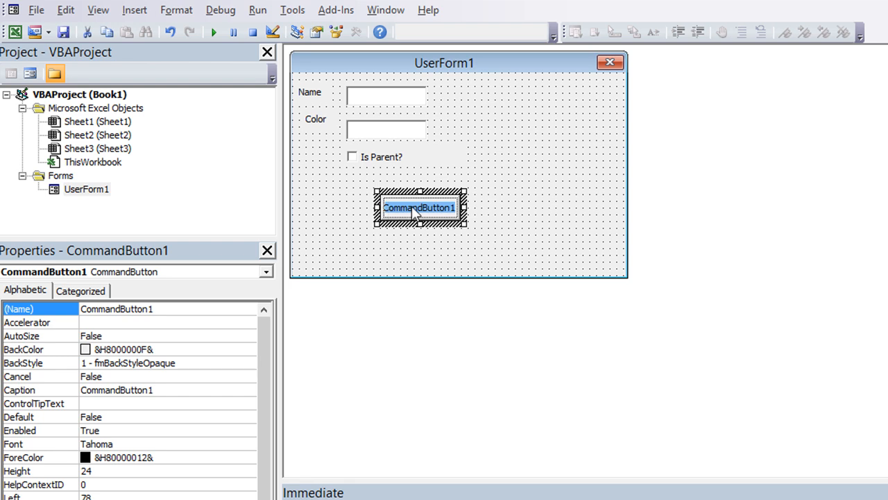
# Set the new command button's caption to Save
pyautogui.write('SAve')
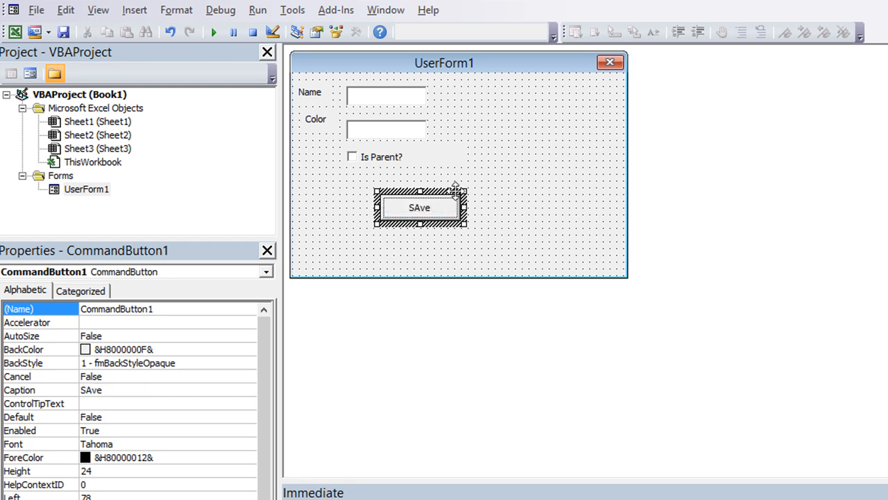
pyautogui.write('Save')
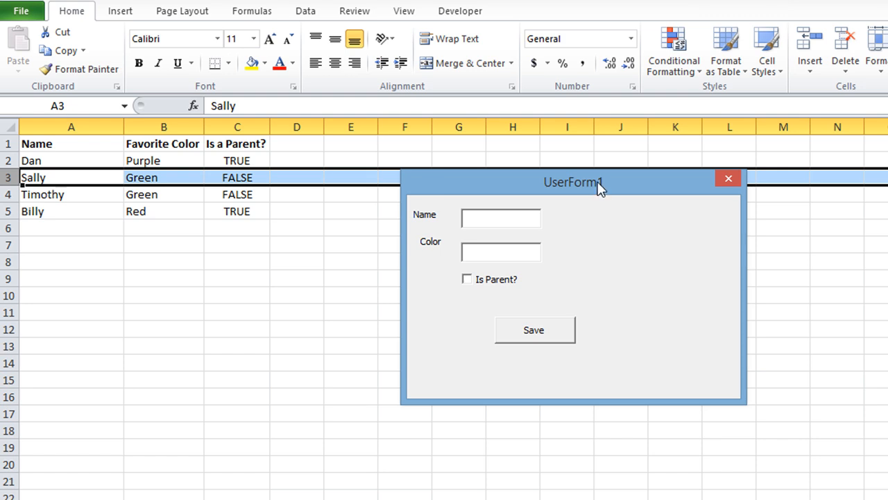
# Tick and untick the Is Parent? check box on the running form to test it
pyautogui.click(466, 278)
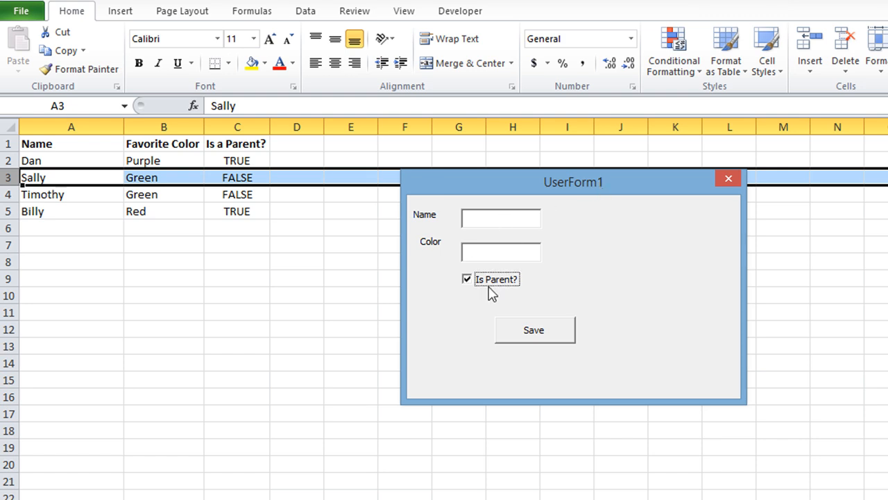
pyautogui.click(467, 277)
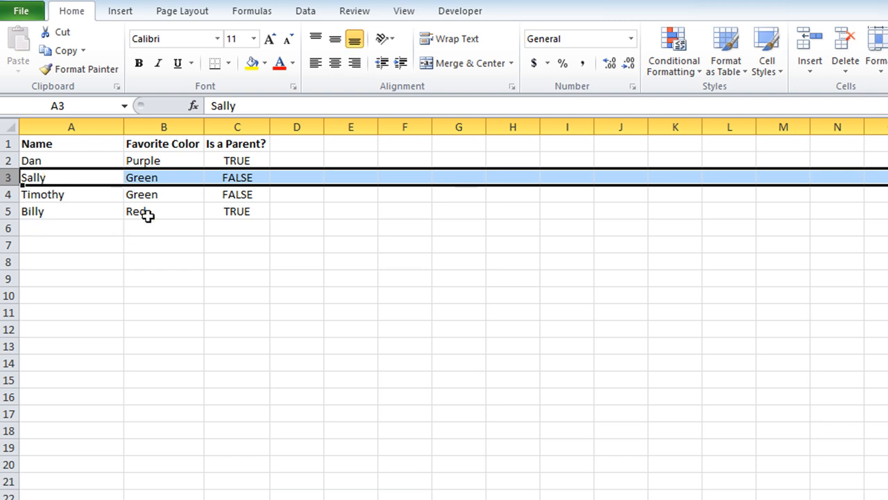
pyautogui.moveTo(155, 257)
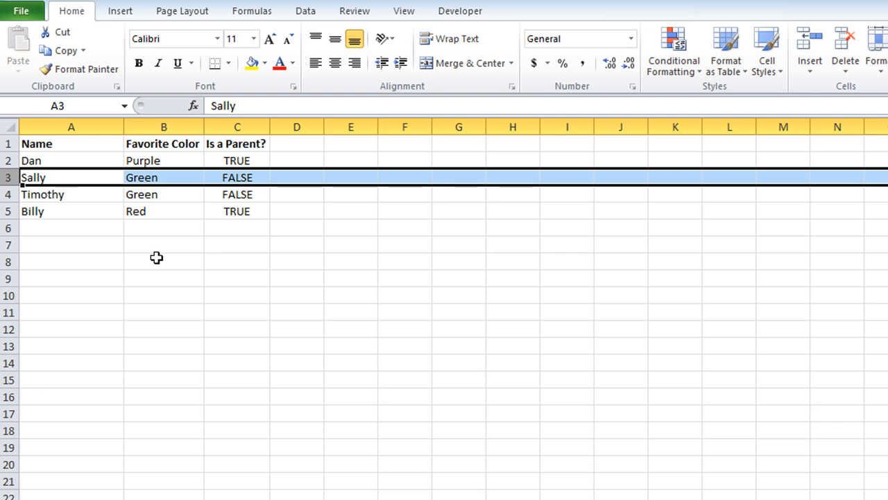
pyautogui.moveTo(181, 272)
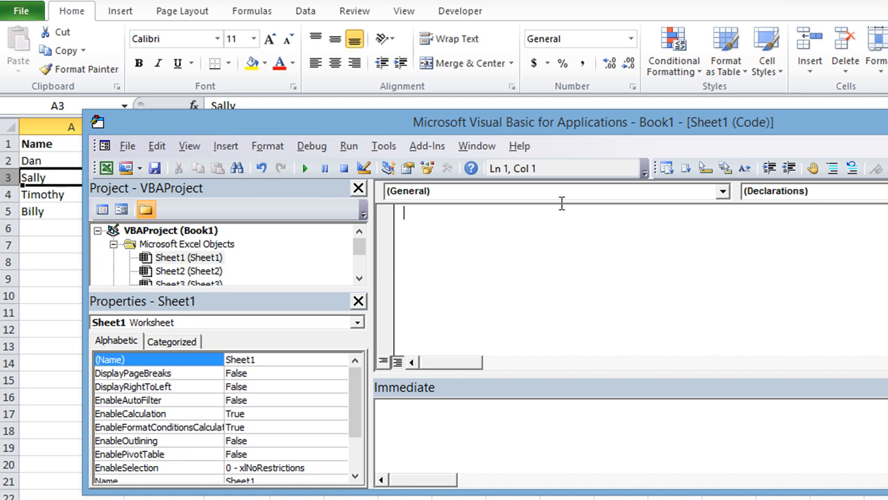
# In Sheet1's code window, choose Worksheet to insert the Worksheet_SelectionChange stub
pyautogui.click(721, 191)
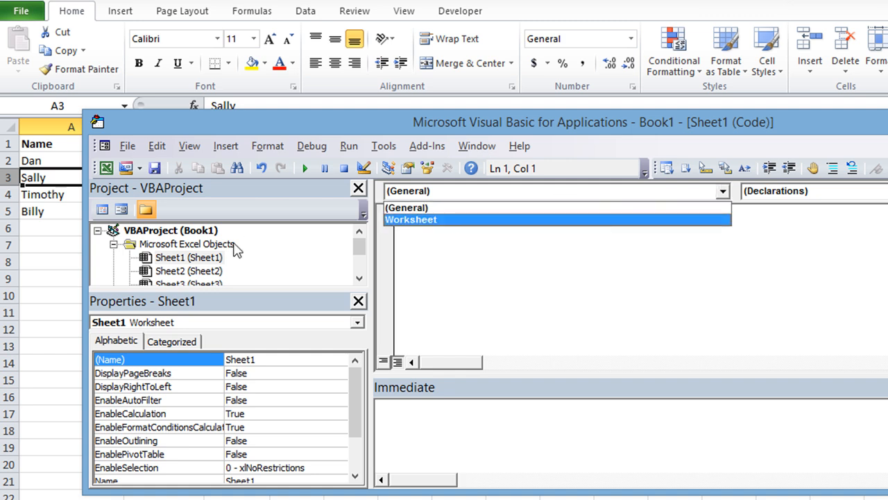
pyautogui.click(189, 257)
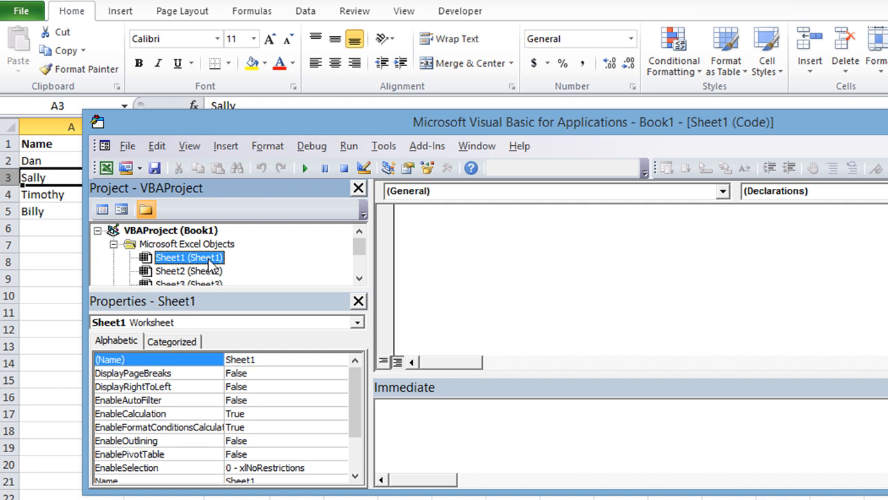
pyautogui.click(721, 192)
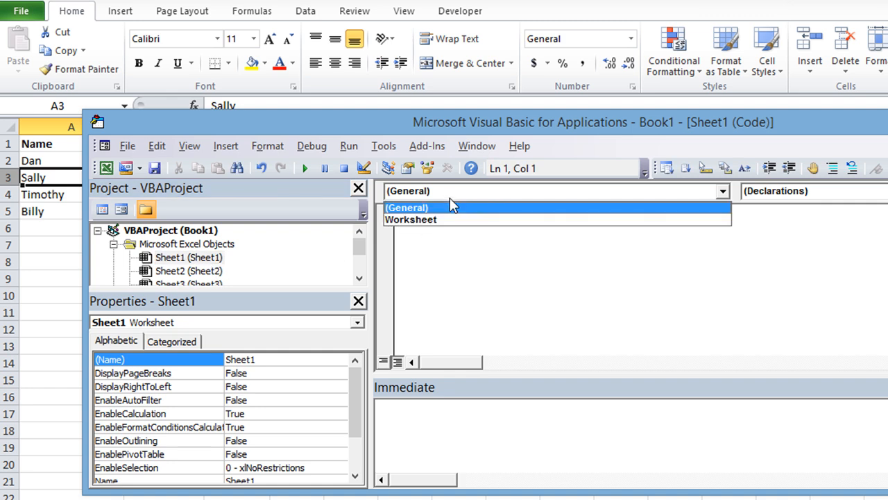
pyautogui.click(411, 219)
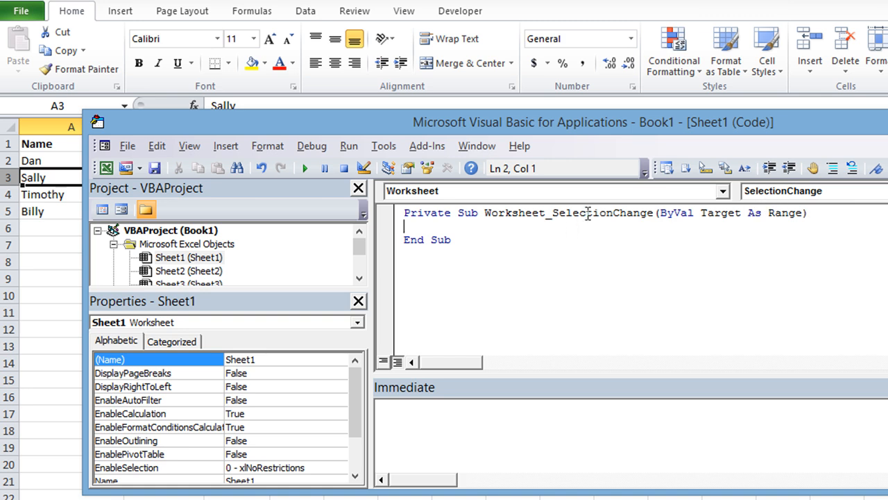
pyautogui.moveTo(581, 239)
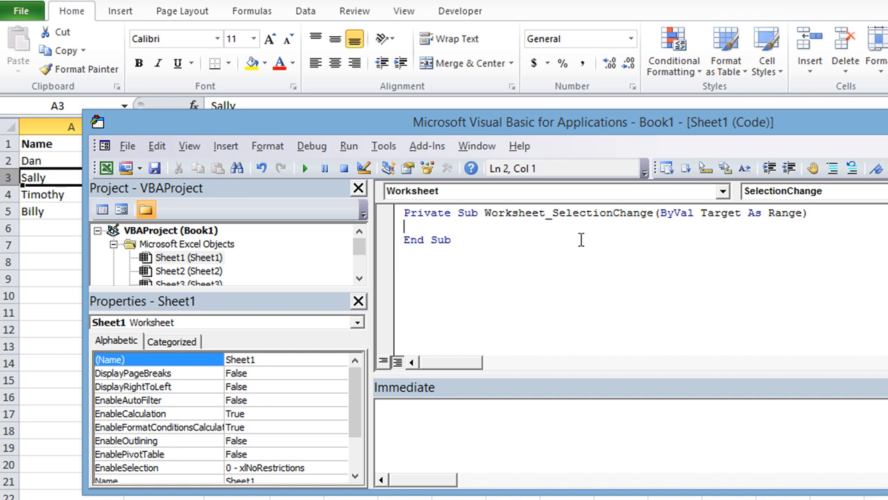
pyautogui.moveTo(388, 285)
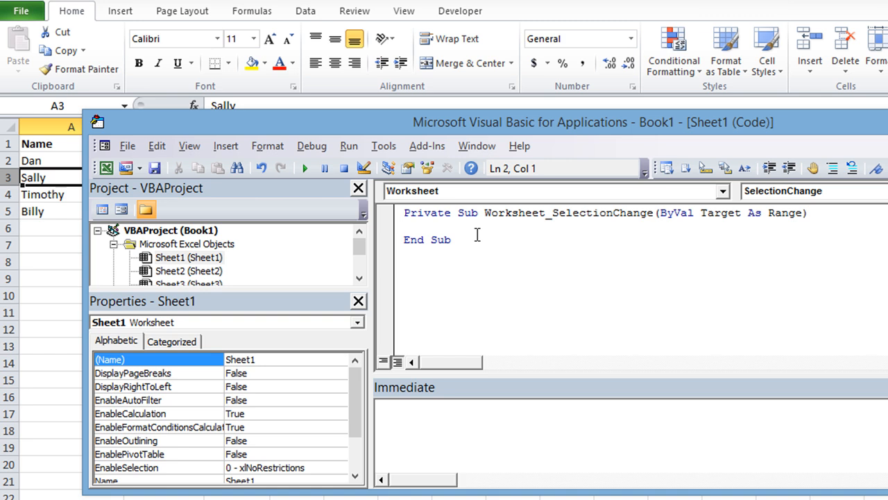
# Write If Not Intersect(target, "a2:Z10000") Is Nothing Then in the SelectionChange event
pyautogui.write('if not inter')
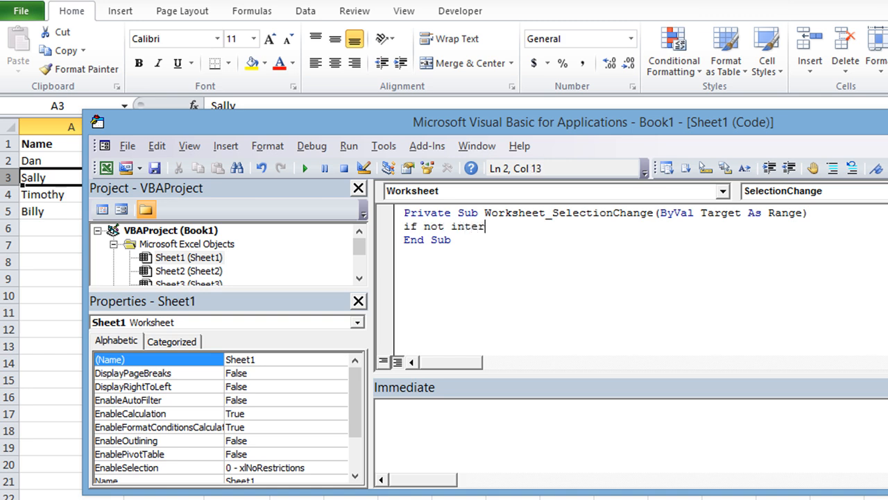
pyautogui.write('sect')
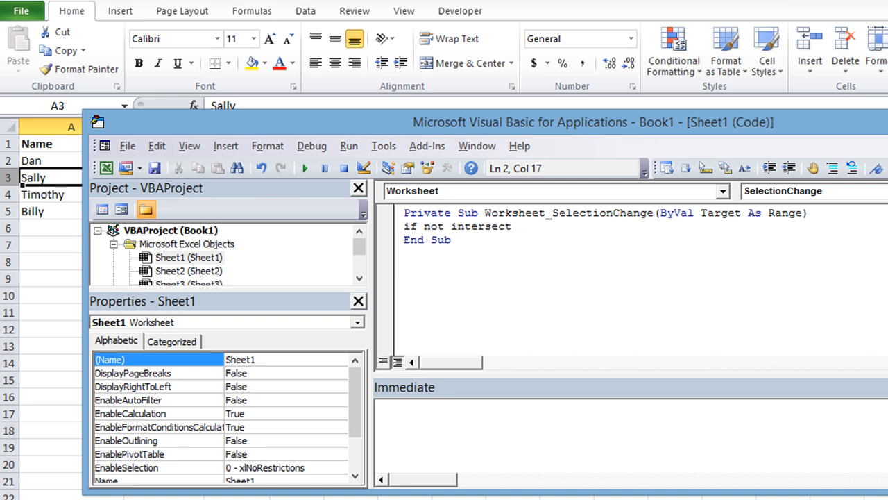
pyautogui.write('(target')
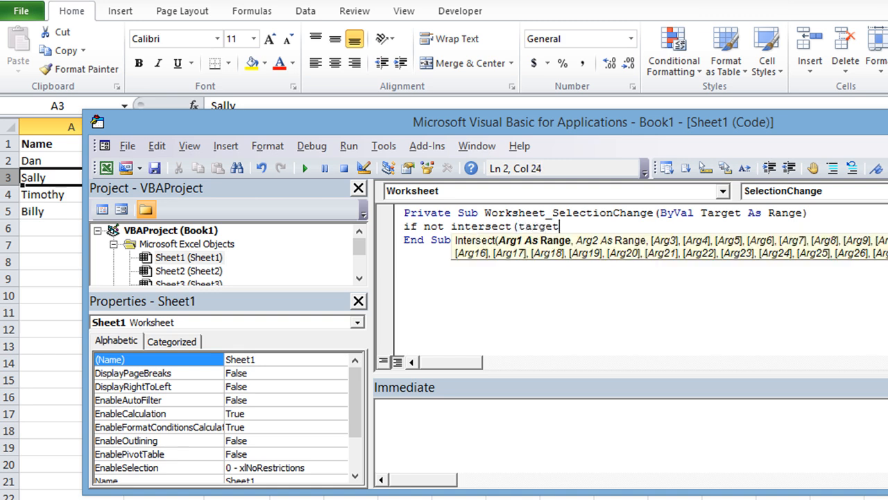
pyautogui.write(',')
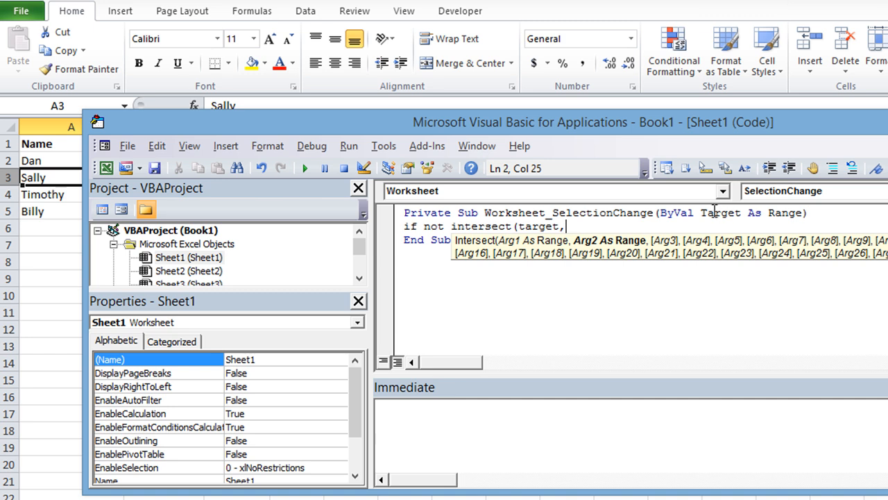
pyautogui.moveTo(669, 215)
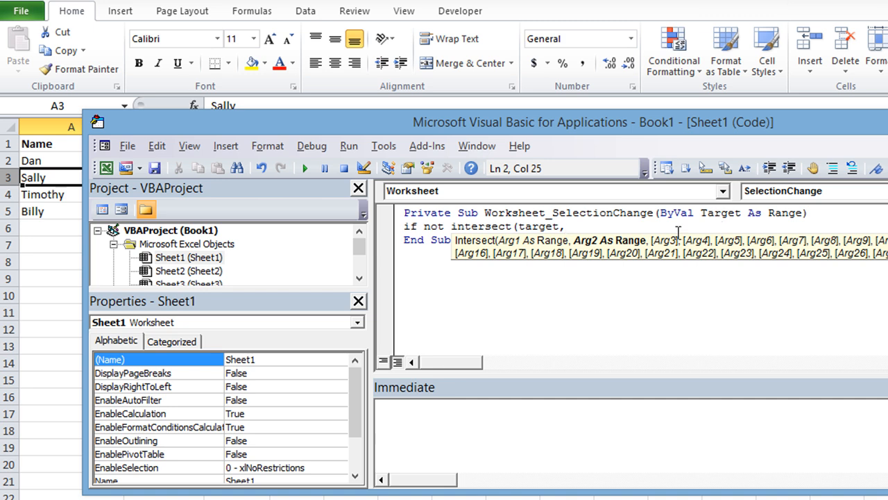
pyautogui.moveTo(529, 229)
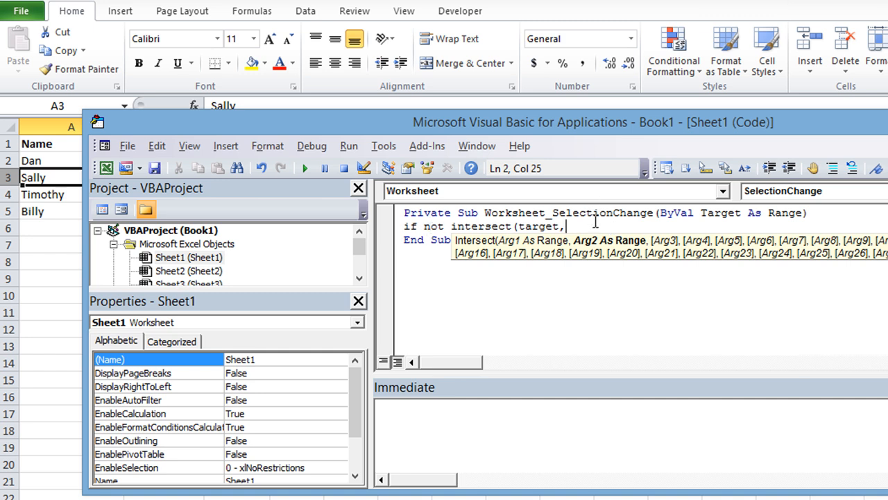
pyautogui.moveTo(604, 229)
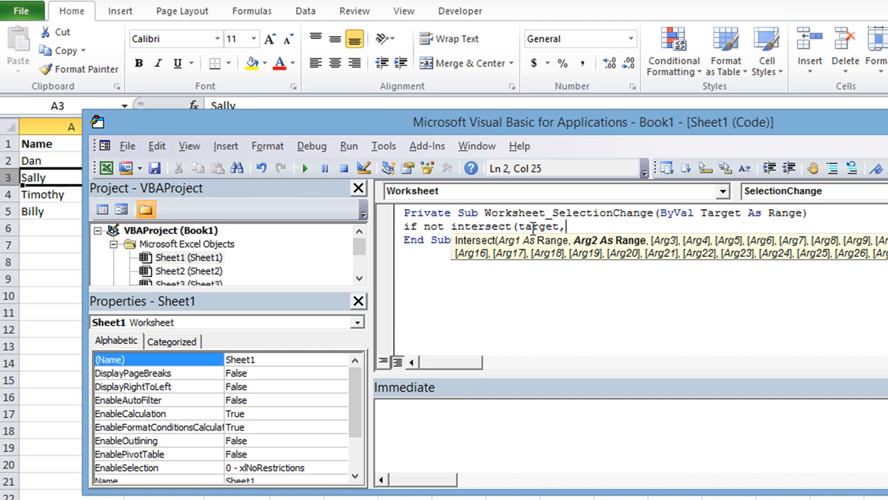
pyautogui.moveTo(594, 222)
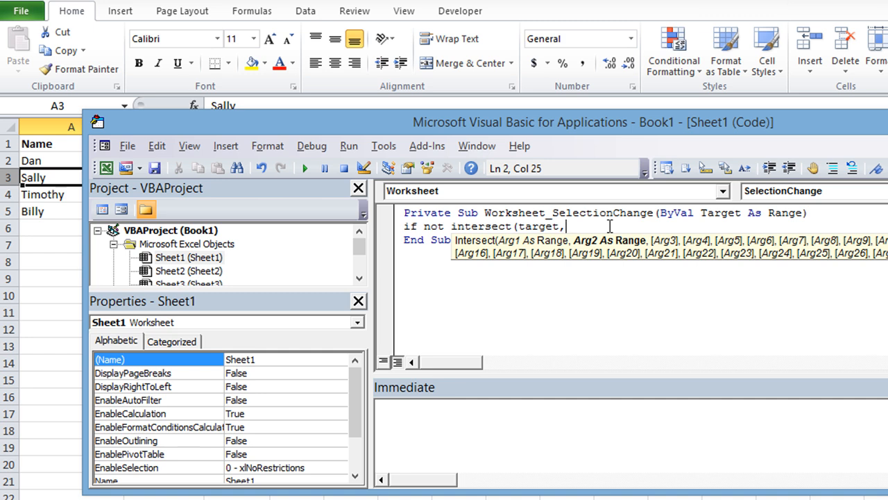
pyautogui.write('"')
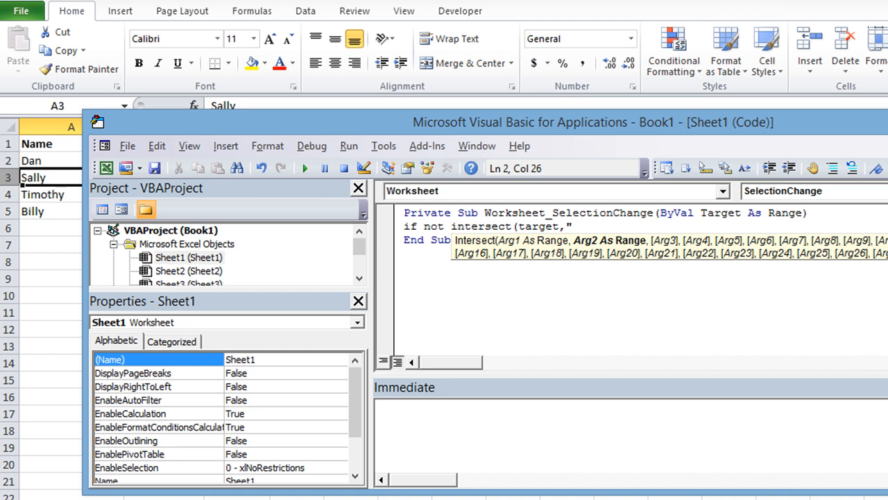
pyautogui.write('a2')
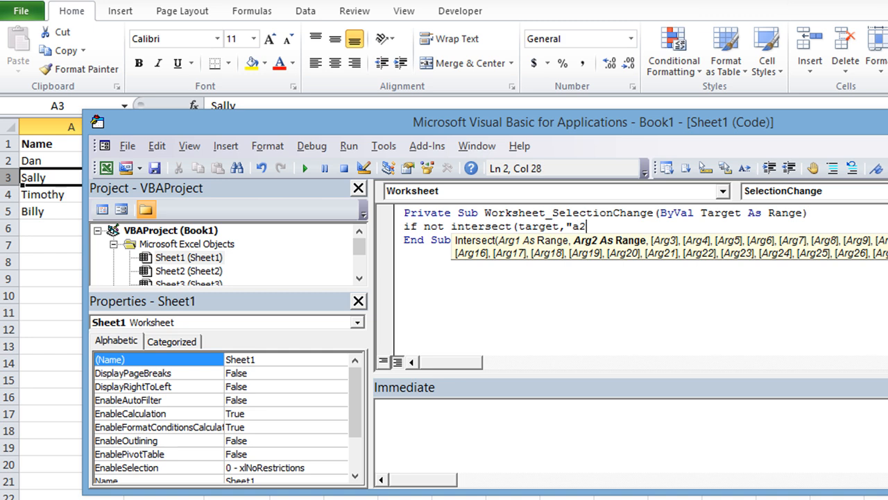
pyautogui.write(':')
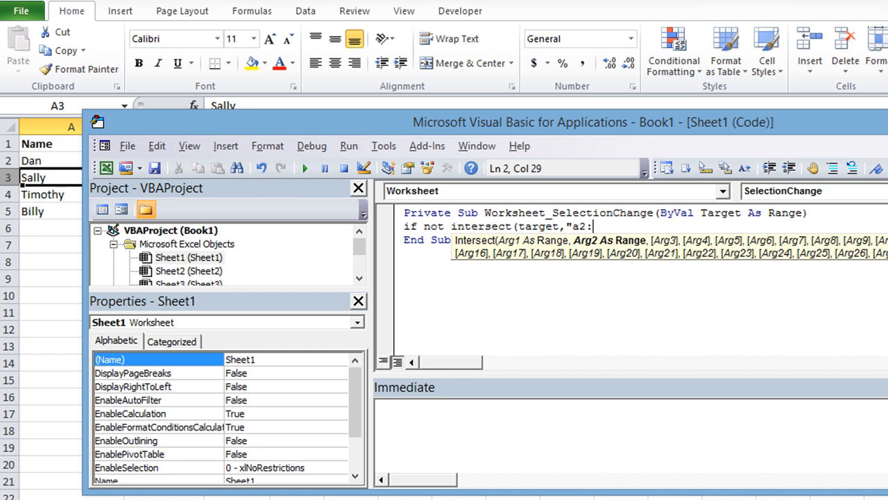
pyautogui.write('2')
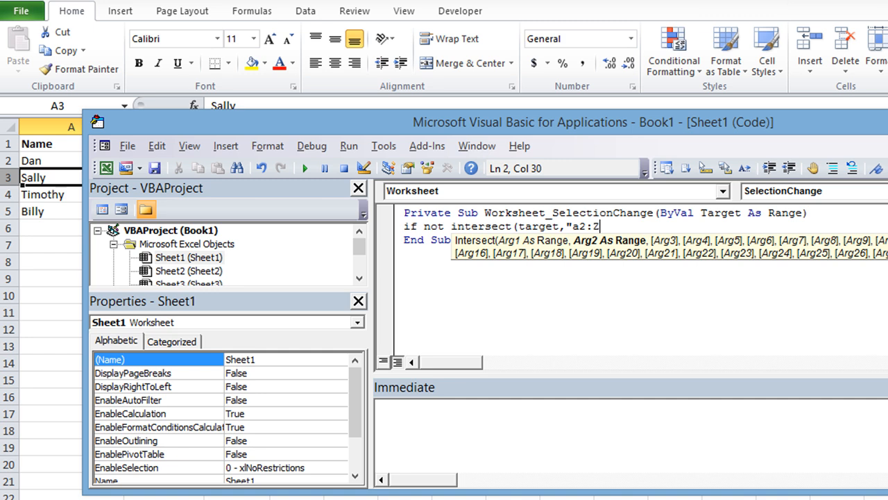
pyautogui.write('10')
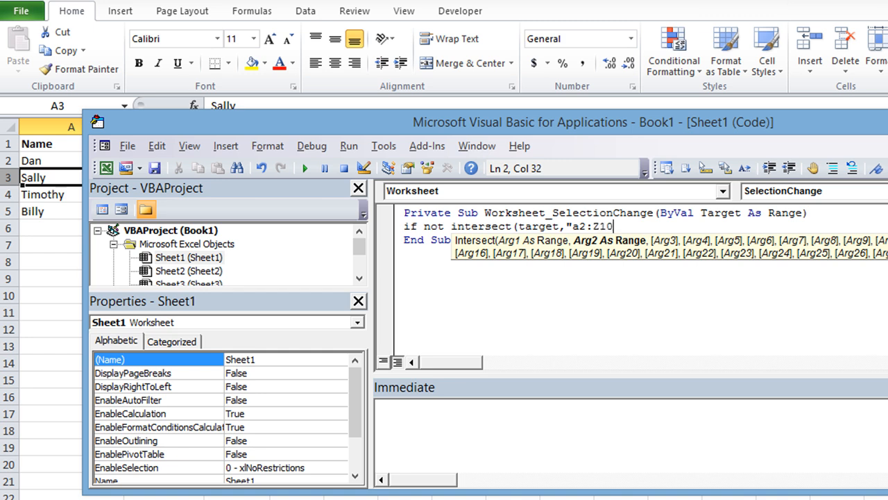
pyautogui.write('000')
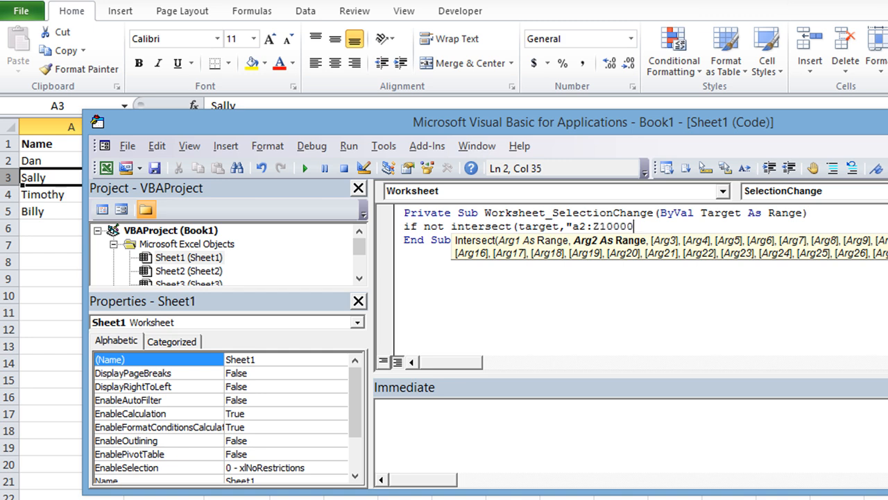
pyautogui.write('")')
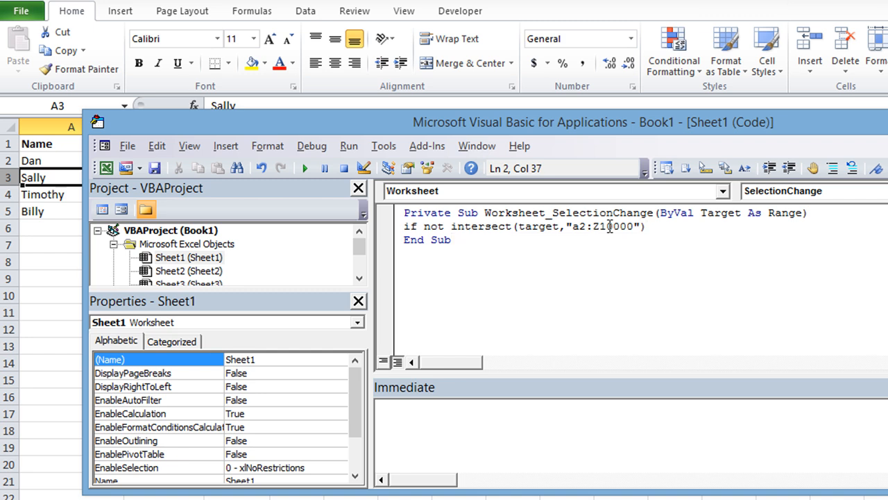
pyautogui.write('is')
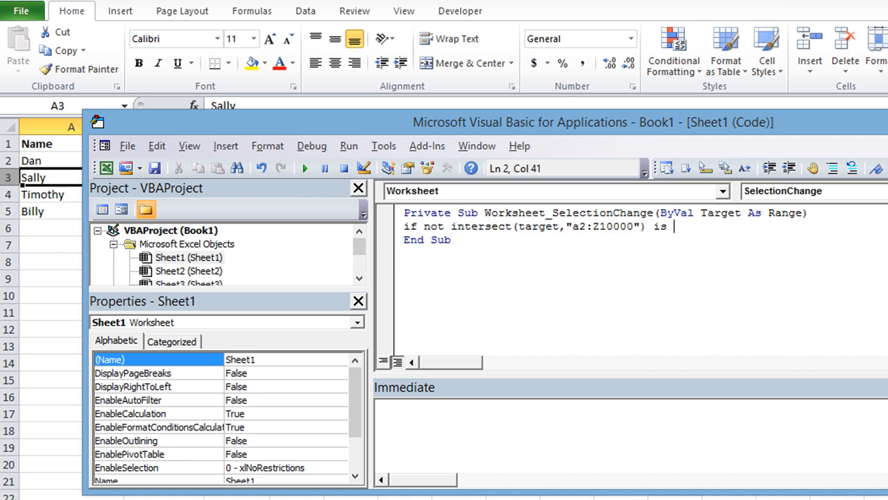
pyautogui.write('nothing then')
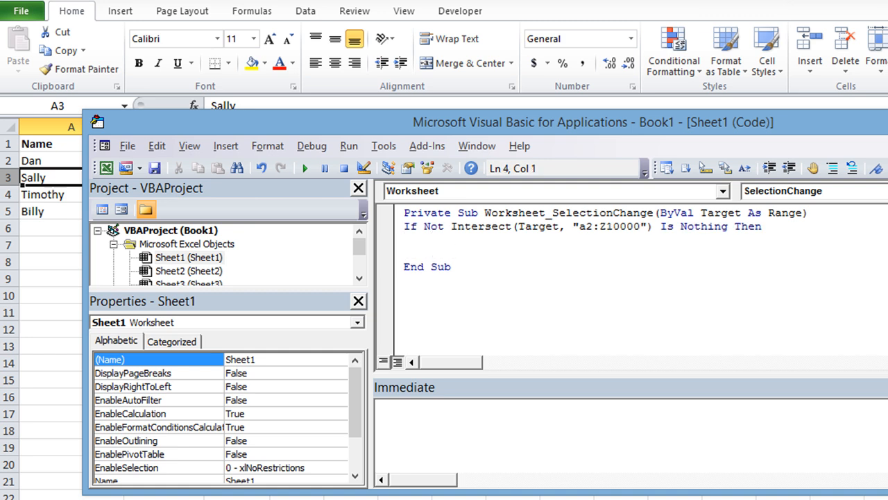
# Close the block with End If and put Stop inside it
pyautogui.write('endif')
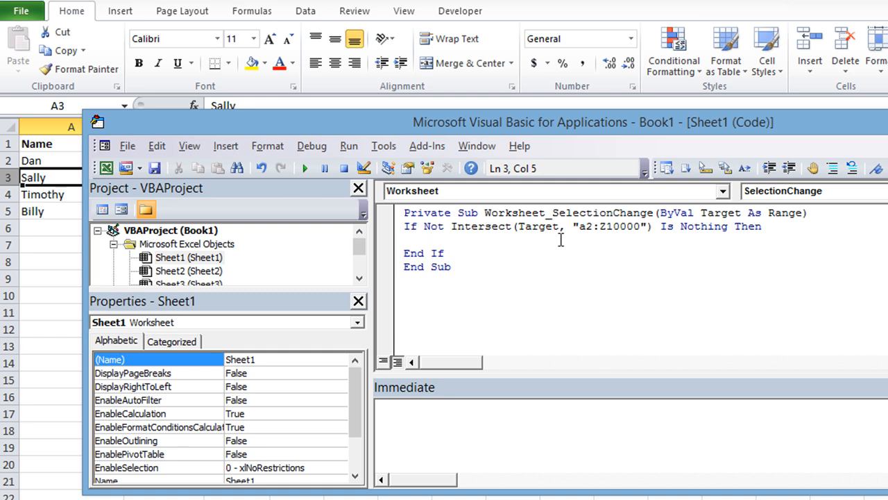
pyautogui.write('stop')
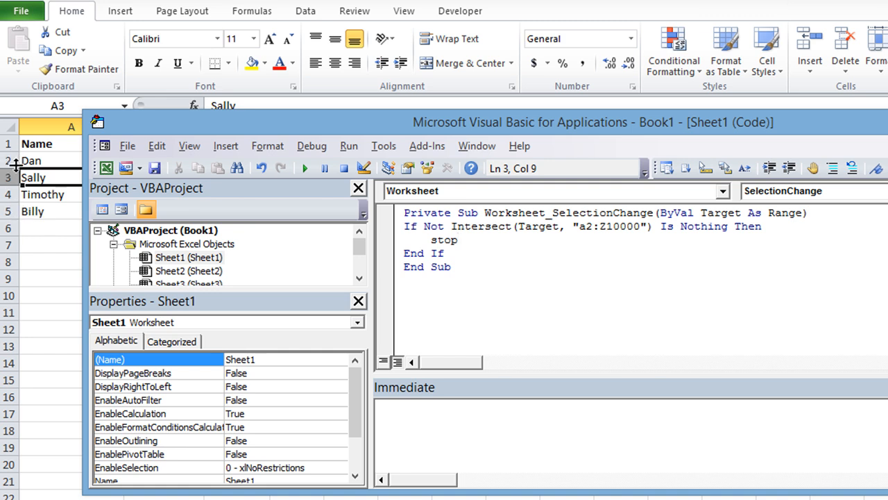
# Trigger the type mismatch, dismiss it and wrap the address in Range("a2:Z10000")
pyautogui.click(305, 168)
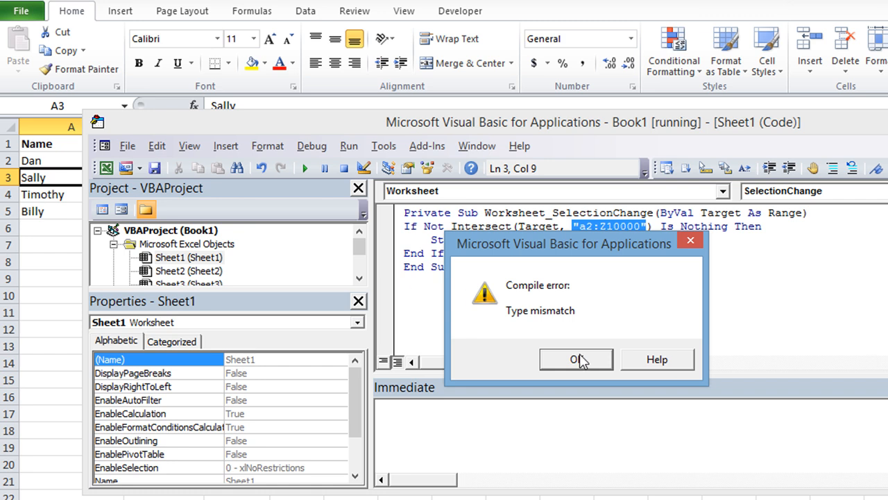
pyautogui.click(576, 358)
pyautogui.write('r')
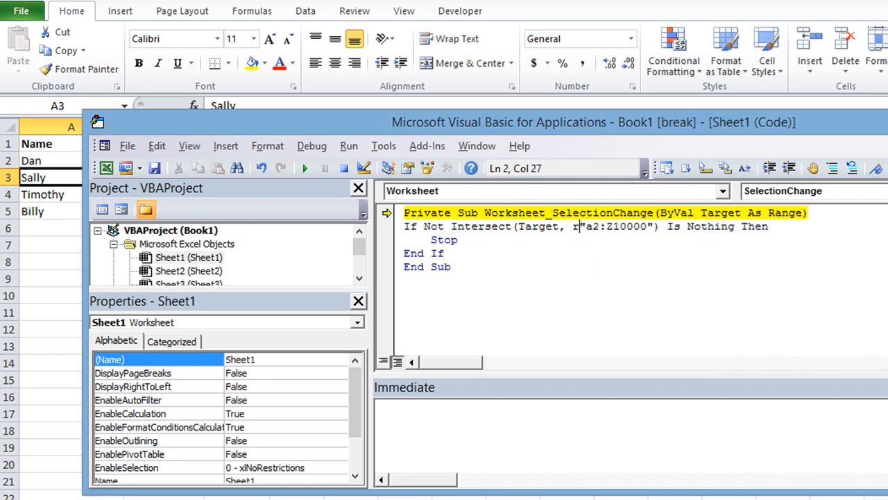
pyautogui.write('ange(')
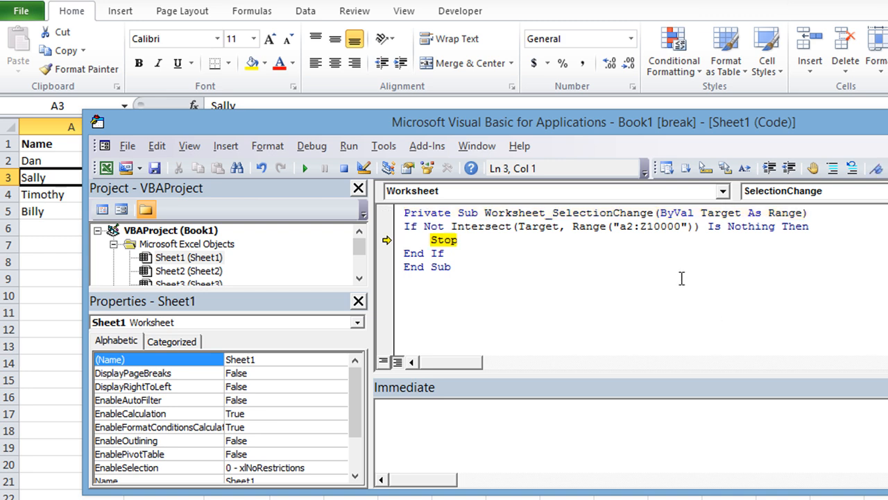
pyautogui.moveTo(538, 227)
pyautogui.write('if')
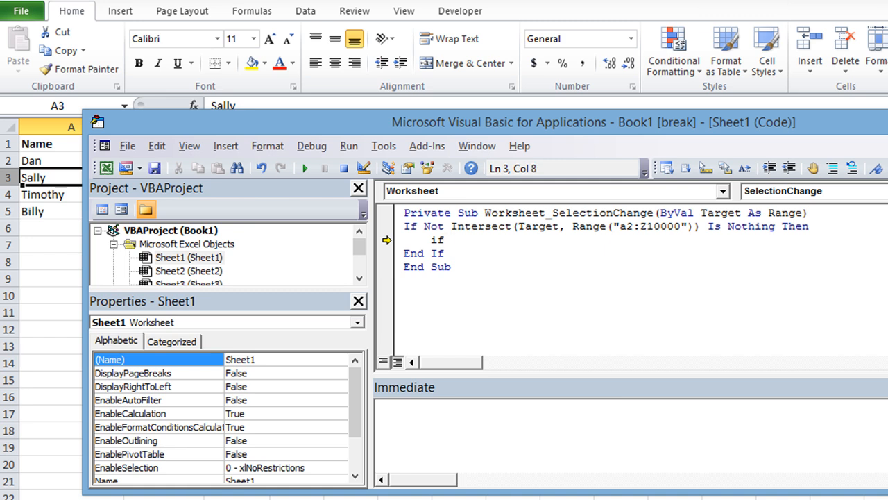
# Replace Stop with If Target.Address = Target.EntireRow.Address Then
pyautogui.write('target.')
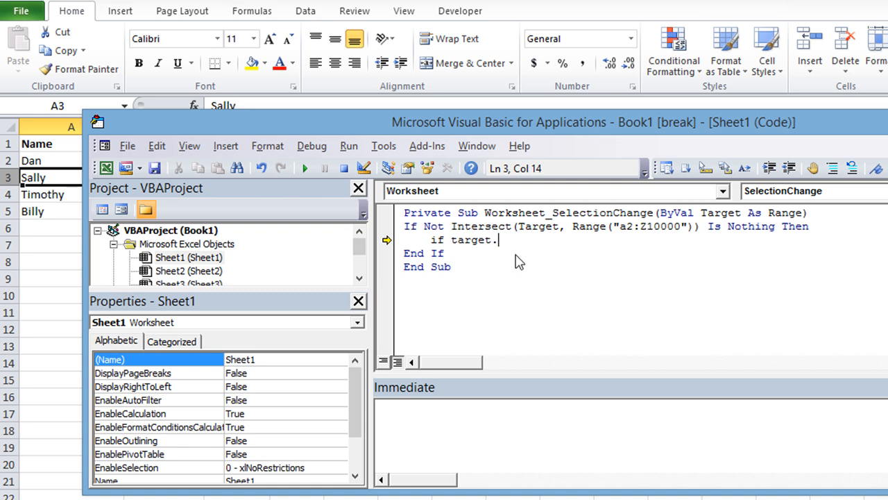
pyautogui.write('.')
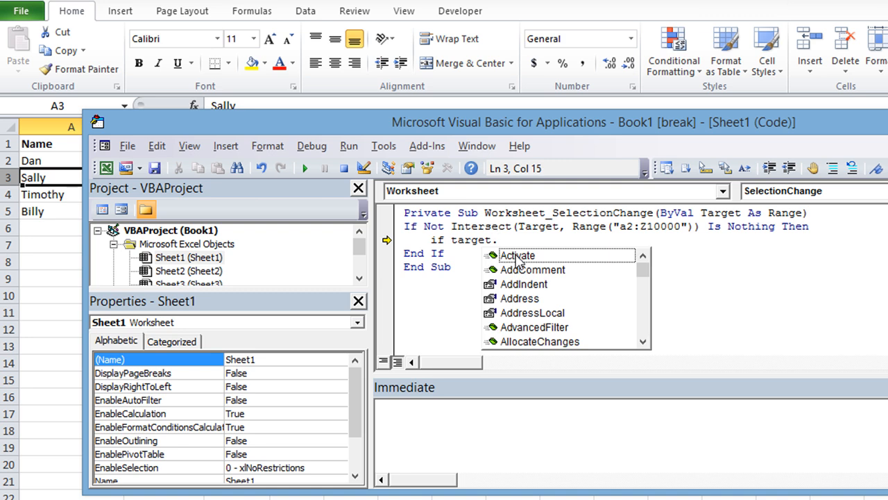
pyautogui.write('a')
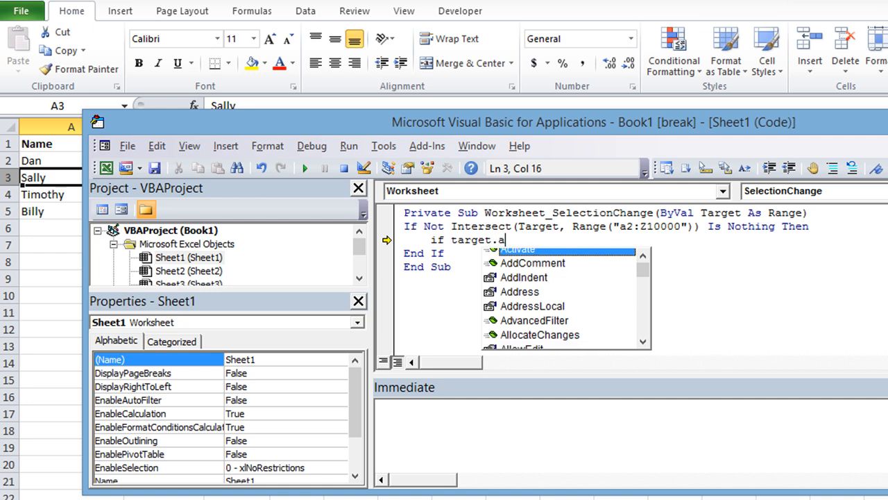
pyautogui.write('ddress =')
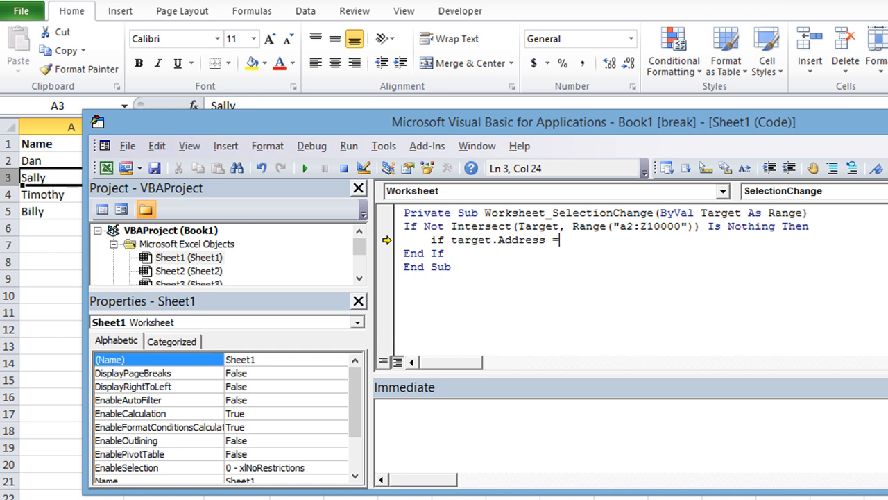
pyautogui.write('targ')
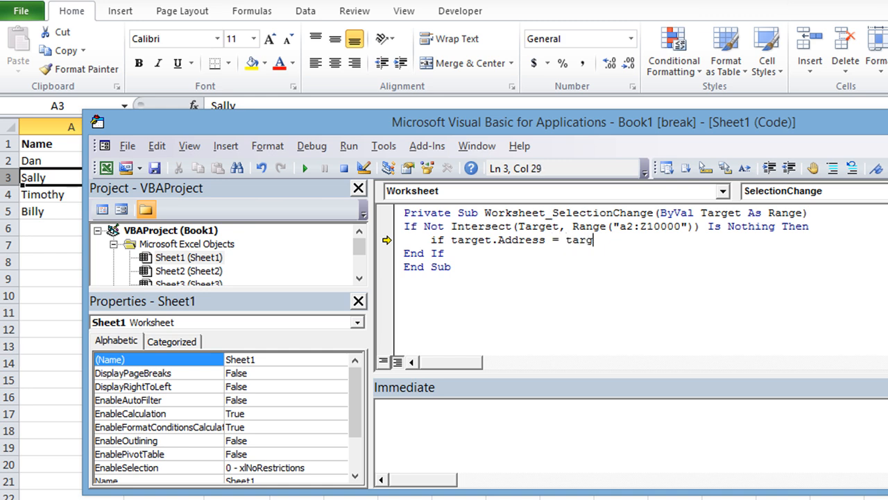
pyautogui.write('et')
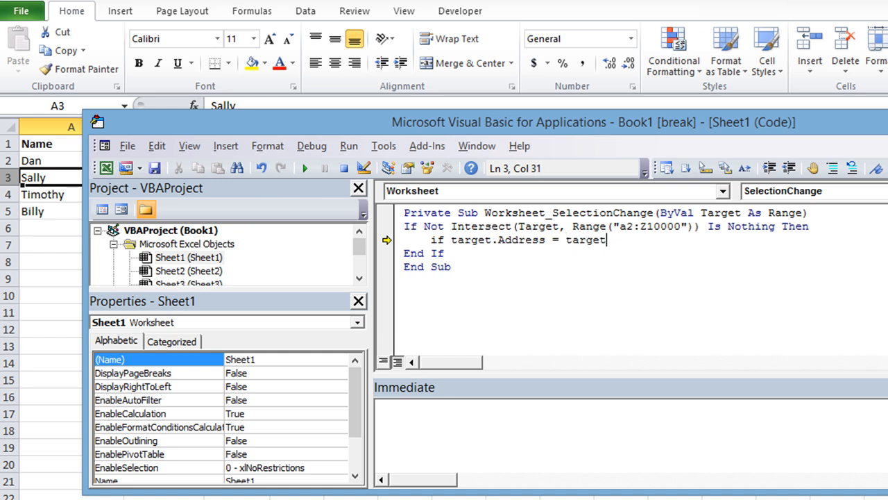
pyautogui.write('.')
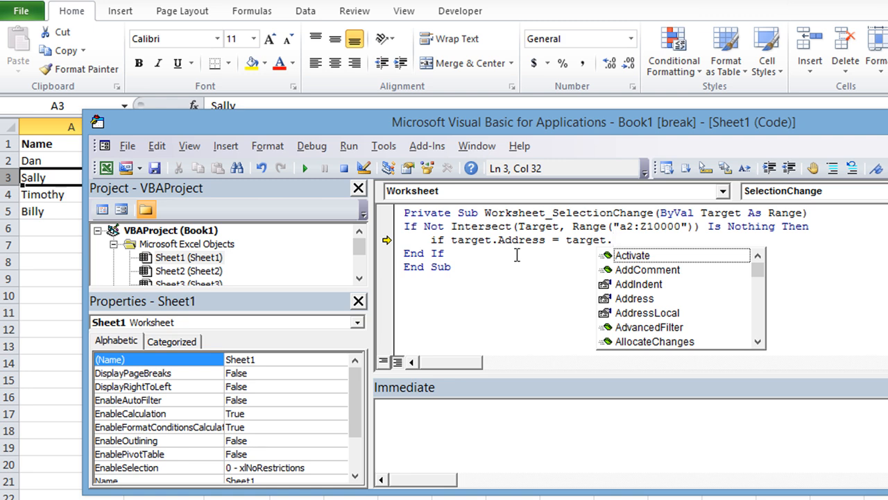
pyautogui.write('en')
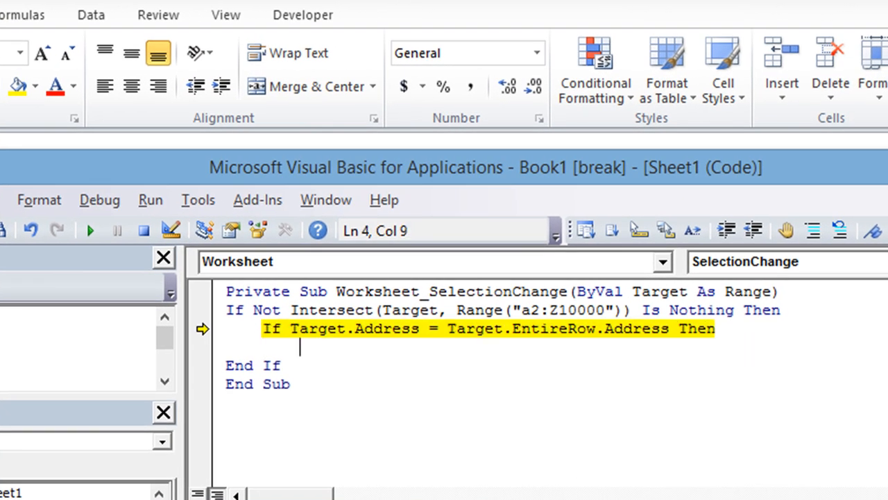
# Add the comment 'yes full row selected and close the check with End If
pyautogui.write("'yes full row")
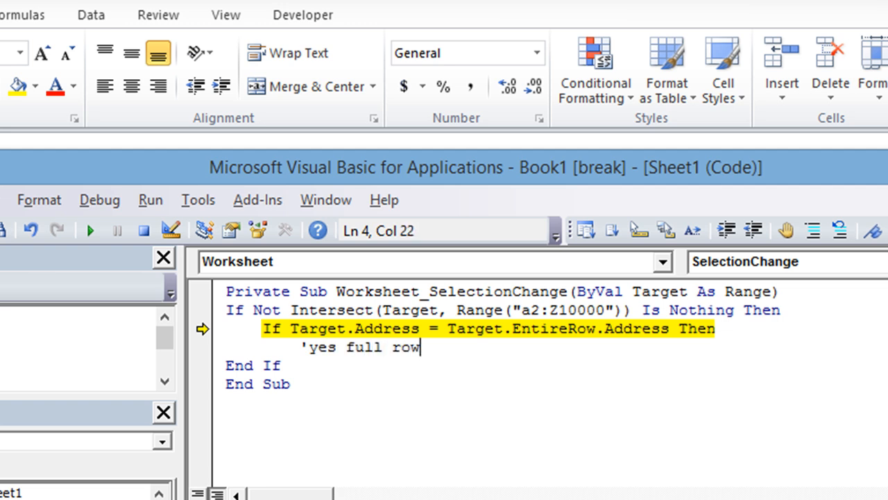
pyautogui.write('sele')
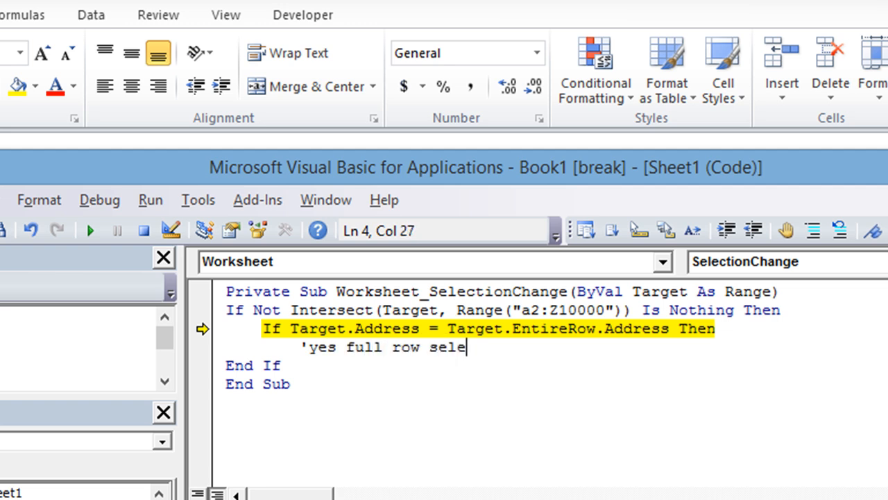
pyautogui.write('cted')
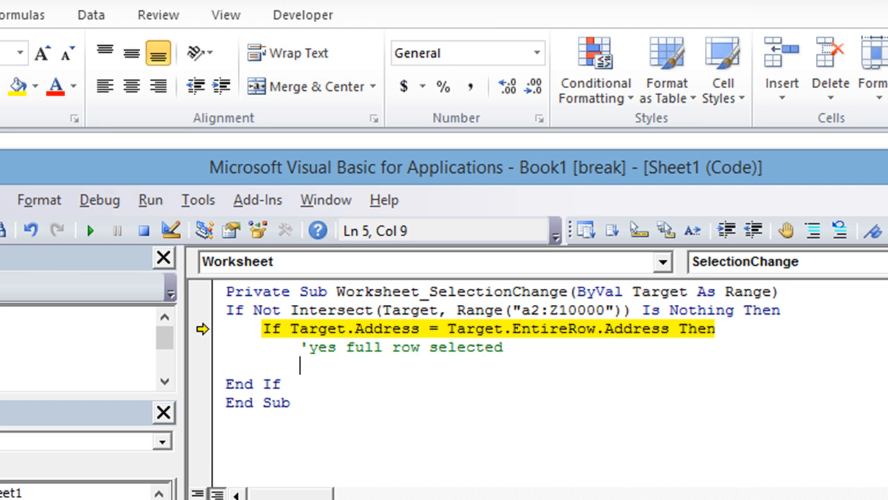
pyautogui.write('endif')
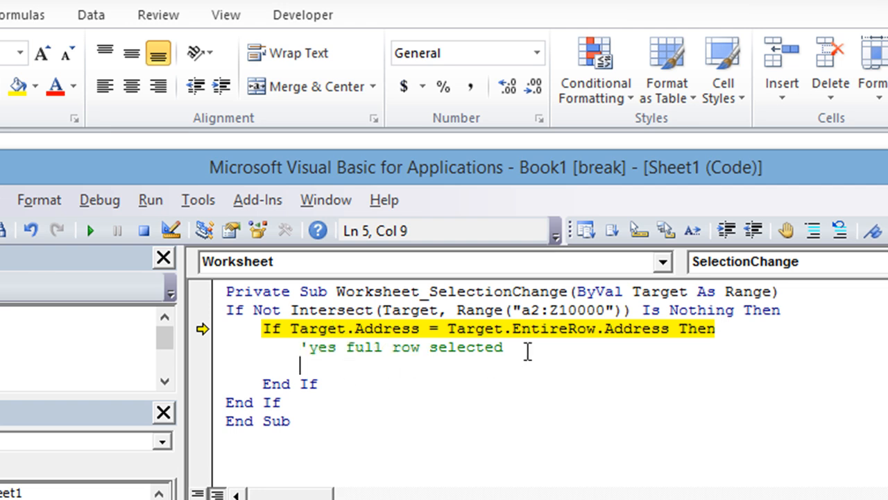
pyautogui.moveTo(492, 327)
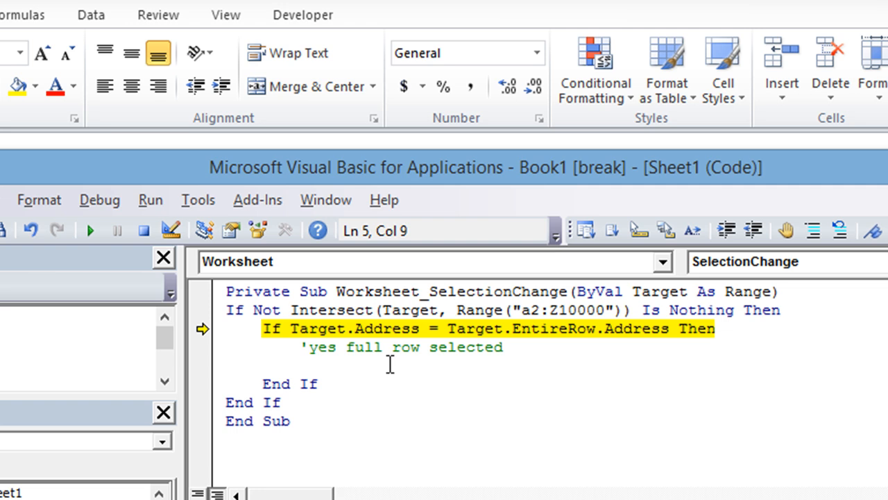
pyautogui.moveTo(391, 368)
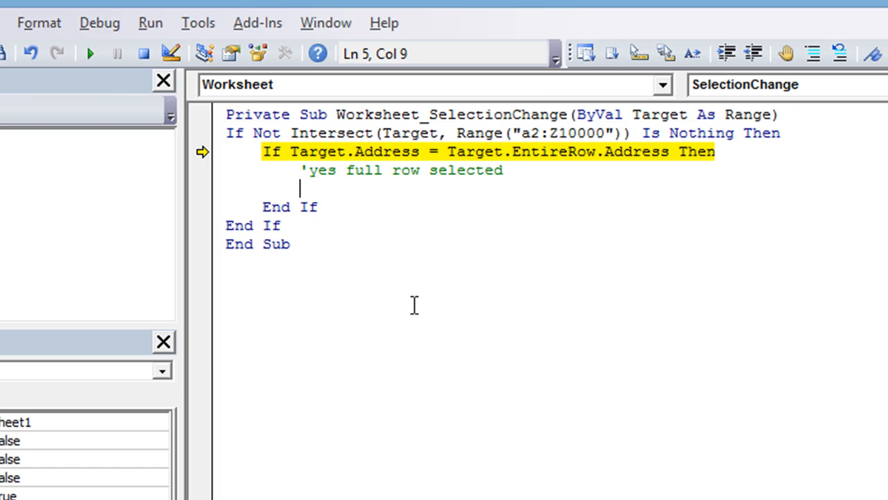
pyautogui.moveTo(367, 187)
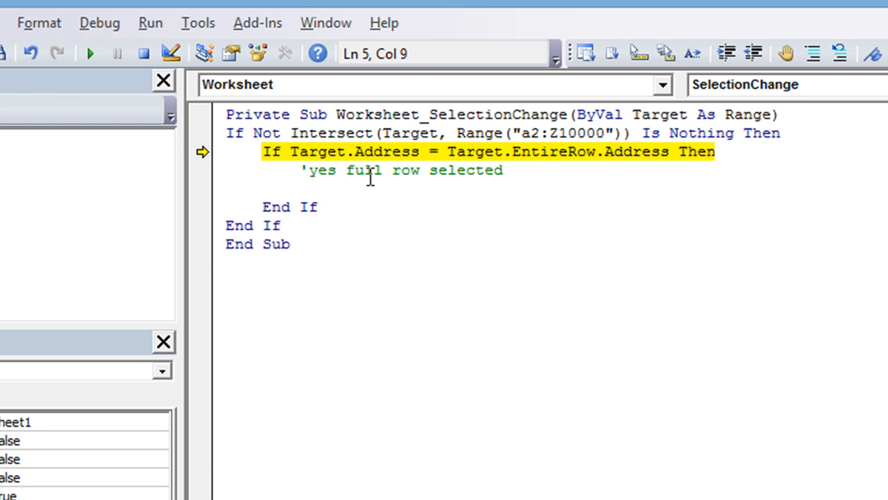
# Start the assignment with UserForm1.tbName inside the full-row check
pyautogui.write('user')
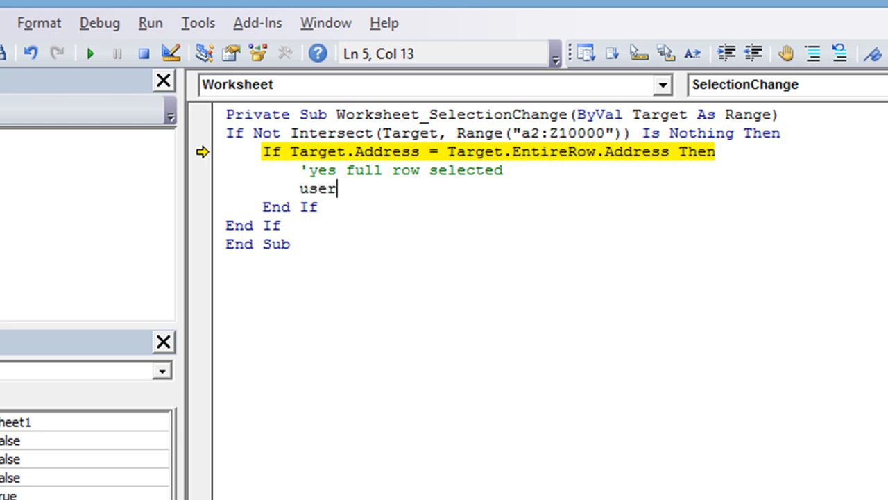
pyautogui.write('form1')
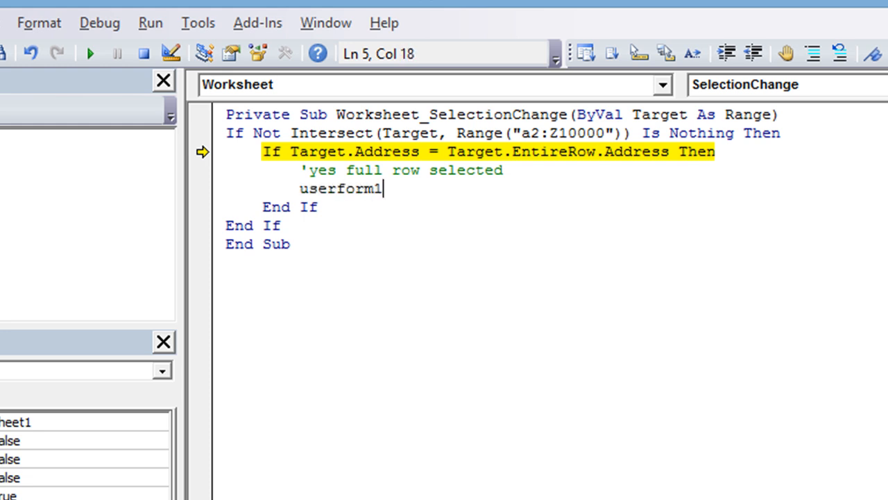
pyautogui.write('.')
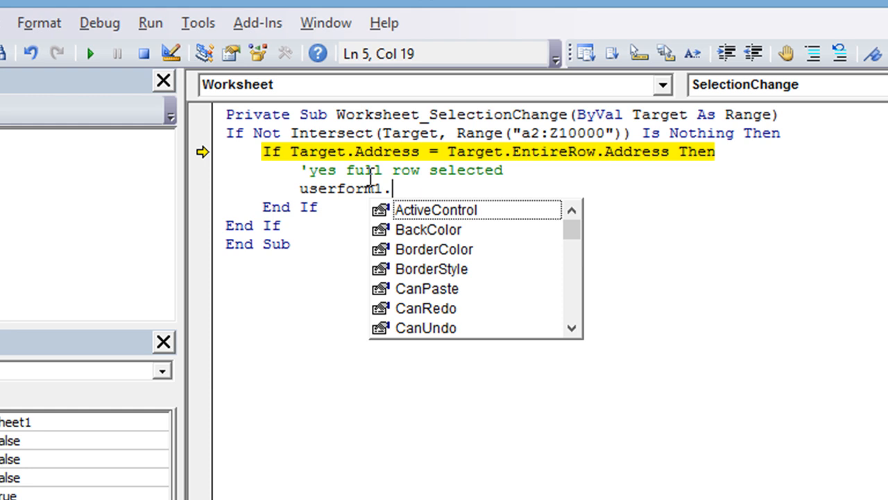
pyautogui.write('tb')
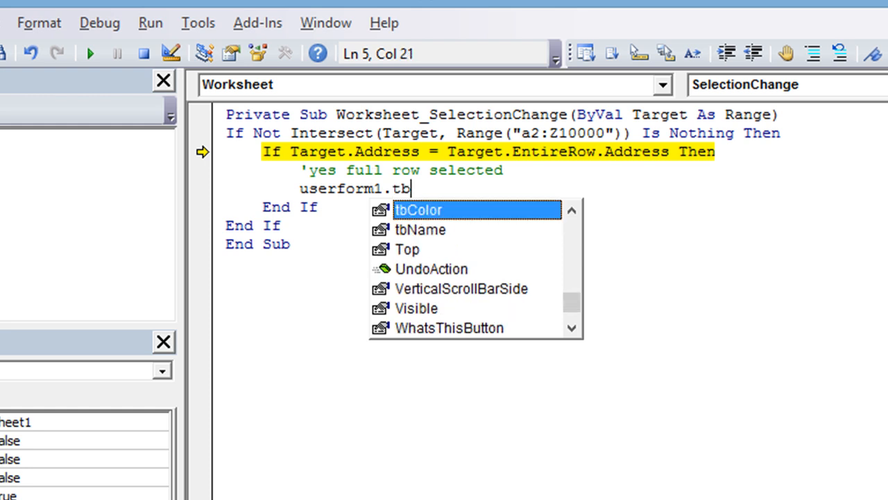
pyautogui.press('Down')
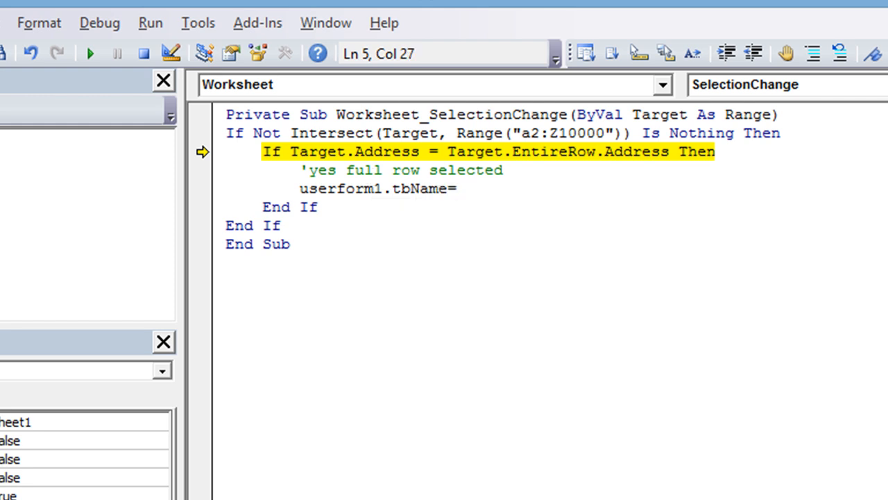
# Complete the line as UserForm1.tbName = Cells(Target.Row, 1)
pyautogui.write('t')
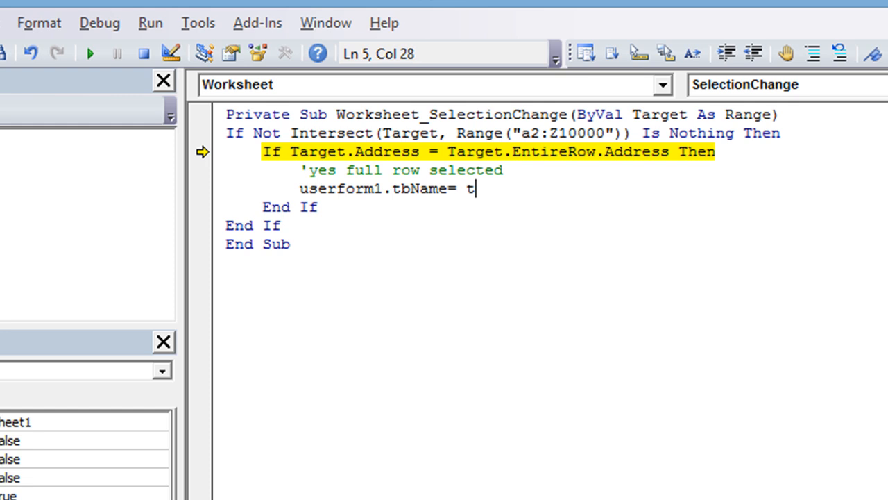
pyautogui.write('arget')
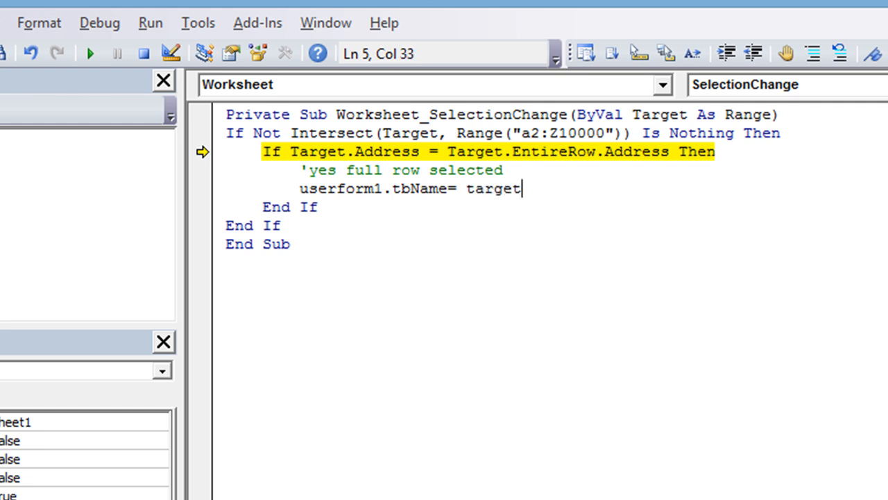
pyautogui.write('.')
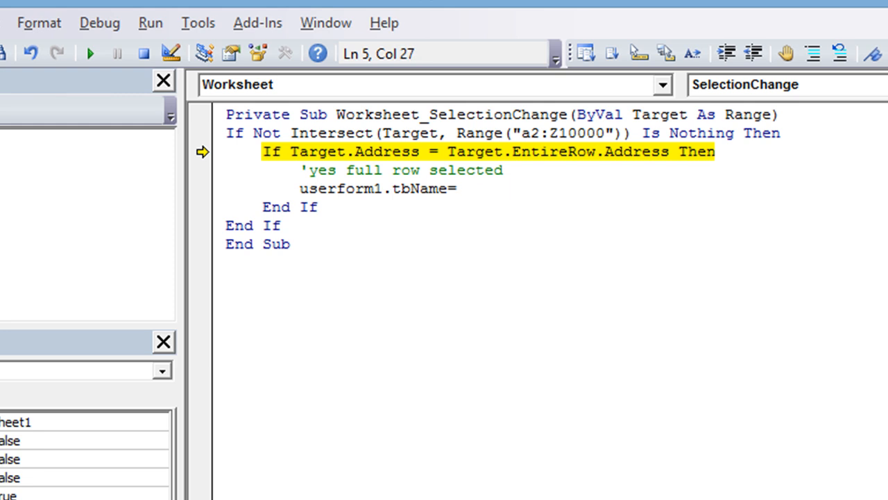
pyautogui.write('cells(')
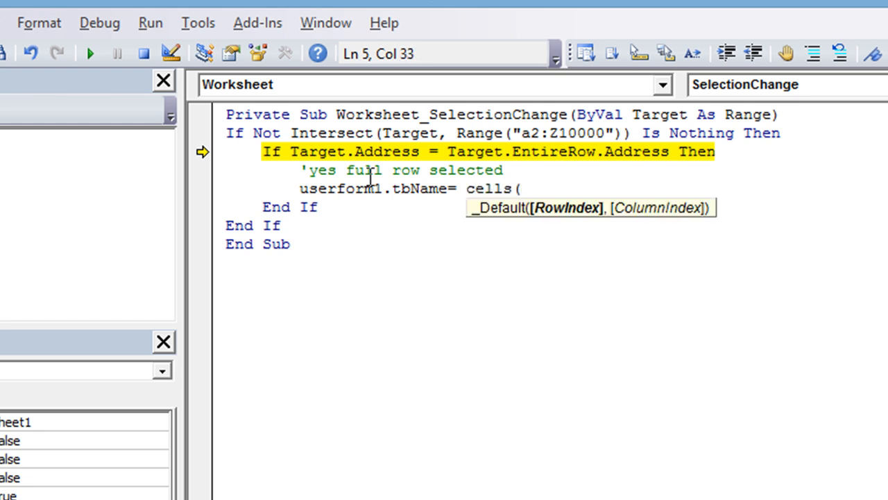
pyautogui.write('tar')
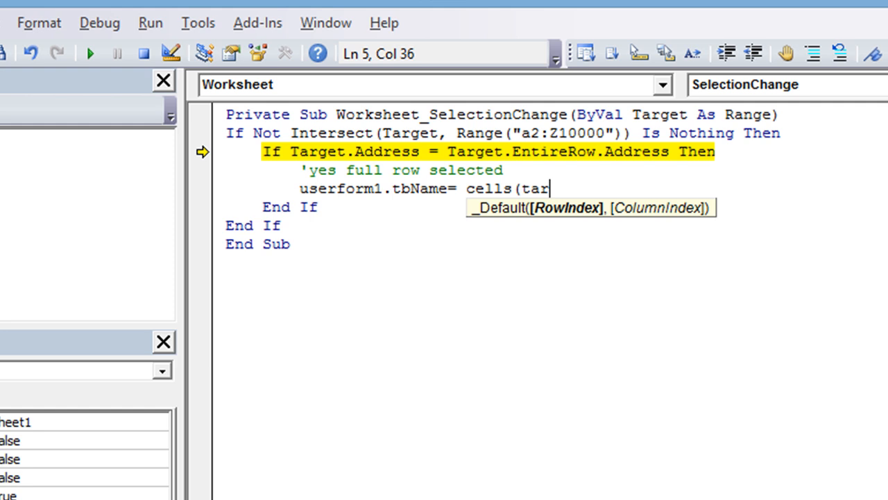
pyautogui.write('get')
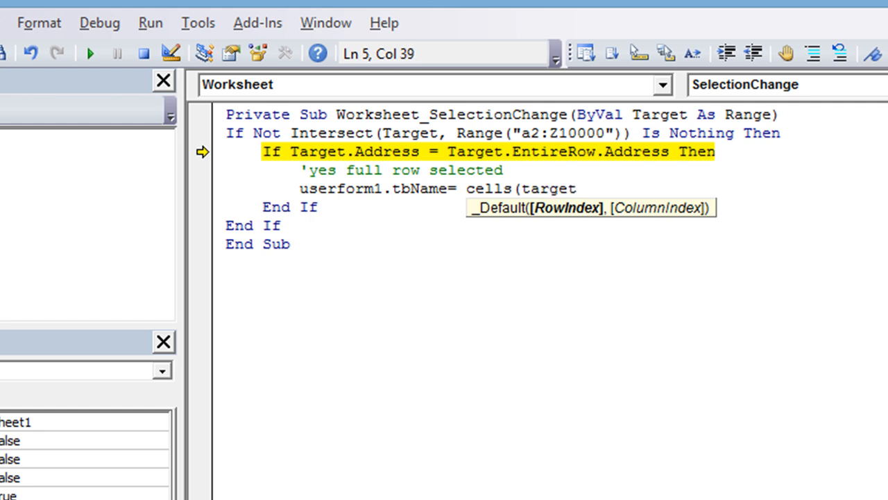
pyautogui.write('.ro')
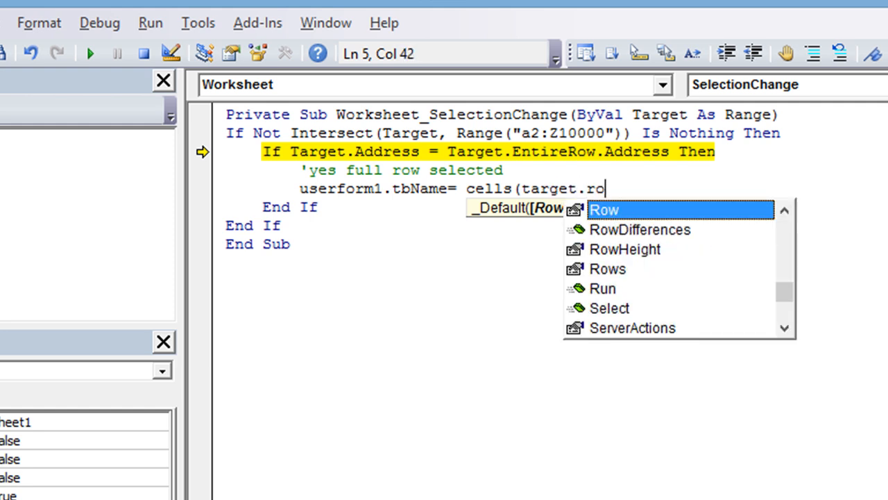
pyautogui.write(',')
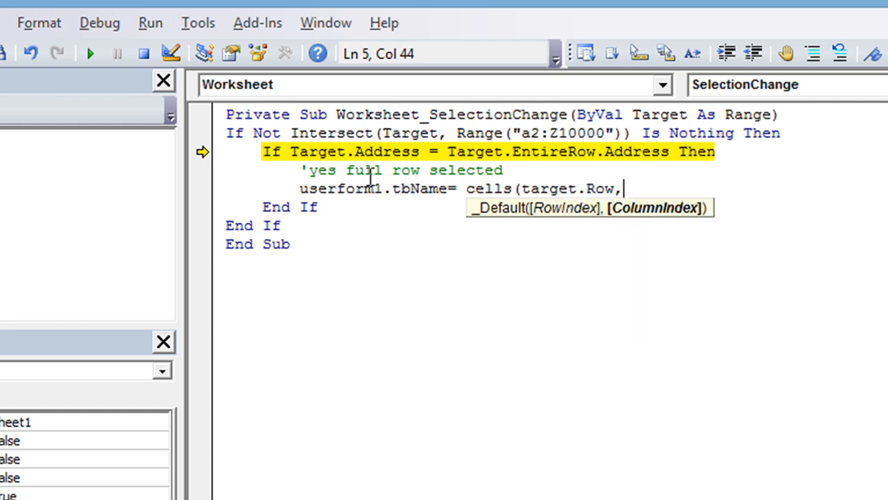
pyautogui.write('1')
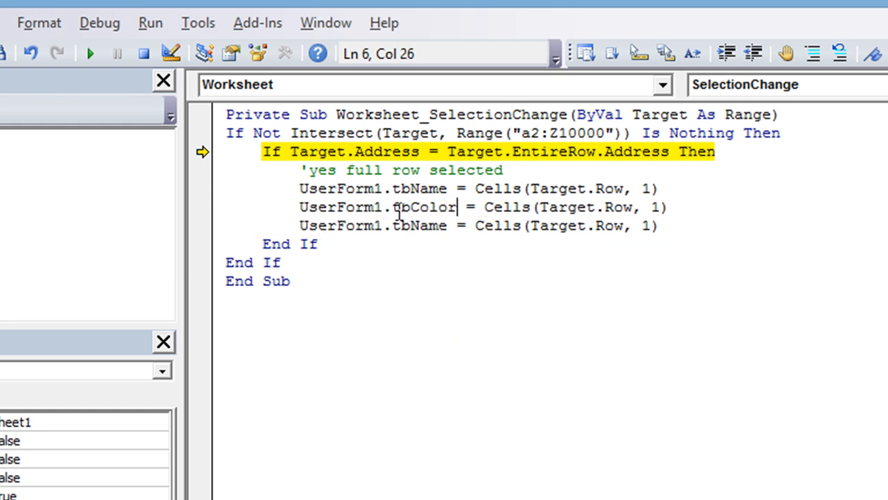
# Change the third line to cbIsParent and the colour line's column index to 2
pyautogui.doubleClick(419, 225)
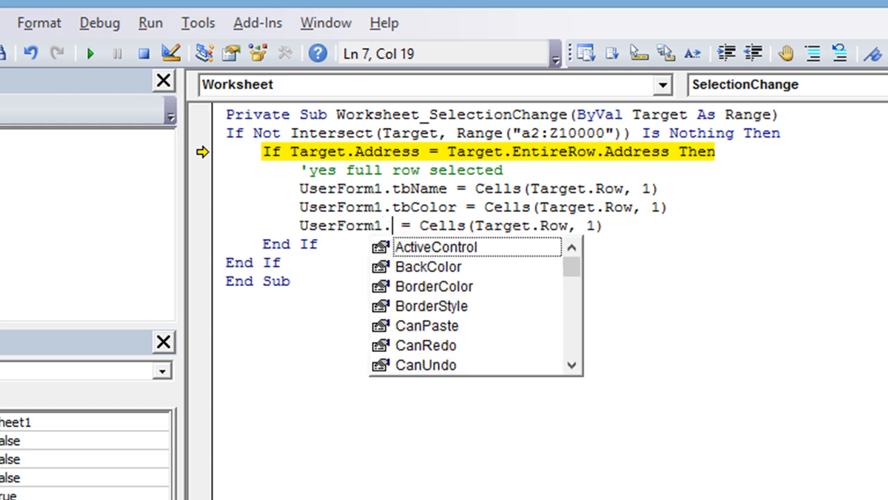
pyautogui.write('cbIsParent')
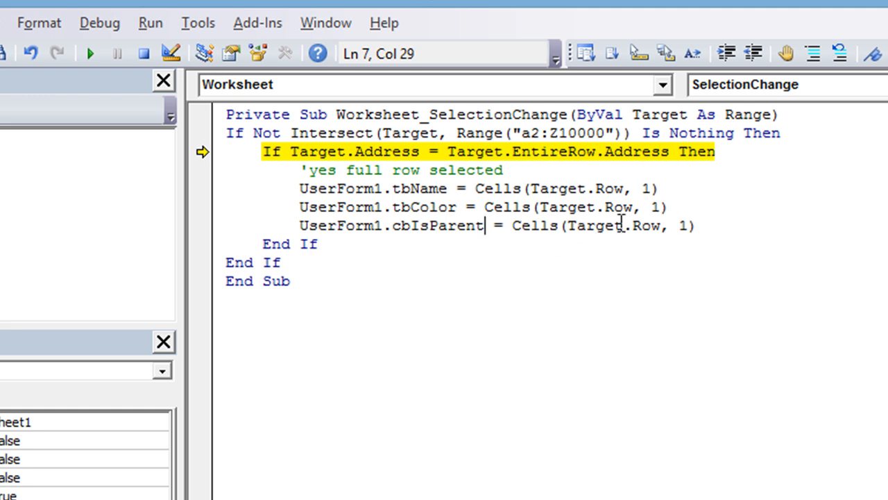
pyautogui.write('2')
pyautogui.write('3')
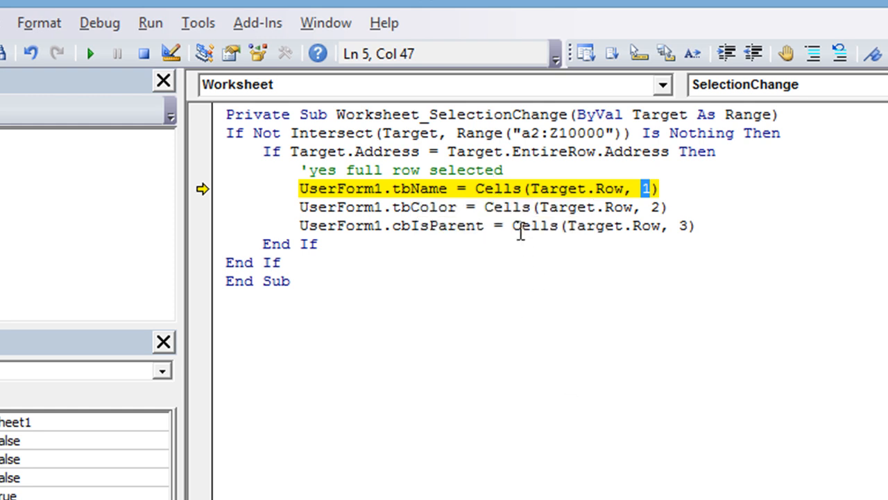
pyautogui.moveTo(534, 224)
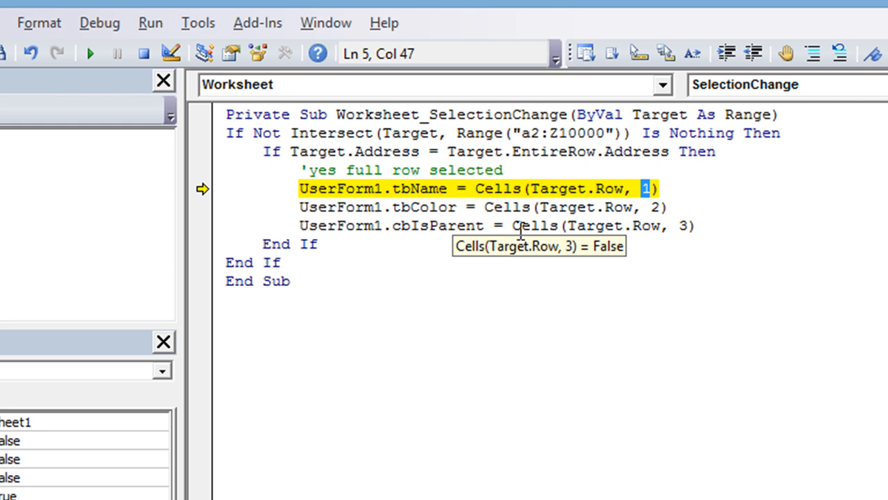
pyautogui.moveTo(530, 248)
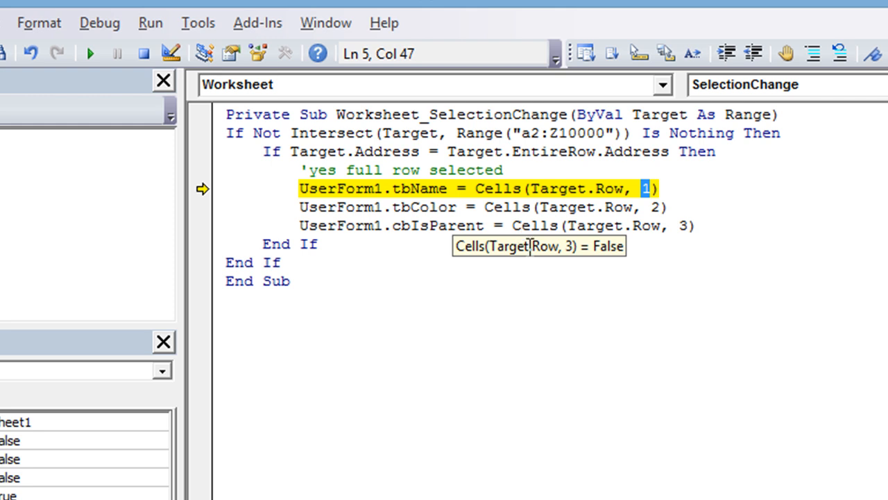
pyautogui.moveTo(483, 253)
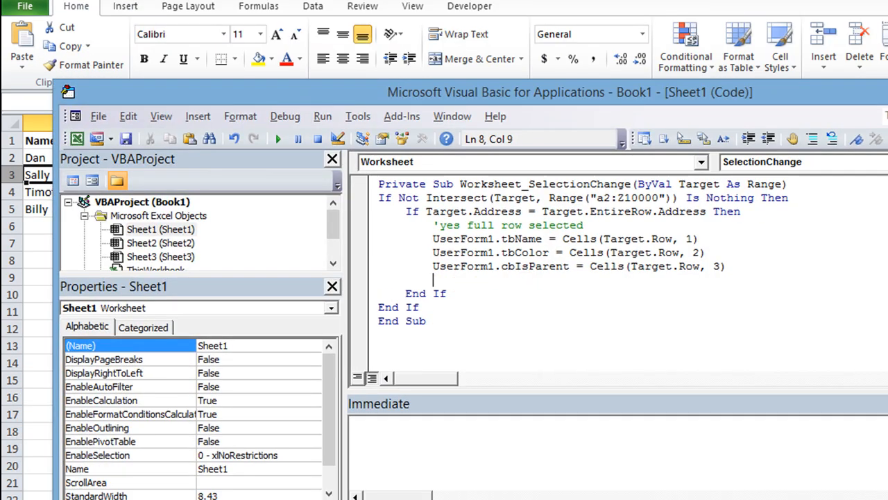
# Add UserForm1.Show after the field assignments in the selection handler
pyautogui.write('userform')
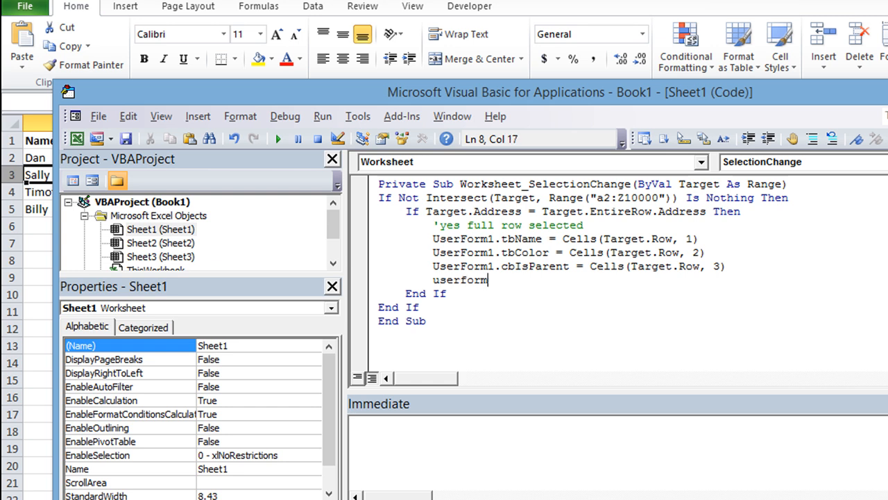
pyautogui.write('.Show')
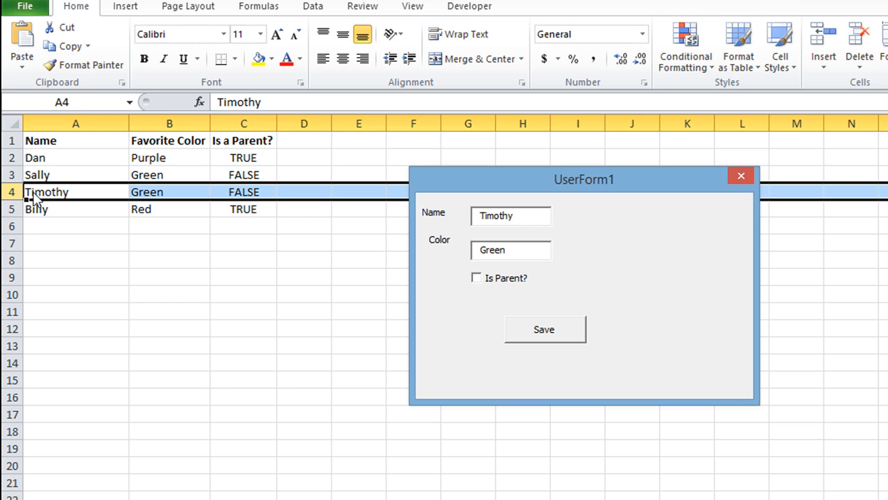
# Select rows to open the form for Timothy then Billy, and use Save on Billy's form
pyautogui.click(511, 217)
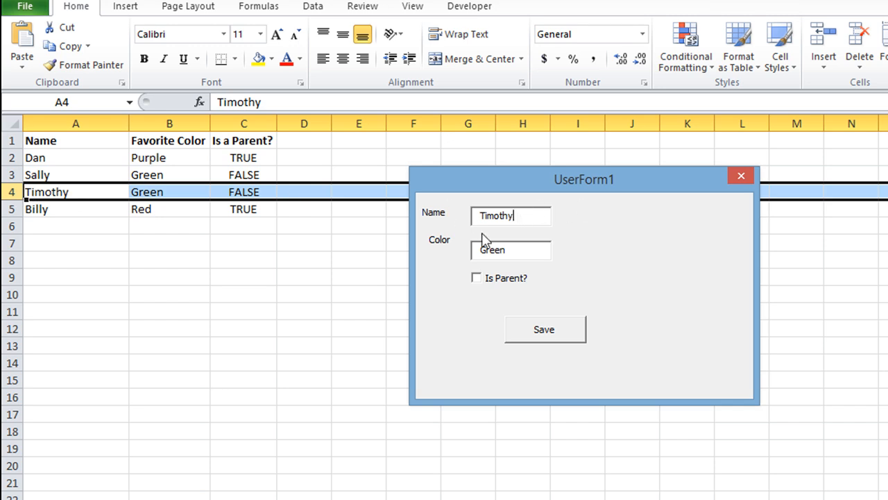
pyautogui.moveTo(483, 284)
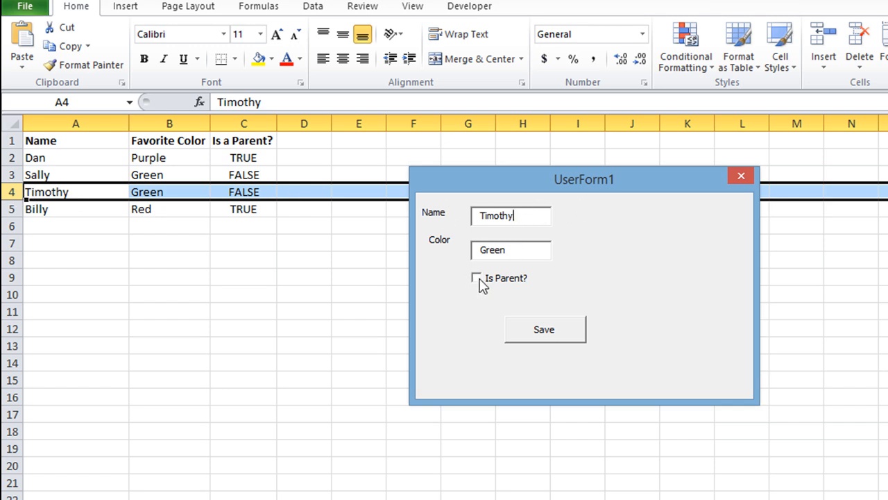
pyautogui.moveTo(312, 270)
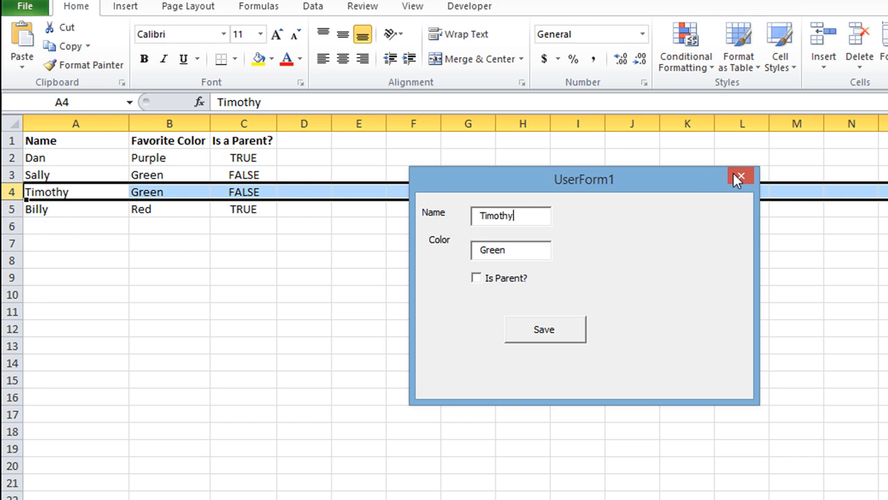
pyautogui.click(740, 175)
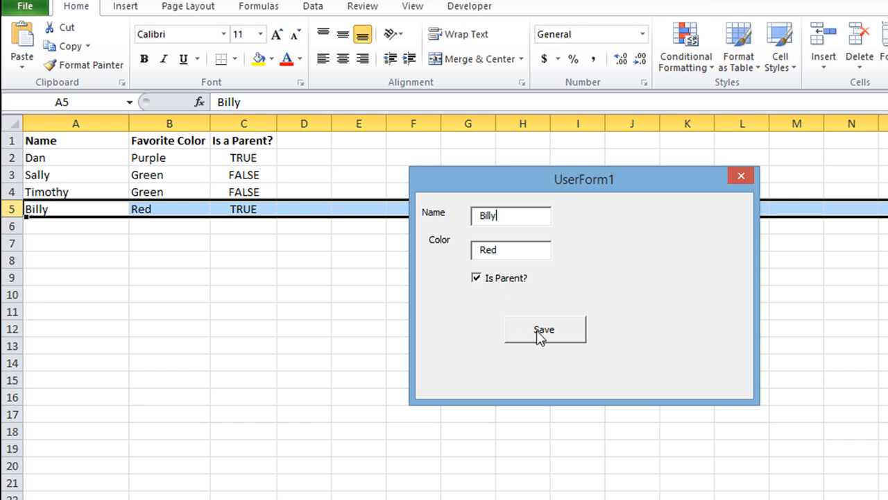
pyautogui.click(544, 328)
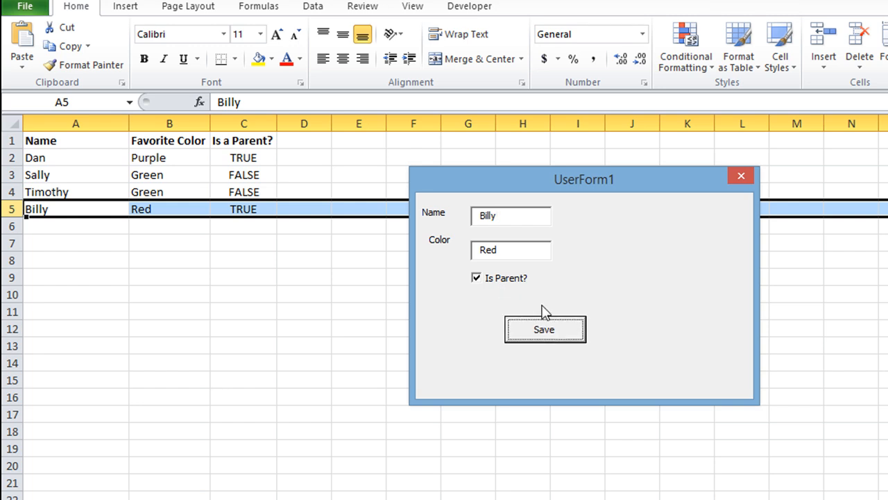
pyautogui.moveTo(568, 322)
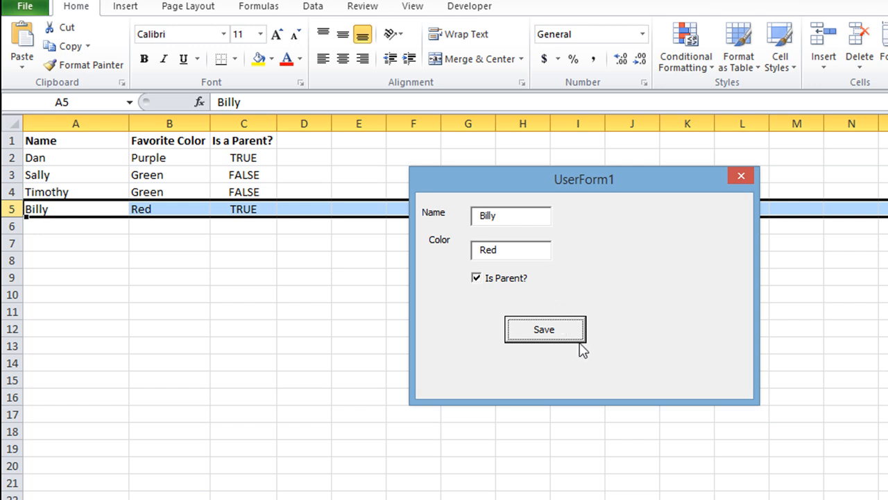
pyautogui.moveTo(594, 333)
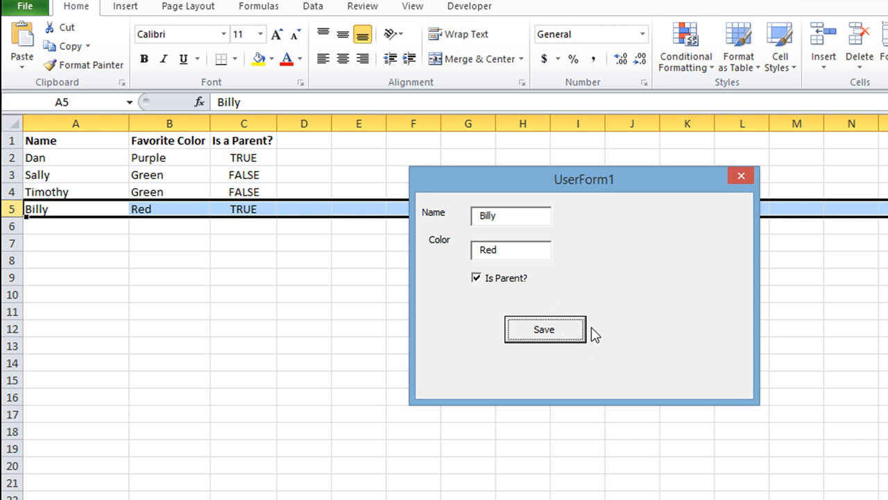
pyautogui.moveTo(568, 324)
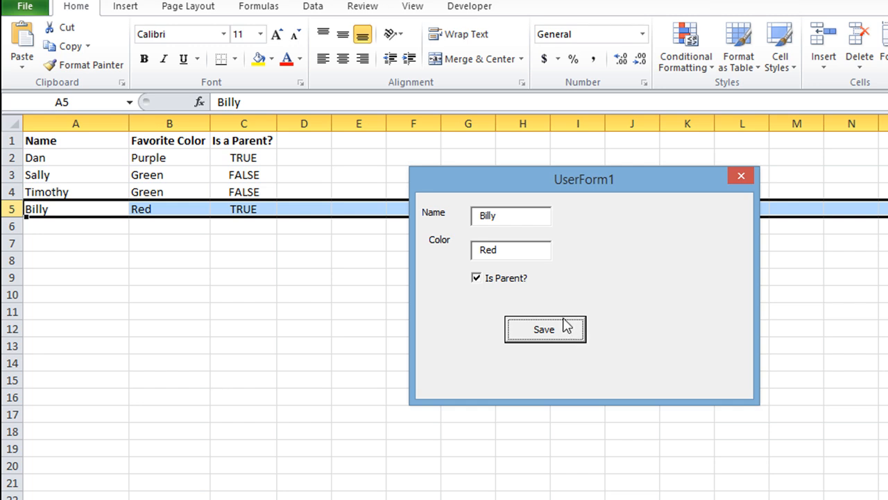
pyautogui.moveTo(555, 323)
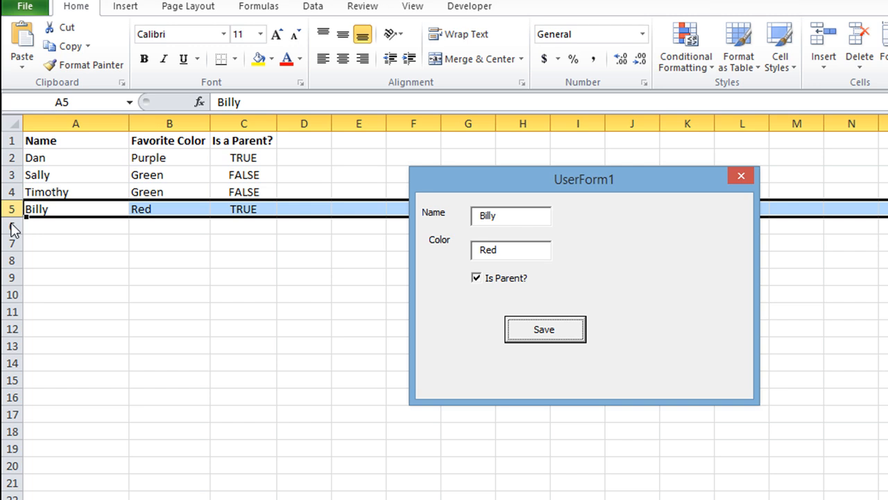
pyautogui.moveTo(548, 239)
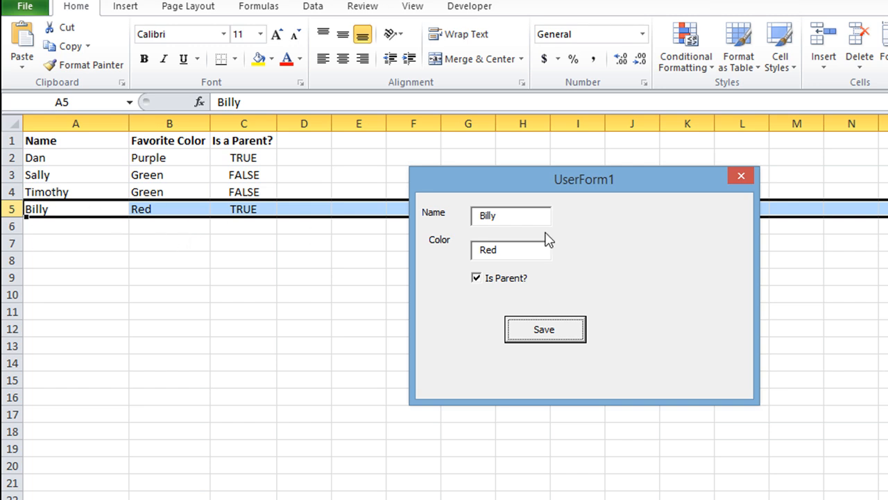
pyautogui.moveTo(302, 236)
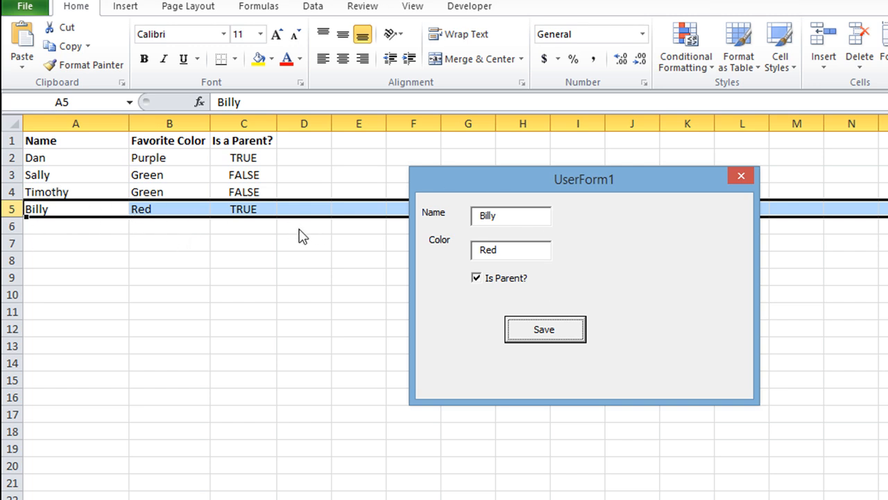
pyautogui.moveTo(665, 298)
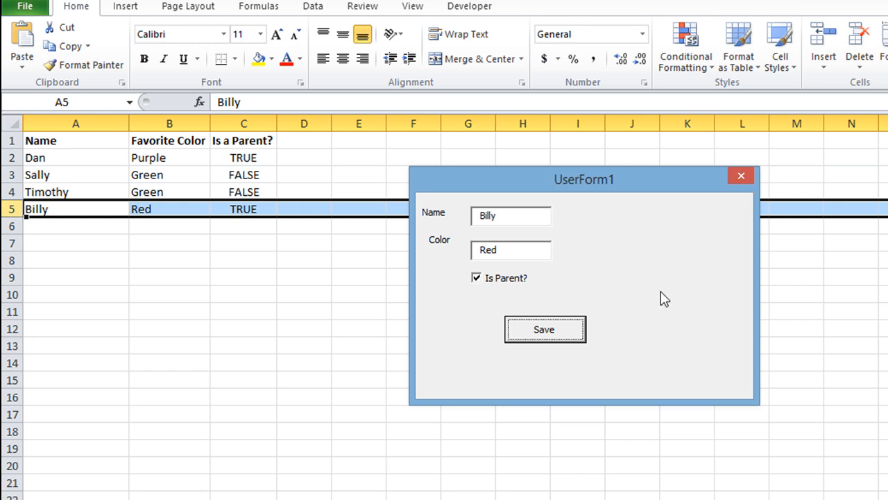
pyautogui.moveTo(669, 275)
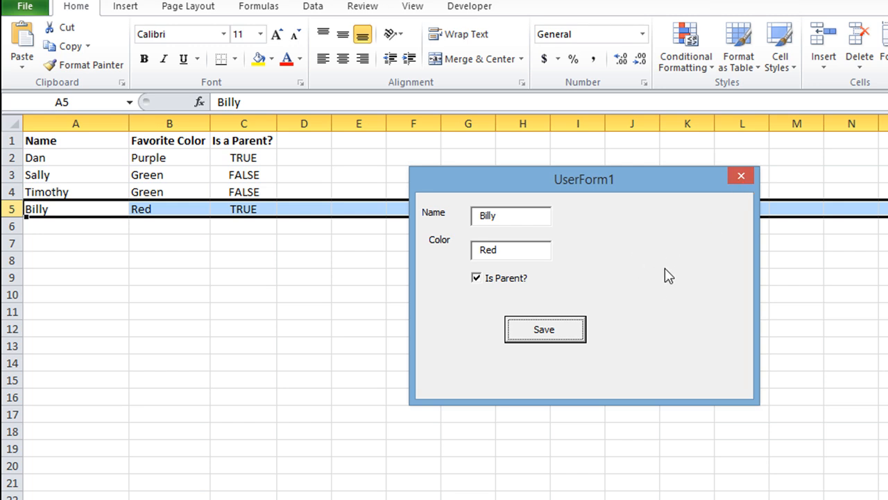
pyautogui.moveTo(673, 337)
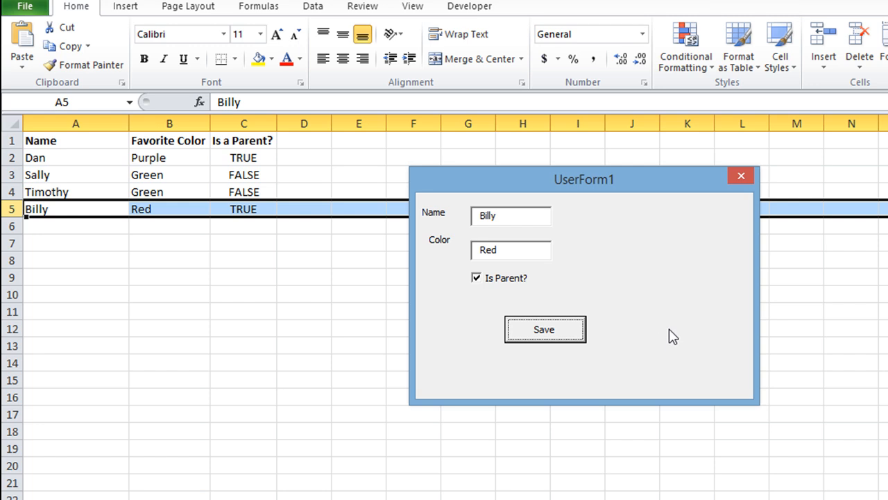
pyautogui.moveTo(668, 314)
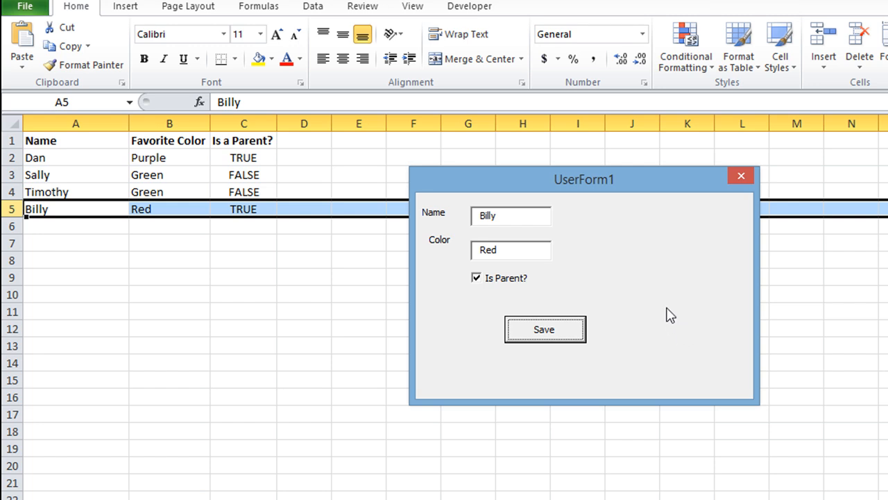
pyautogui.moveTo(663, 318)
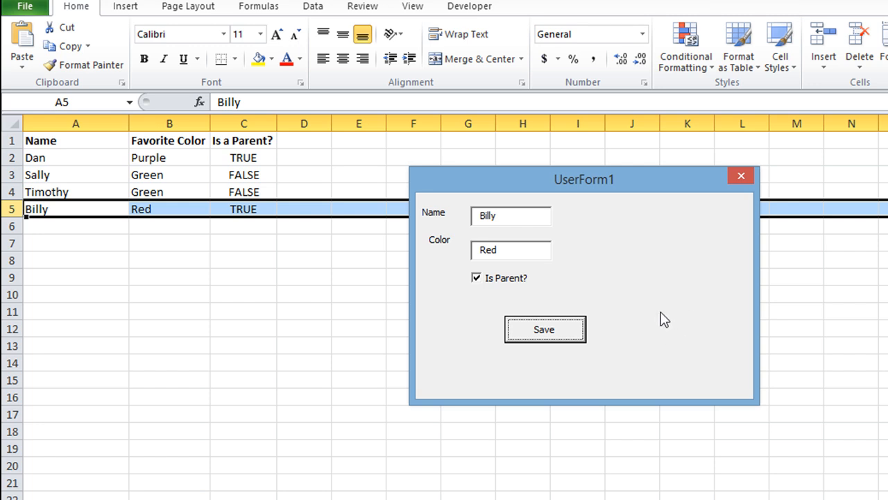
pyautogui.moveTo(14, 229)
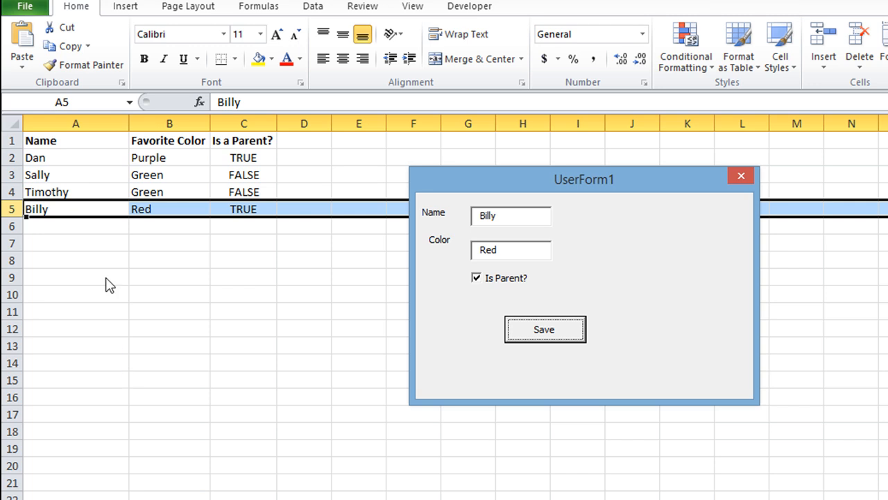
pyautogui.moveTo(663, 213)
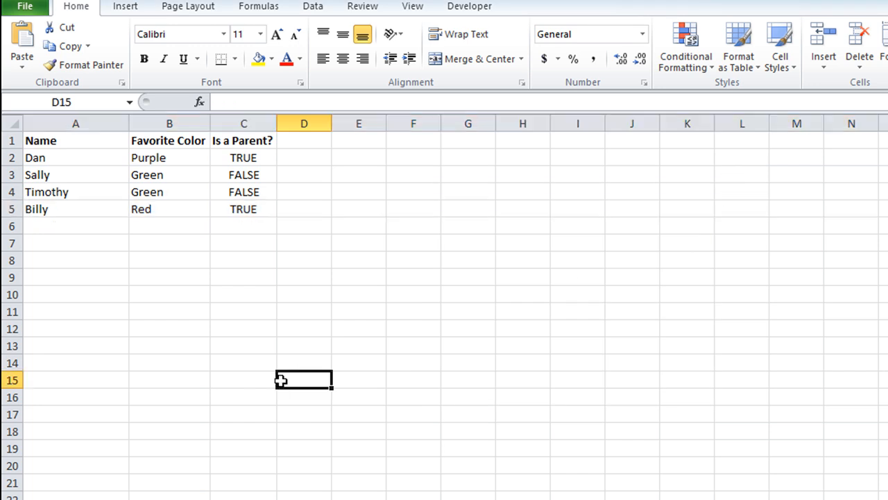
pyautogui.moveTo(192, 253)
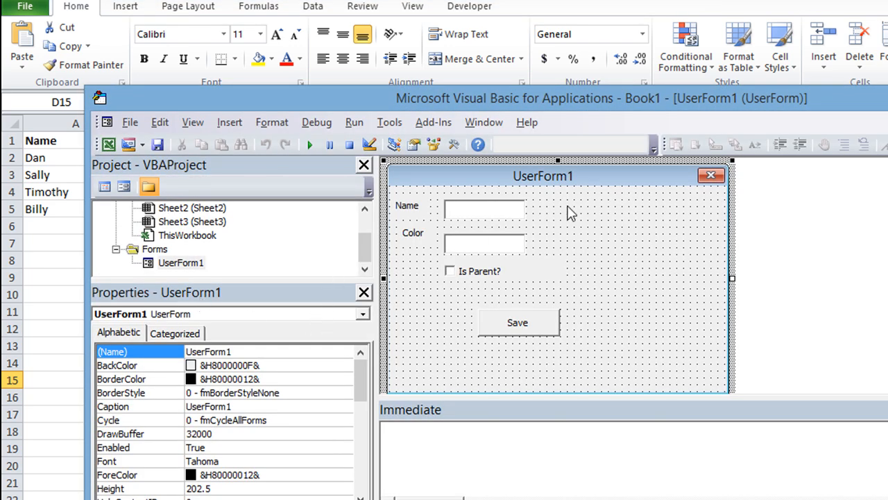
# Show the Toolbox and add a blank label named lblRow beside the Is Parent? checkbox
pyautogui.click(159, 122)
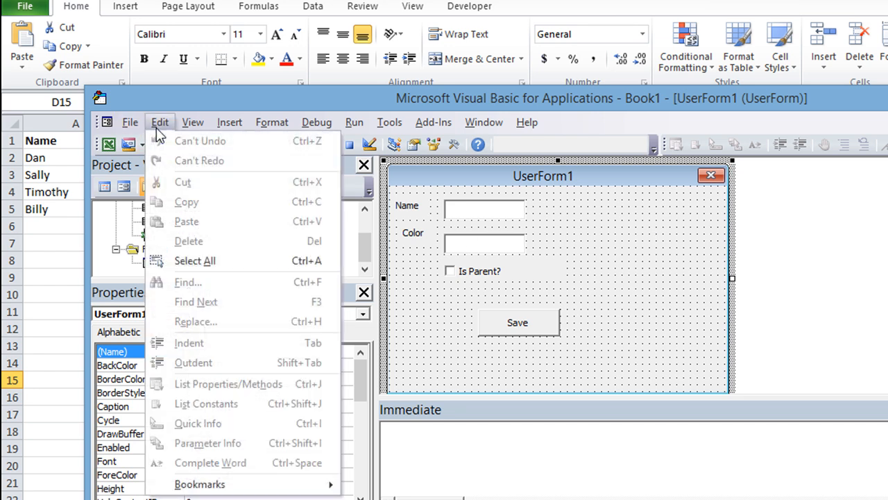
pyautogui.click(191, 122)
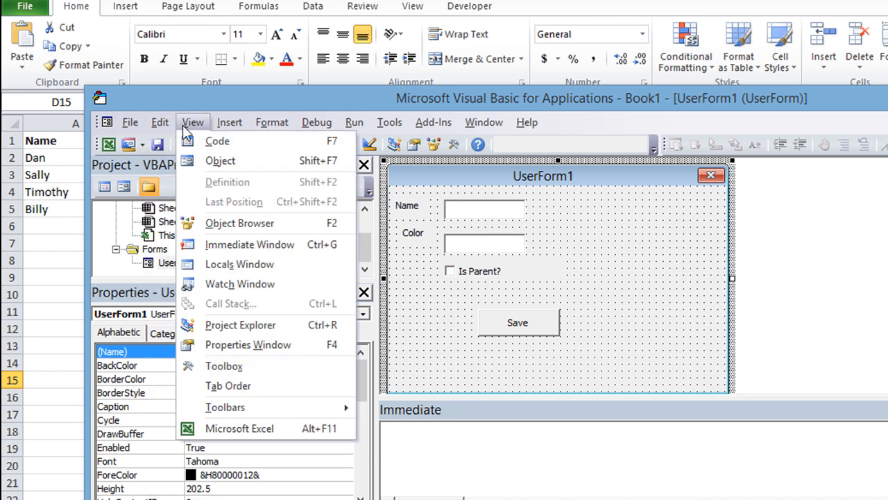
pyautogui.moveTo(223, 366)
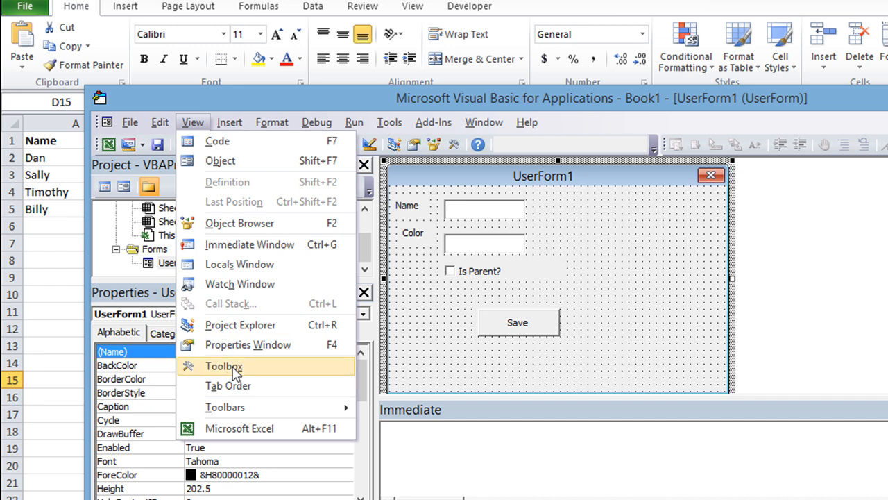
pyautogui.click(222, 366)
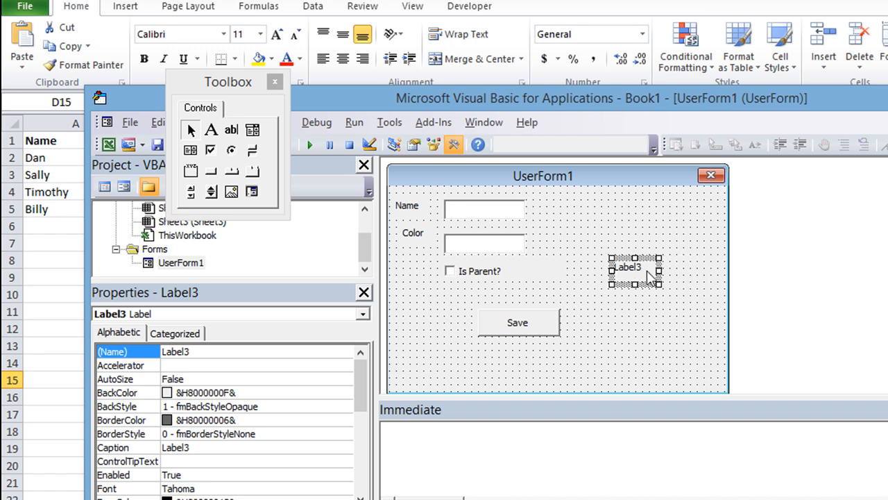
pyautogui.click(275, 80)
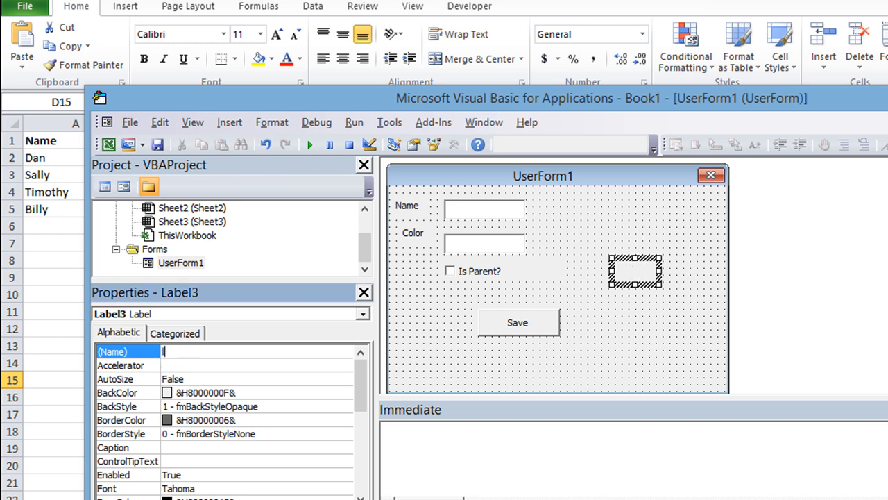
pyautogui.write('lblRow')
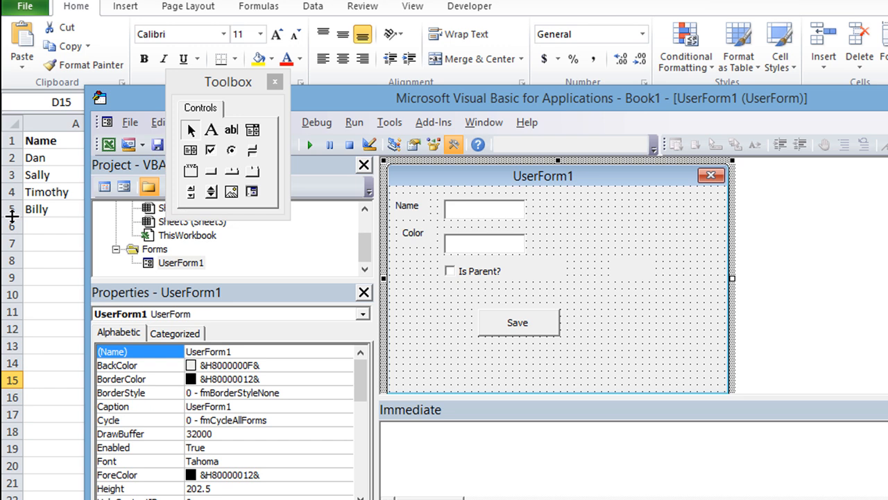
pyautogui.moveTo(375, 239)
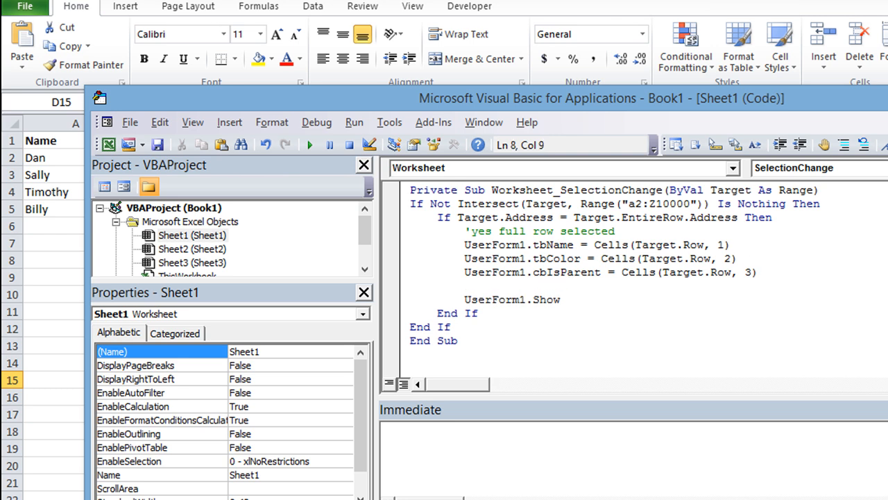
# Add UserForm1.lblRow = Target.Row before the form is shown
pyautogui.write('userform1.')
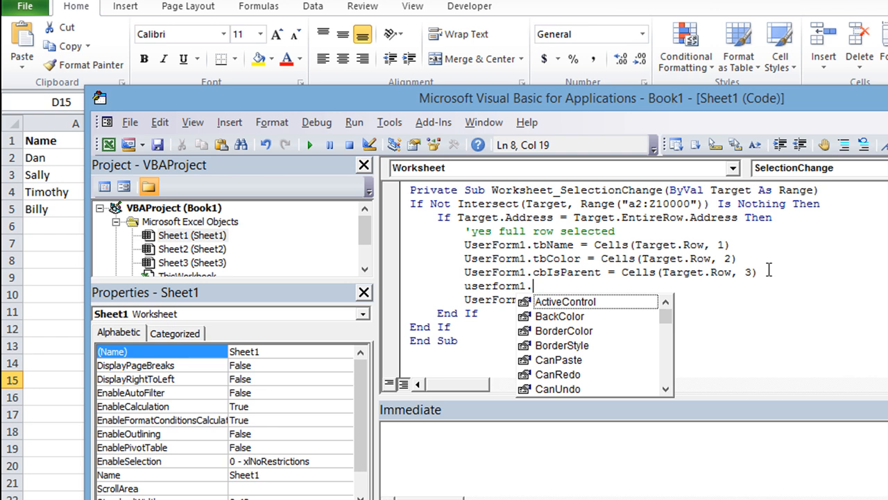
pyautogui.write('lblRow=')
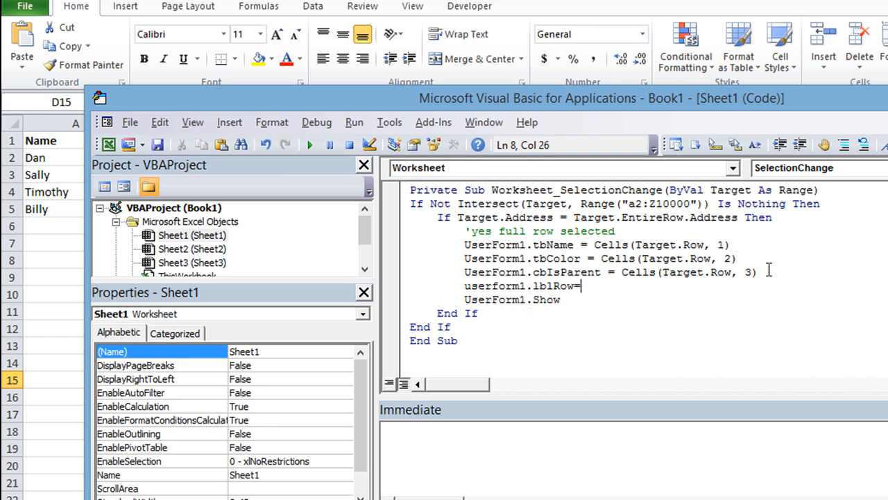
pyautogui.write('tar')
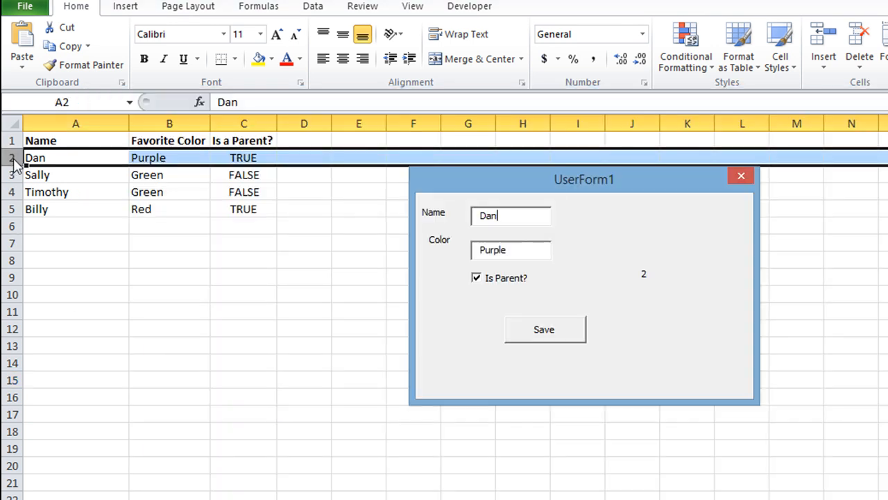
pyautogui.moveTo(647, 257)
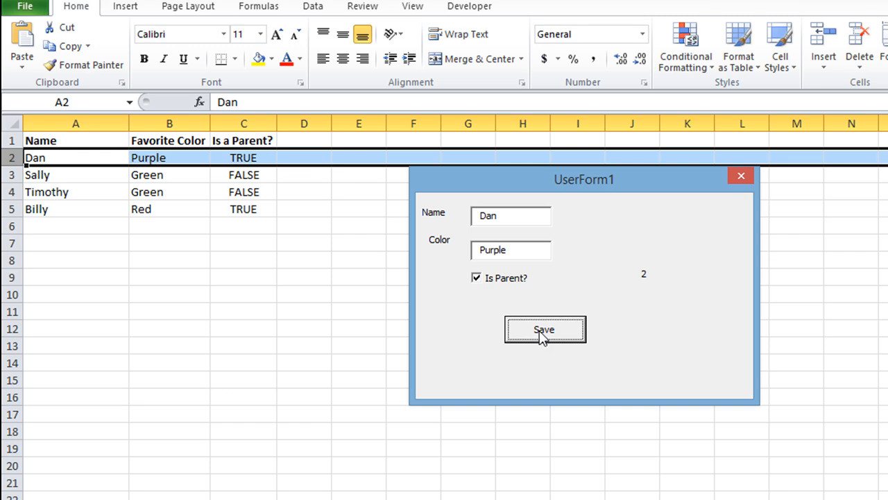
pyautogui.moveTo(650, 285)
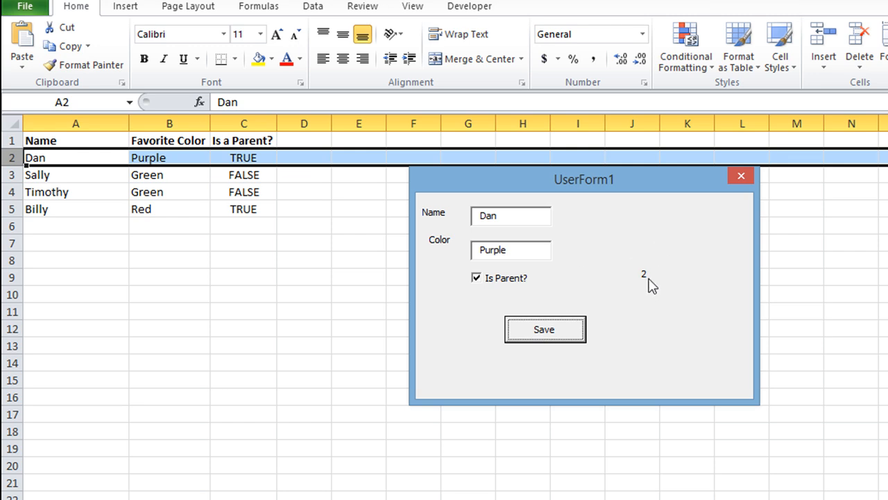
pyautogui.moveTo(638, 294)
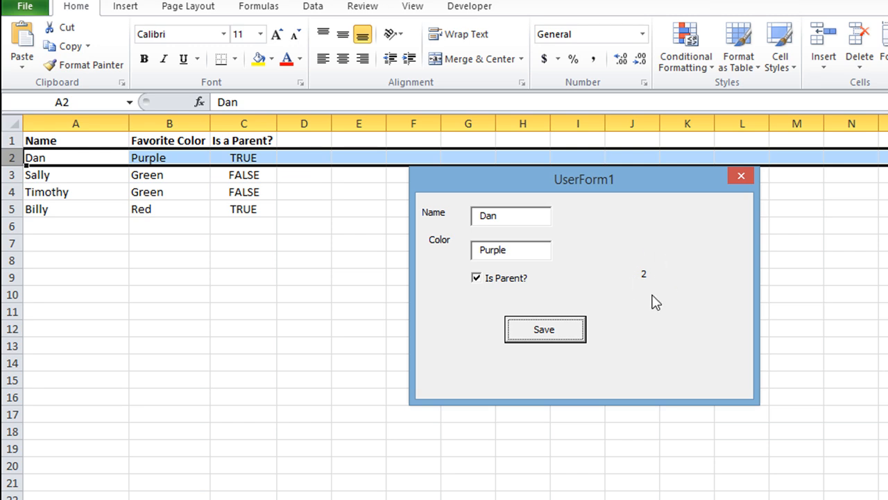
pyautogui.moveTo(649, 290)
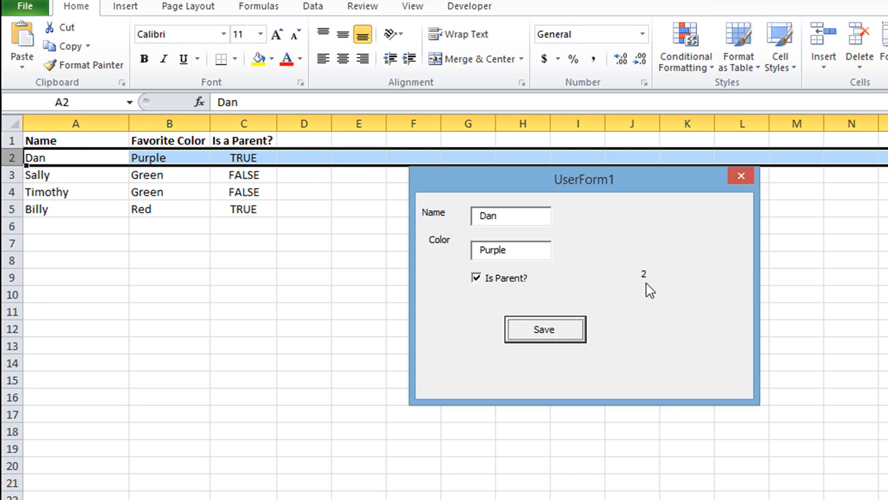
pyautogui.moveTo(631, 297)
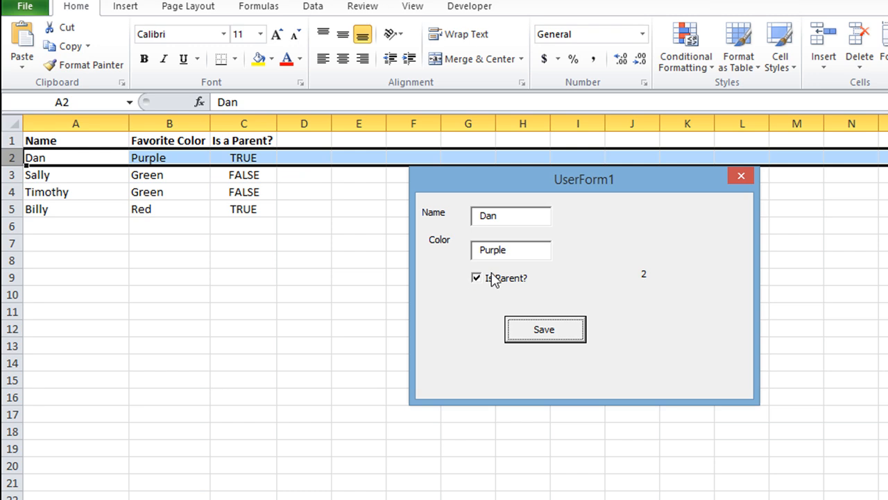
# With Dan's row loaded in the form, try the Save button
pyautogui.click(544, 329)
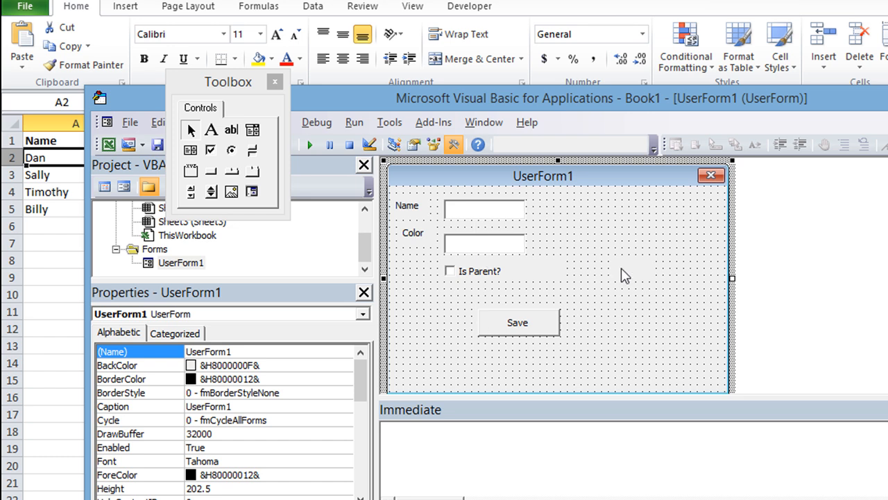
pyautogui.moveTo(482, 219)
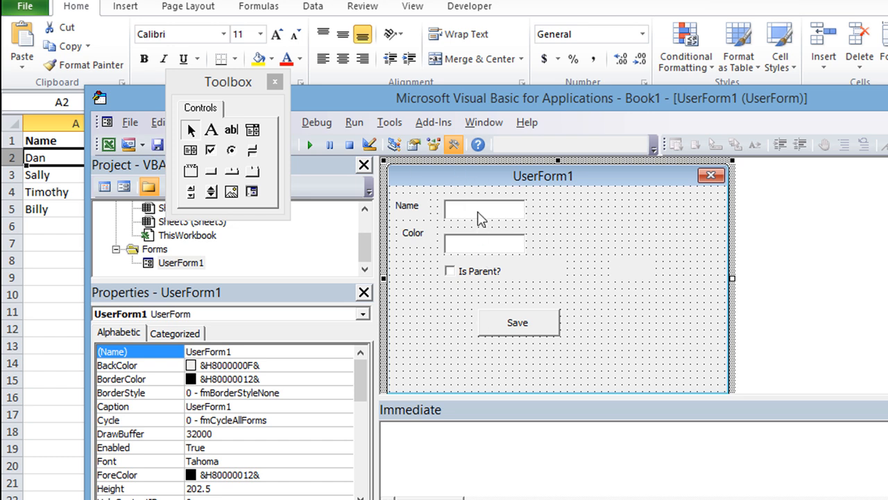
pyautogui.moveTo(437, 277)
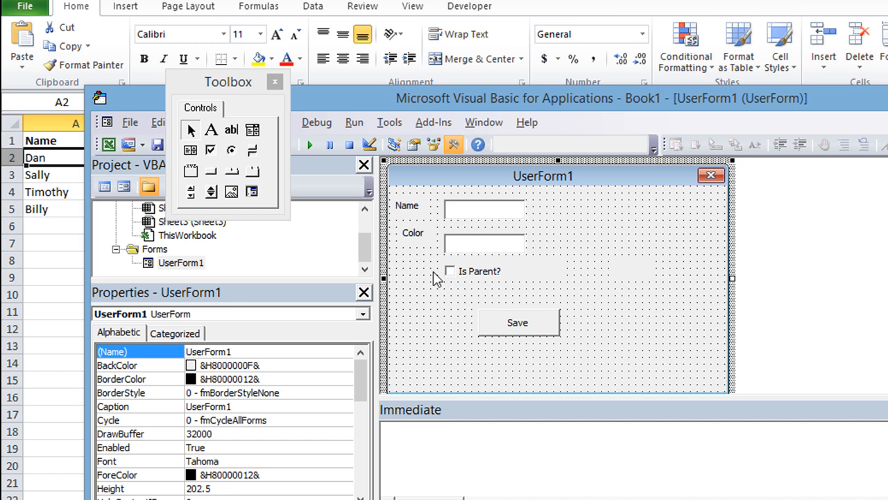
# Open the CommandButton1_Click procedure behind the Save button
pyautogui.doubleClick(517, 322)
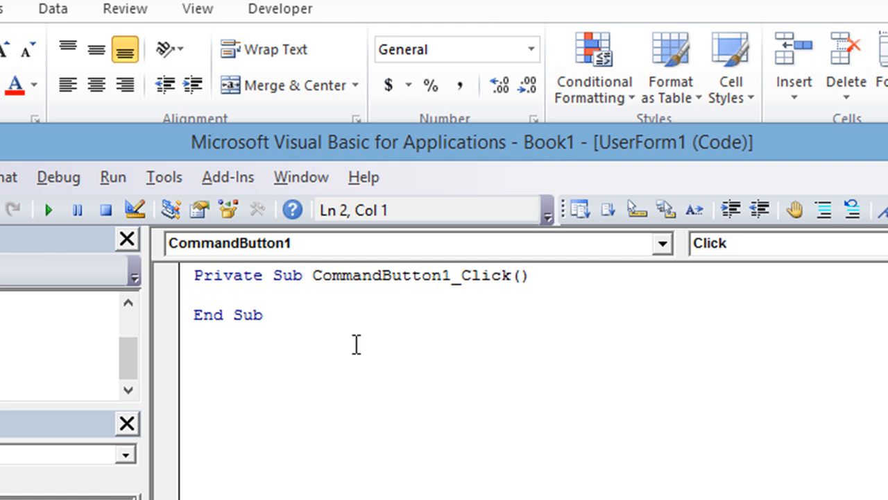
# Declare ws As Worksheet and set it to ThisWorkbook.Sheets("sheet1") in the click routine
pyautogui.click(197, 294)
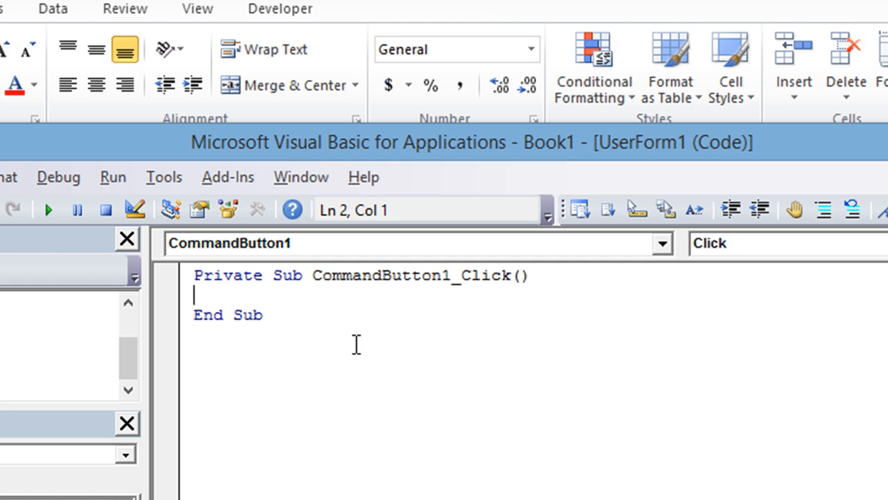
pyautogui.write('d')
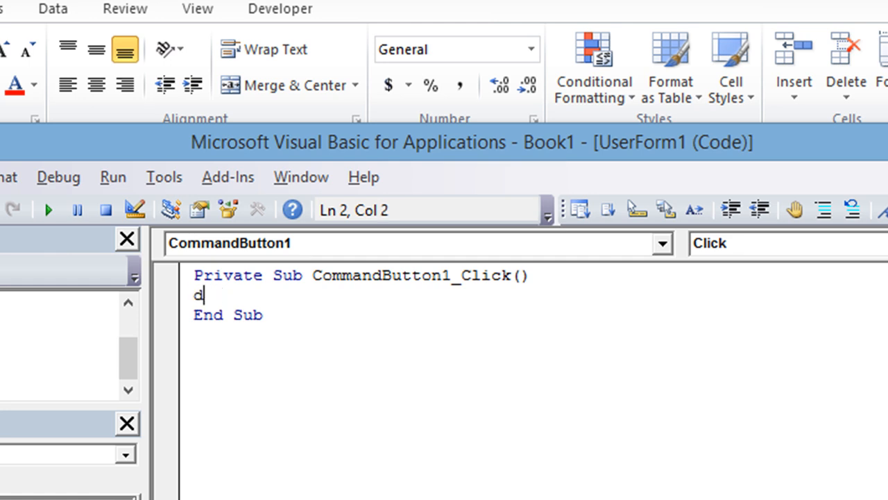
pyautogui.write('im')
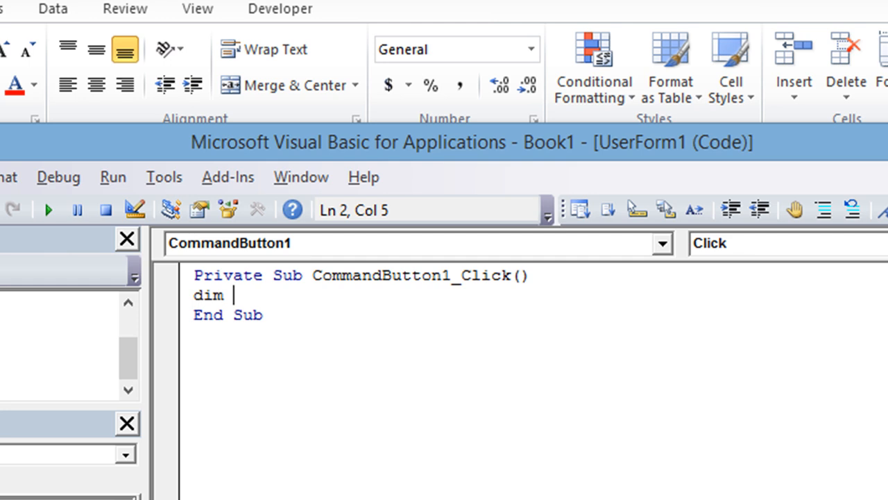
pyautogui.write('ws')
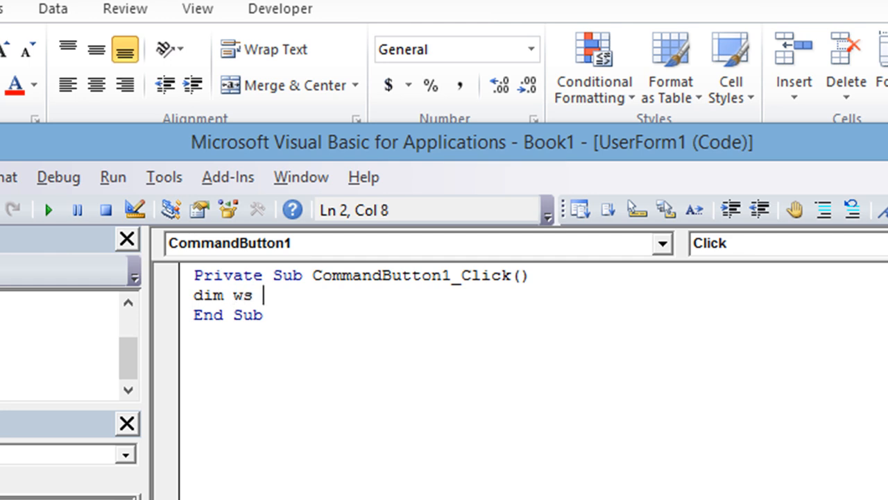
pyautogui.write('As Worksheet')
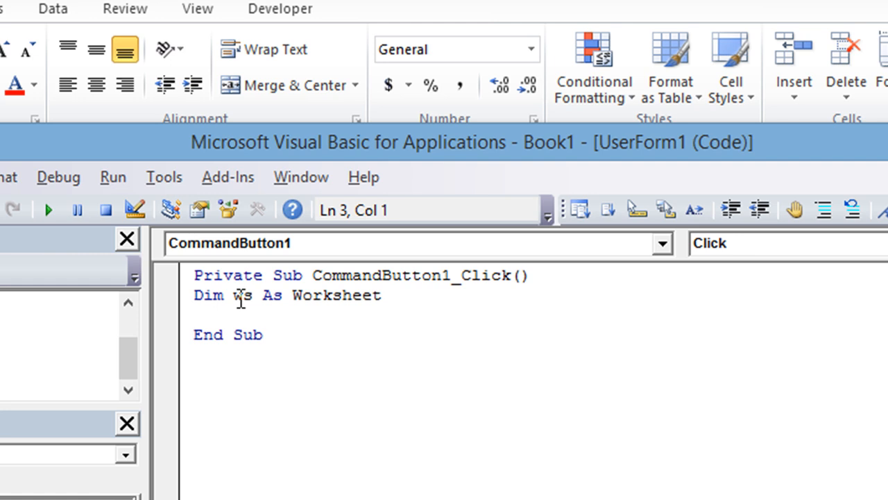
pyautogui.moveTo(236, 317)
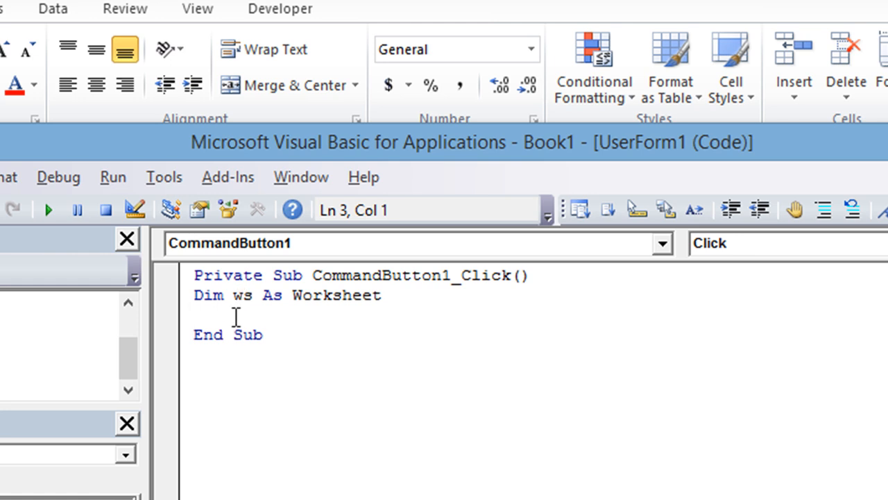
pyautogui.write('set ws = thisworkbook.she')
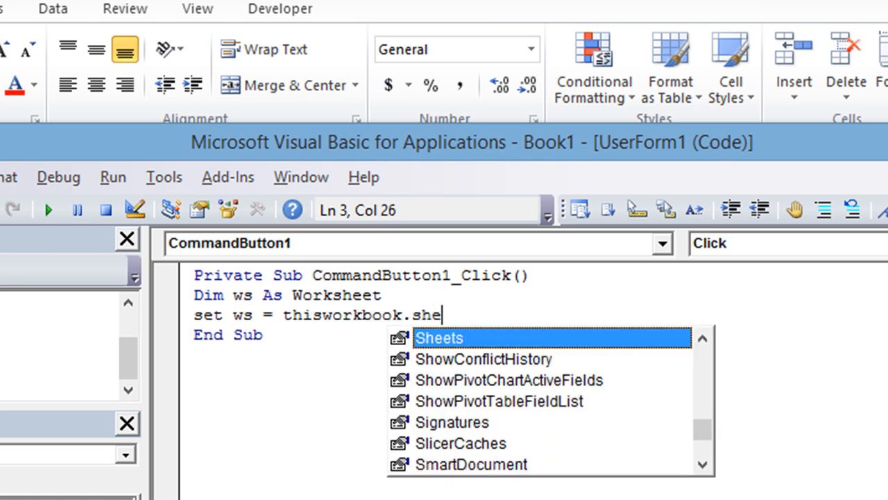
pyautogui.write('Sheets("')
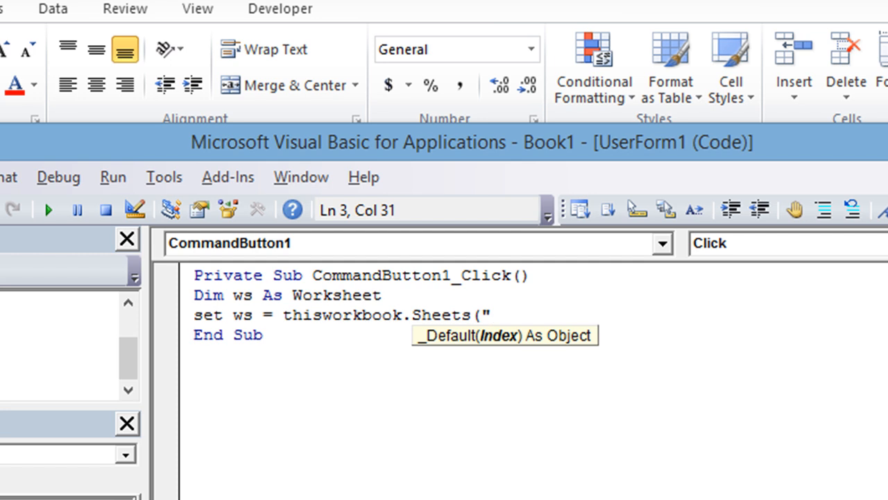
pyautogui.write('sheet1')
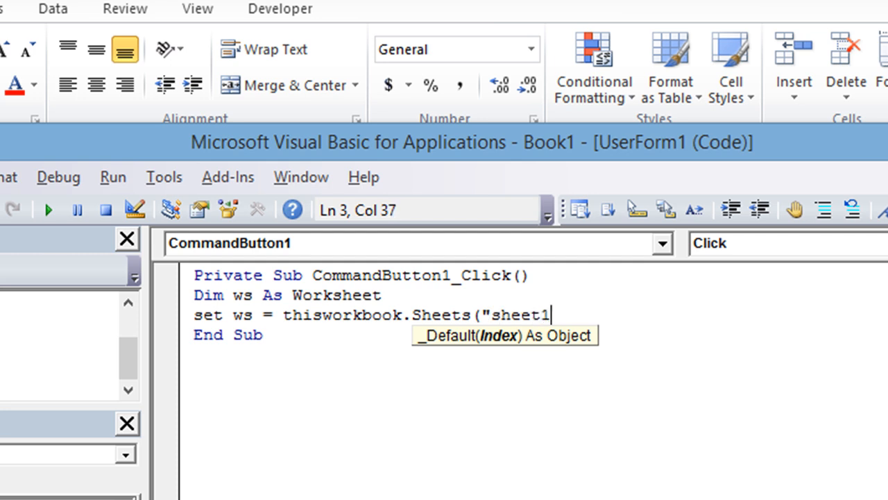
pyautogui.write('")')
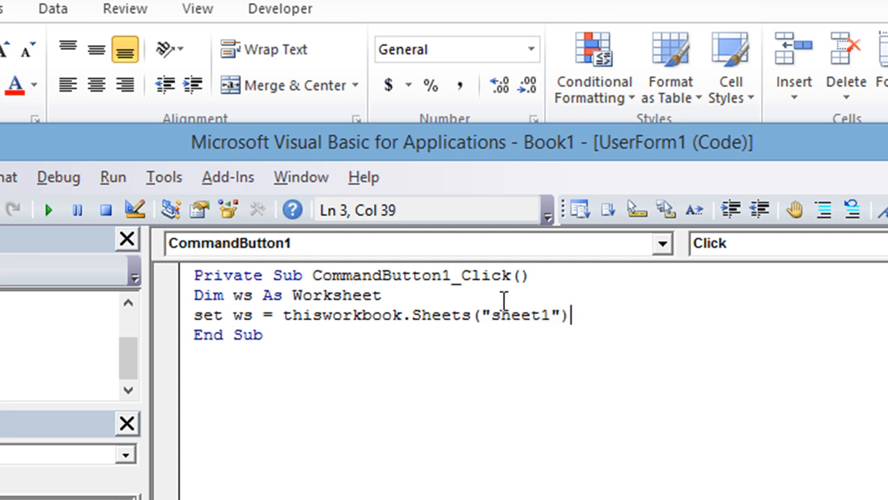
pyautogui.moveTo(569, 286)
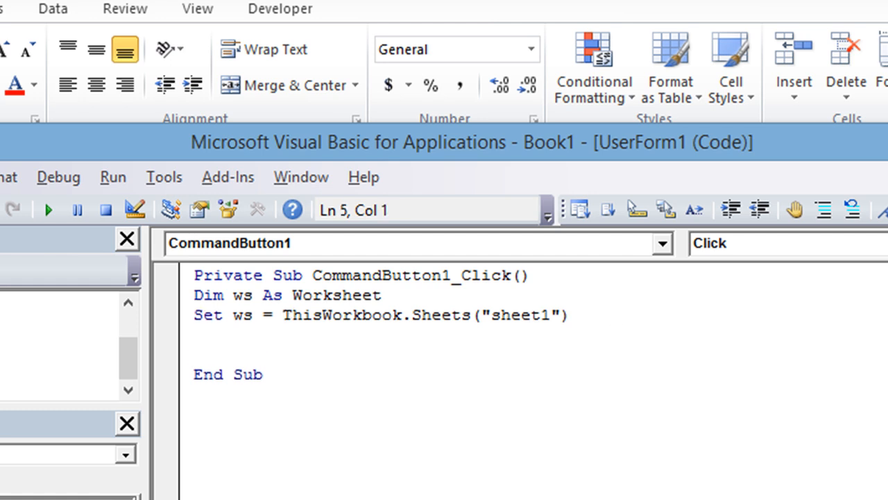
# Add x = Me.lblRow with a 'current row comment below the sheet assignment
pyautogui.click(194, 354)
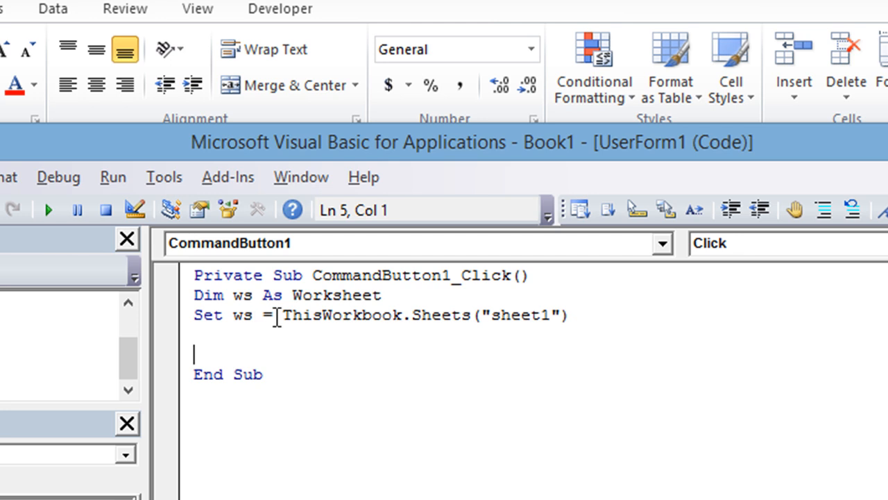
pyautogui.moveTo(283, 315); pyautogui.dragTo(567, 315)
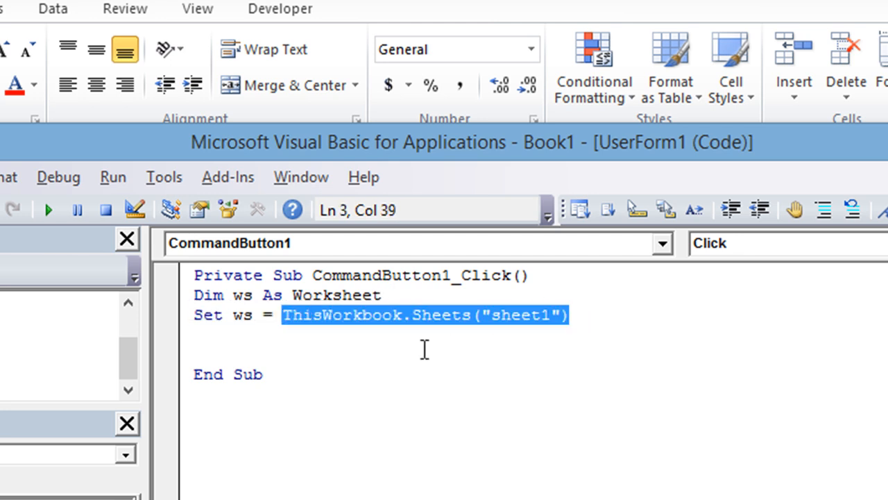
pyautogui.write('ws')
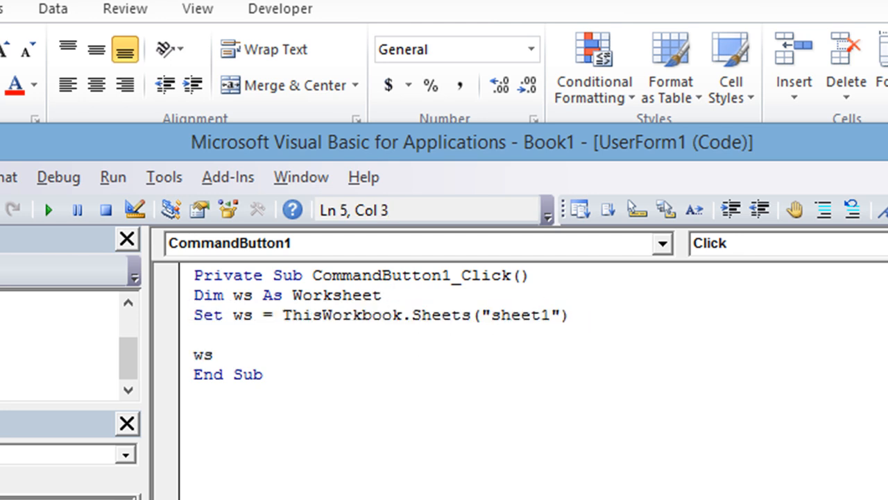
pyautogui.write('.')
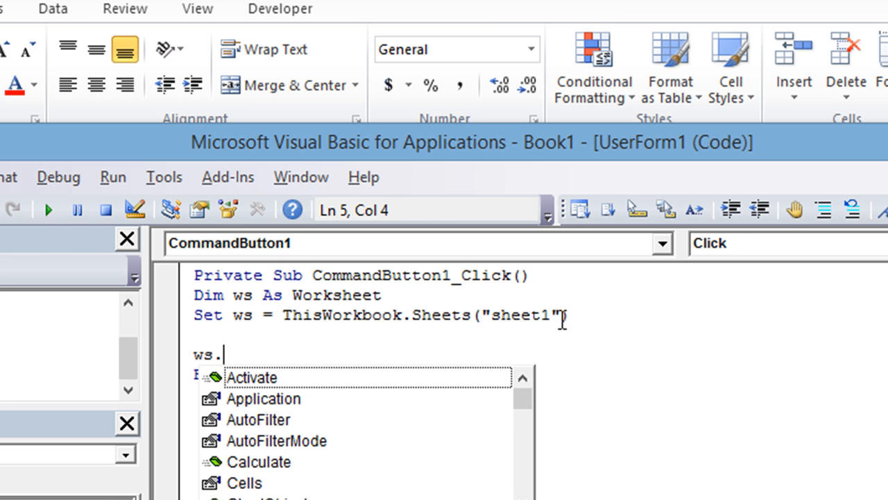
pyautogui.moveTo(386, 419)
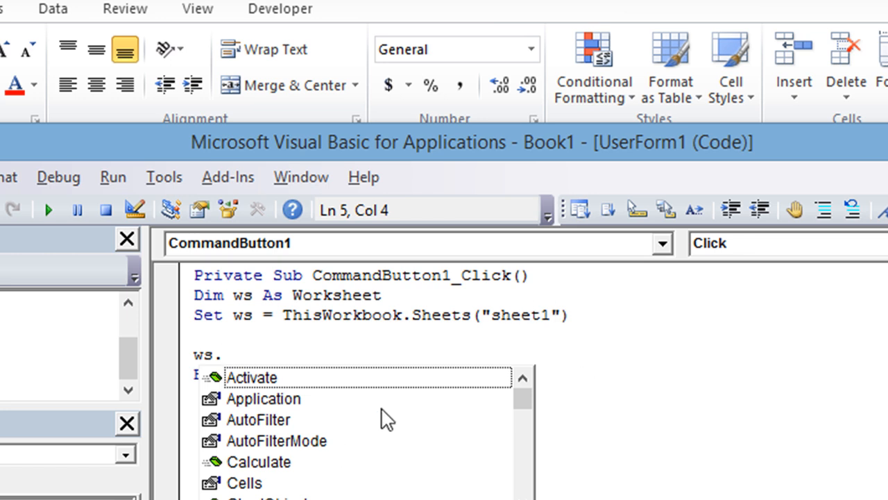
pyautogui.moveTo(367, 344)
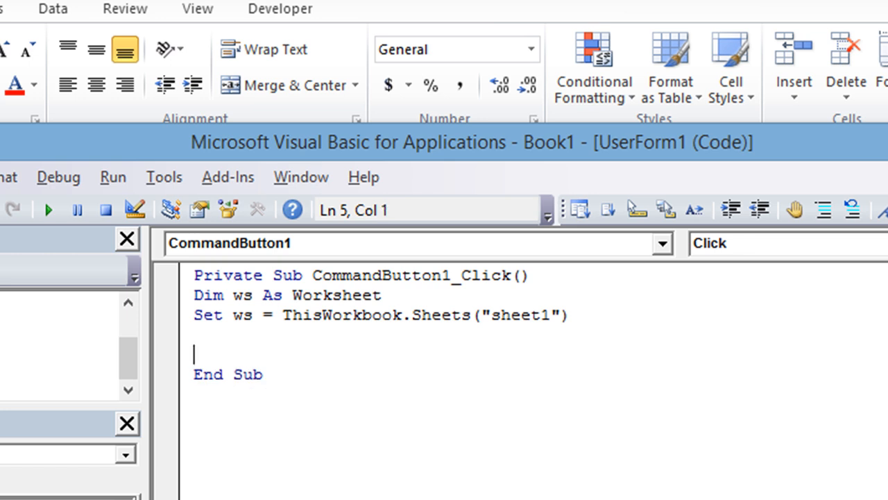
pyautogui.write('m')
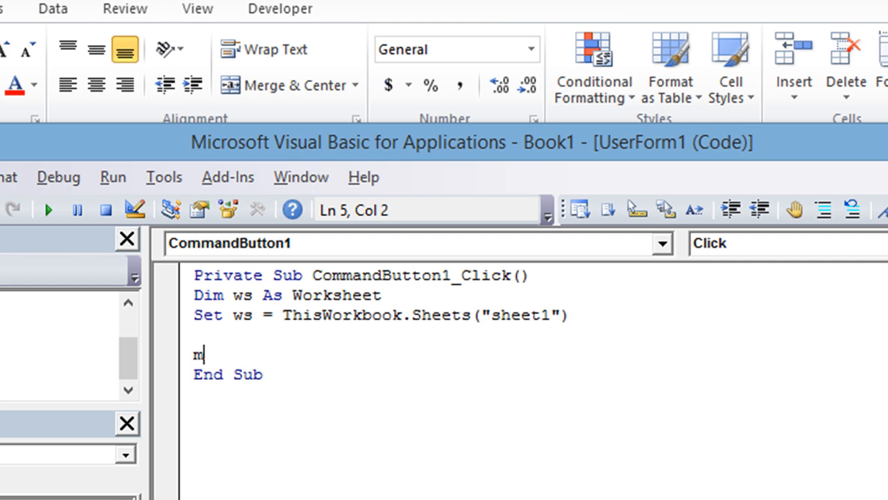
pyautogui.write('x')
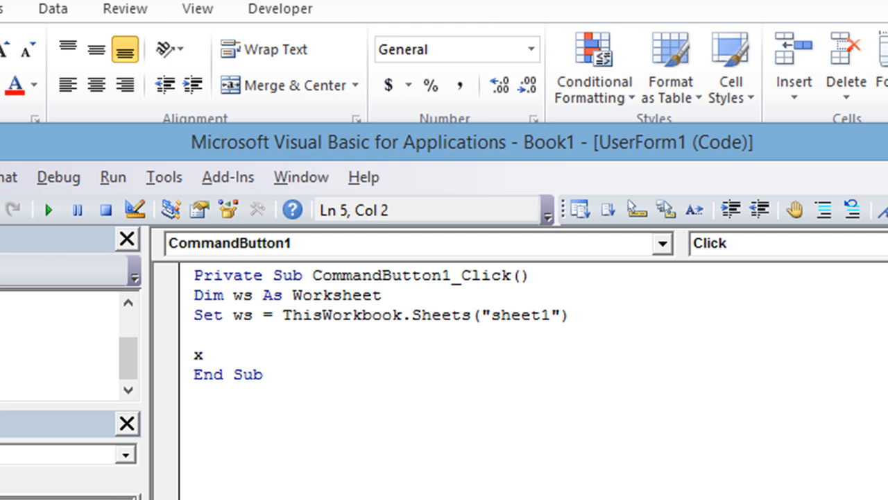
pyautogui.write('=')
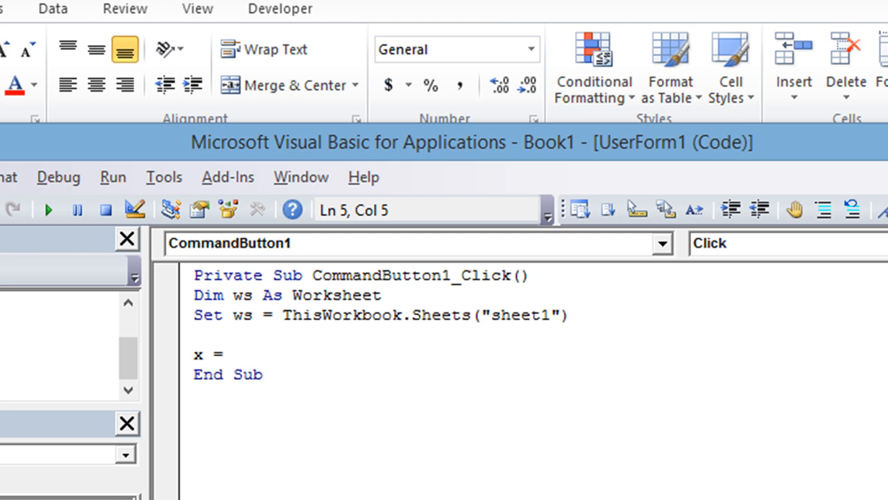
pyautogui.write('me.')
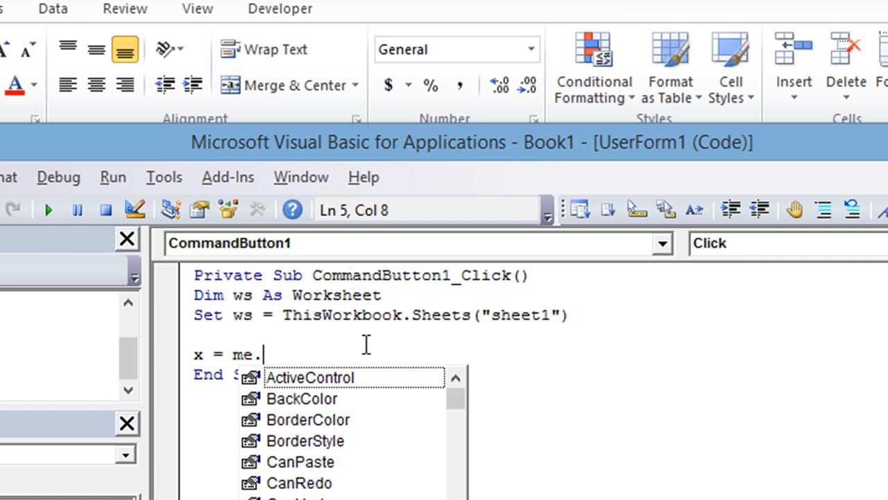
pyautogui.write('lblRow')
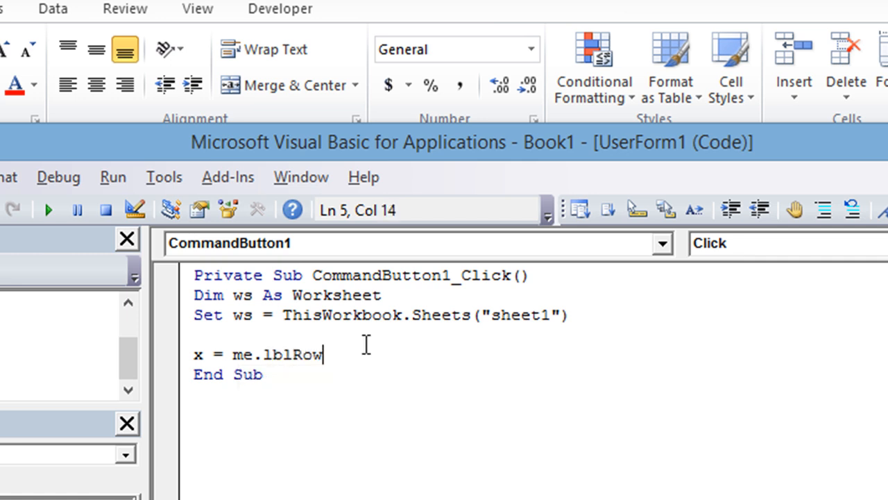
pyautogui.write("'")
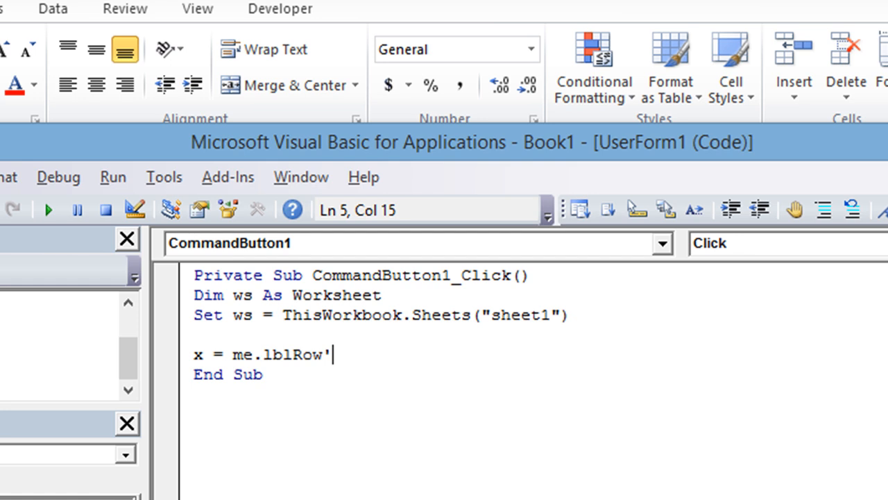
pyautogui.write('current row')
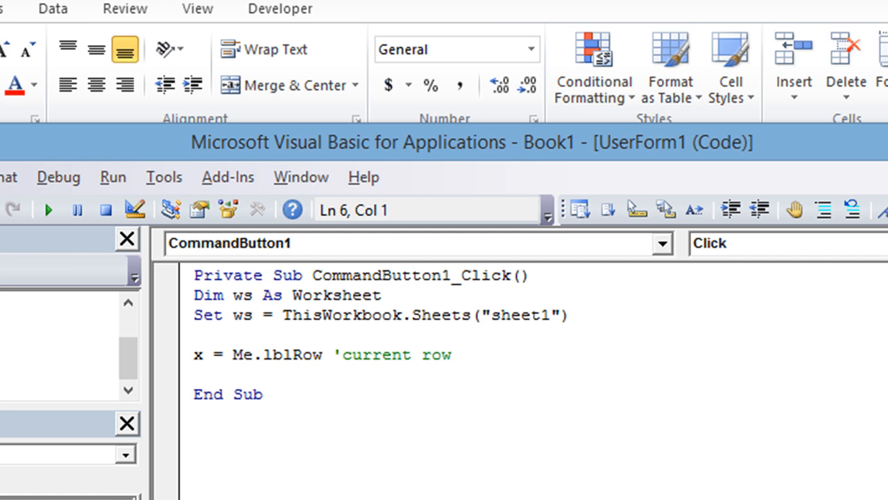
# Write ws.Cells(x, 1) = Me.tbName, duplicate it and make the second line Me.tbColor
pyautogui.write('ws.')
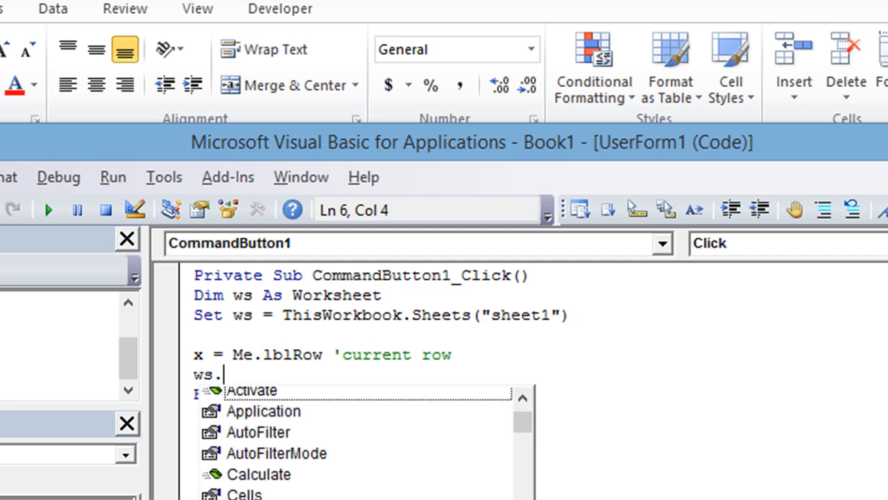
pyautogui.write('Cells(')
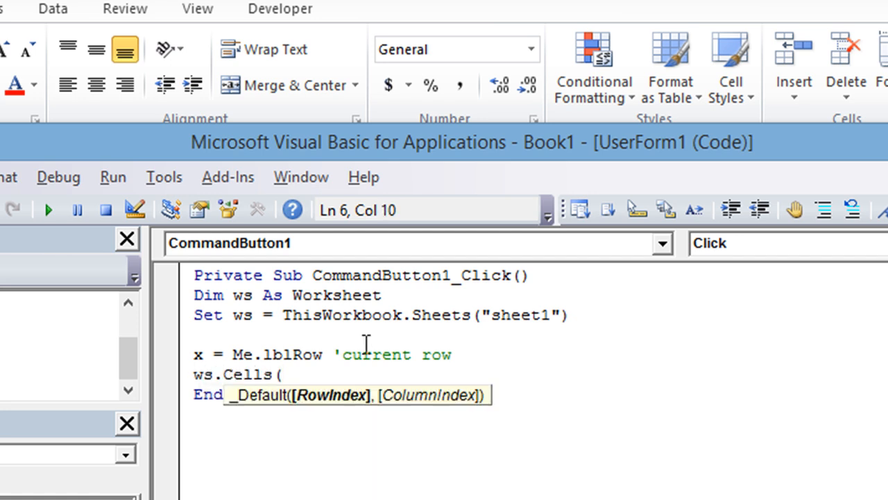
pyautogui.write('x')
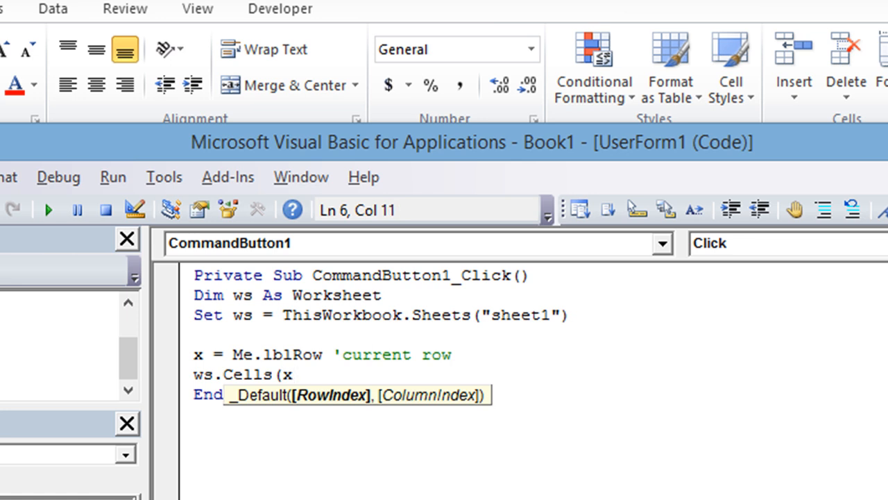
pyautogui.write(',')
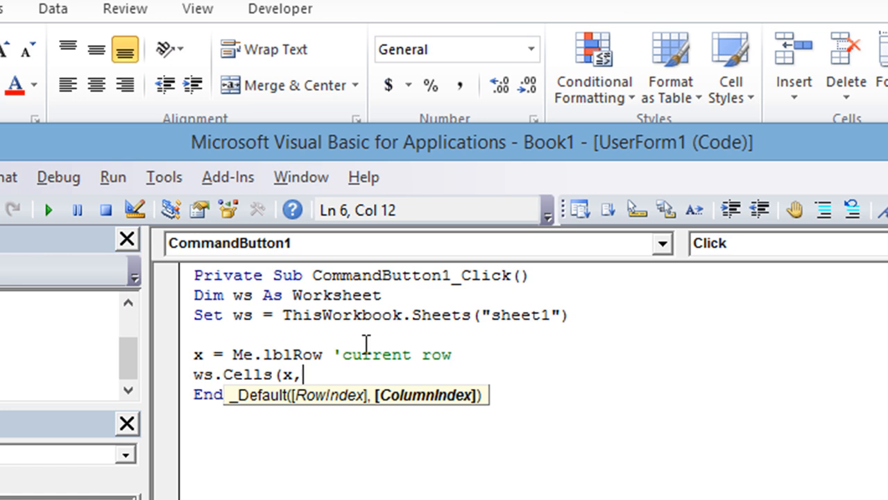
pyautogui.write('1)')
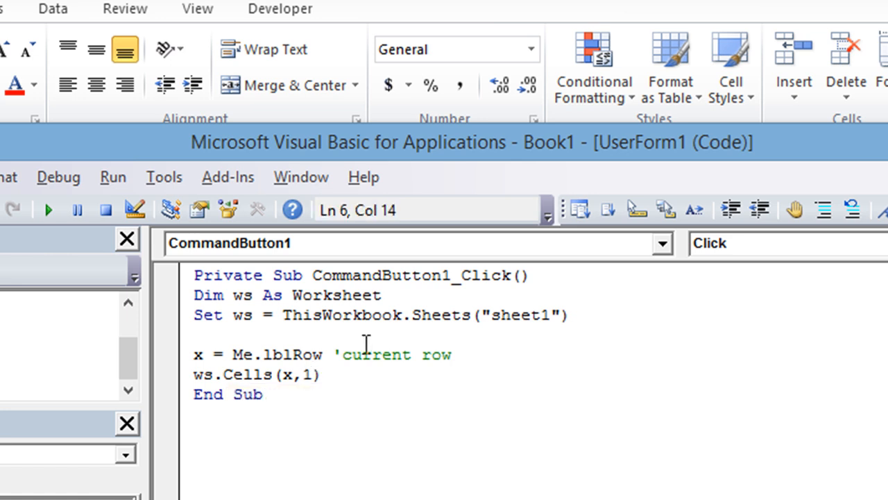
pyautogui.doubleClick(205, 374)
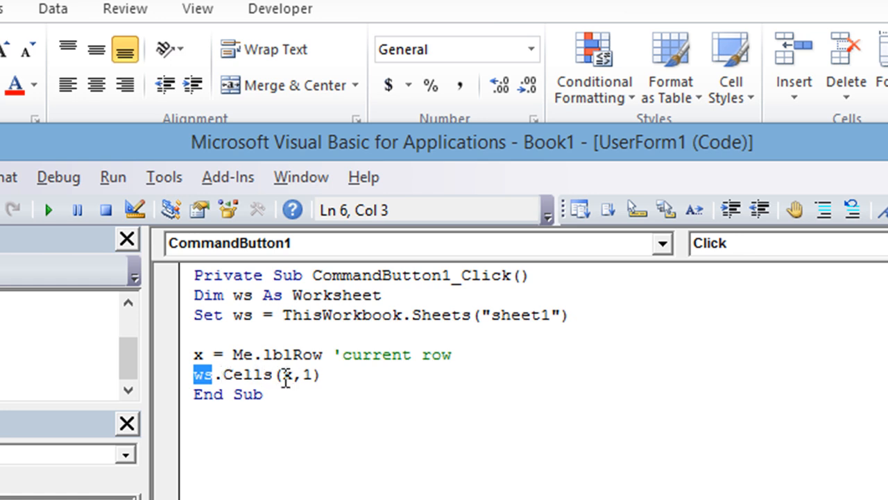
pyautogui.moveTo(288, 375)
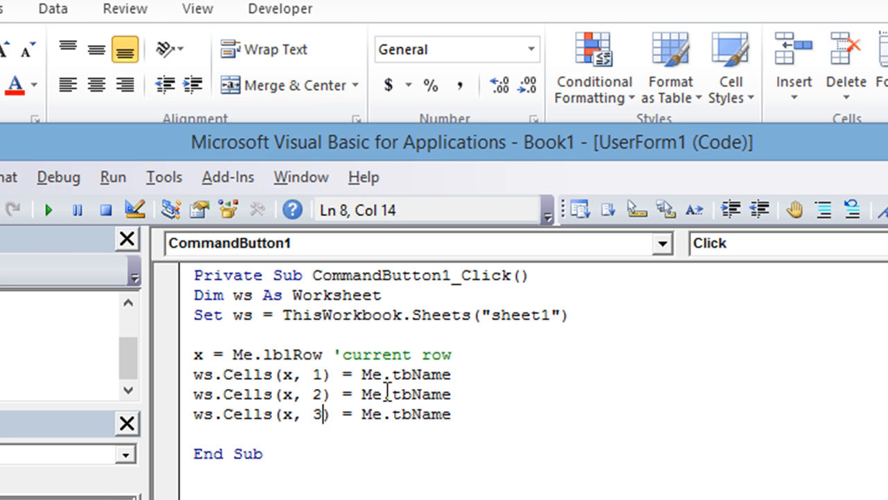
pyautogui.doubleClick(417, 394)
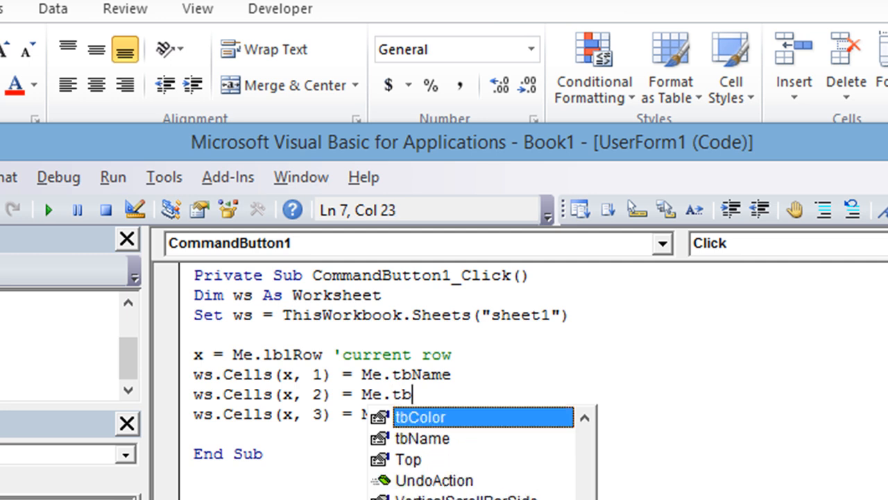
pyautogui.write('Color')
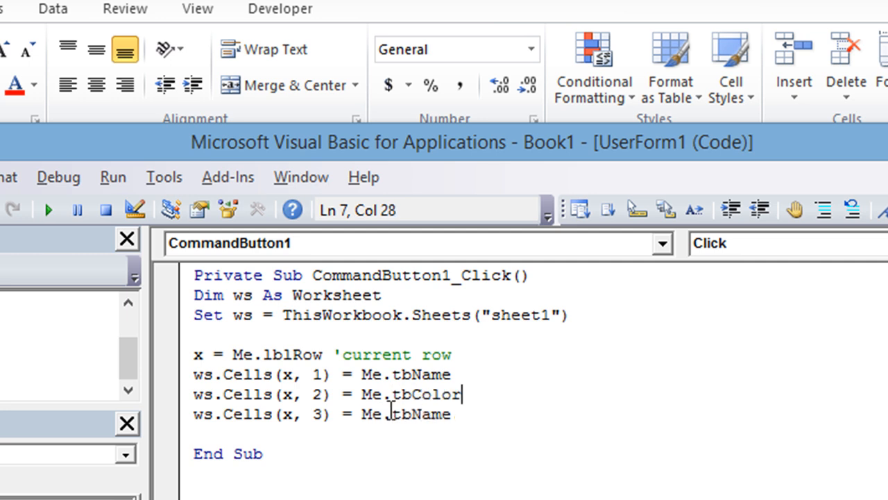
pyautogui.doubleClick(419, 414)
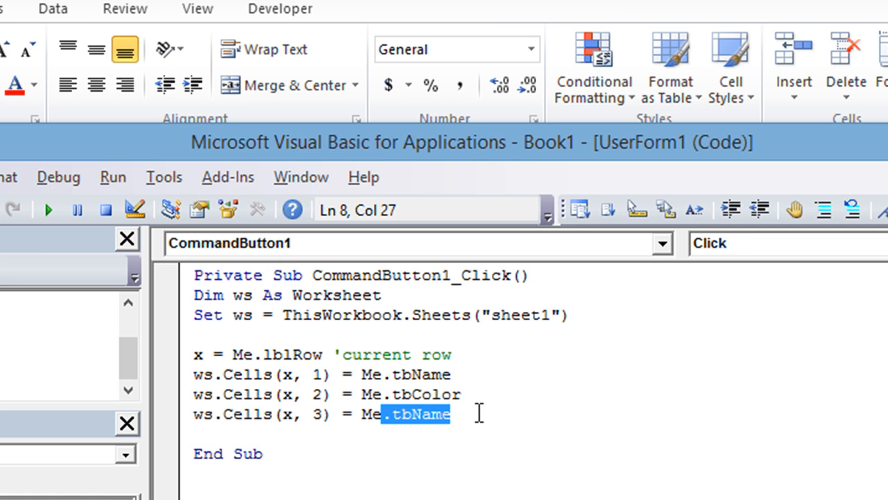
# Replace the third line's field with Me.cbIsParent for column 3
pyautogui.write('cbIsParen')
pyautogui.write('me.Hide')
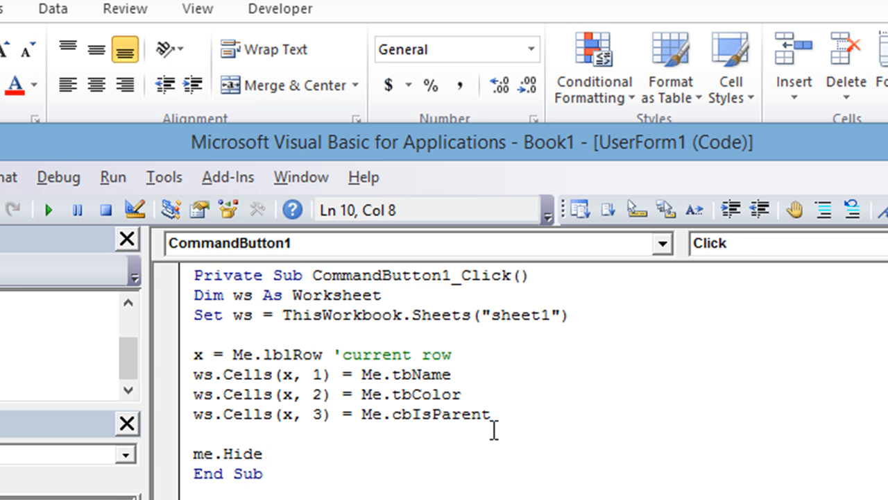
pyautogui.moveTo(339, 368)
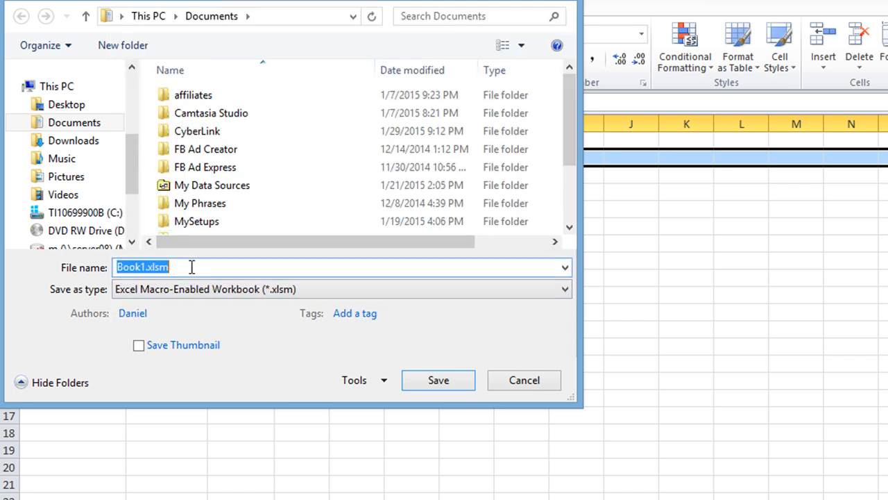
# Save as 'Userform Practice 1' to the Desktop as a macro-enabled workbook
pyautogui.write('U')
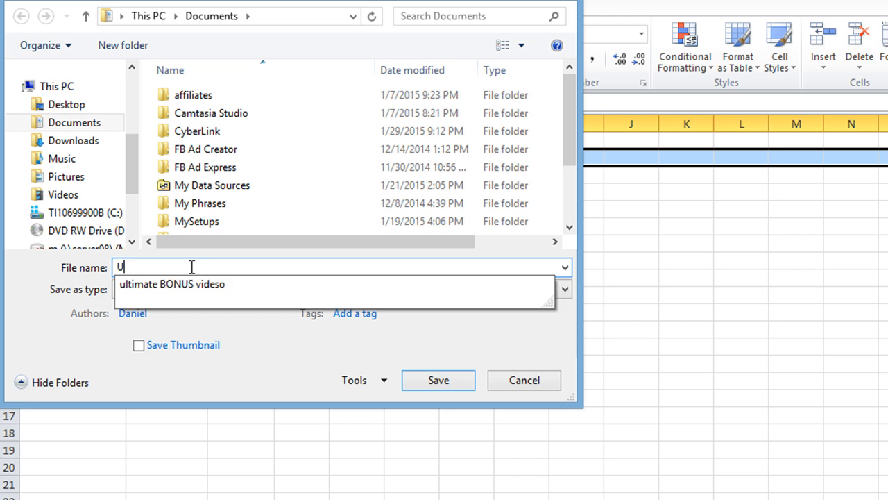
pyautogui.write('serform')
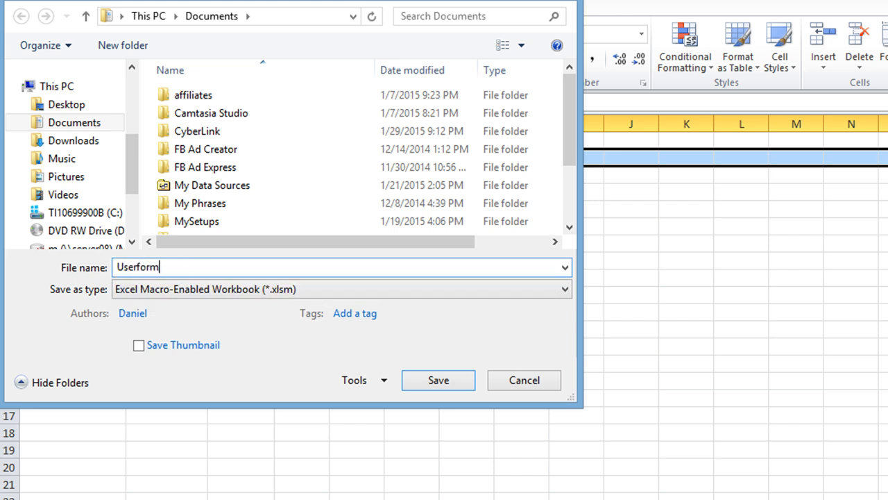
pyautogui.write('Practice 1')
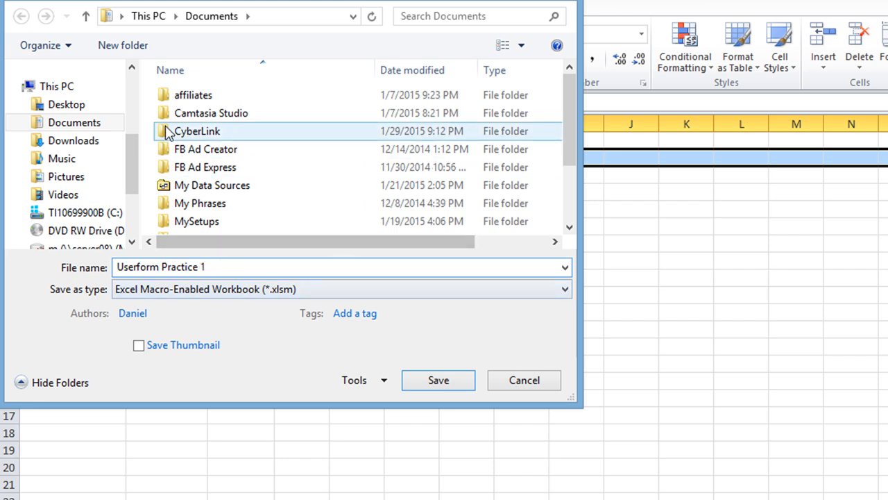
pyautogui.click(75, 158)
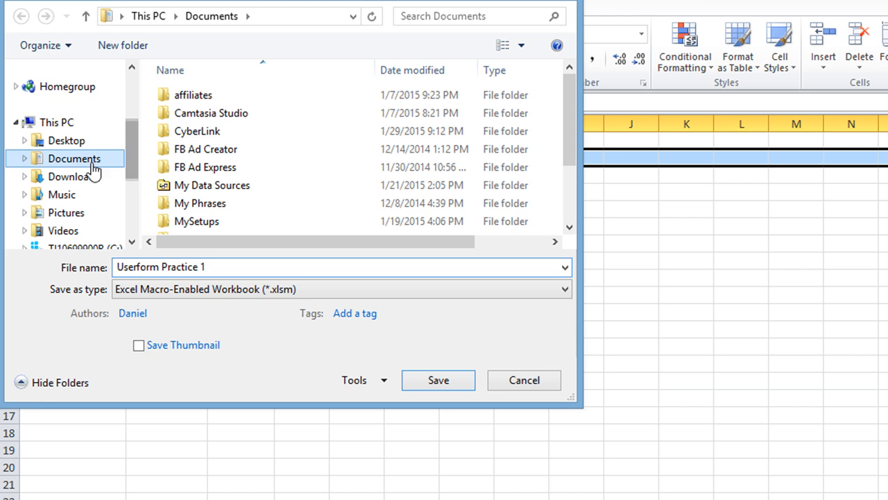
pyautogui.click(67, 140)
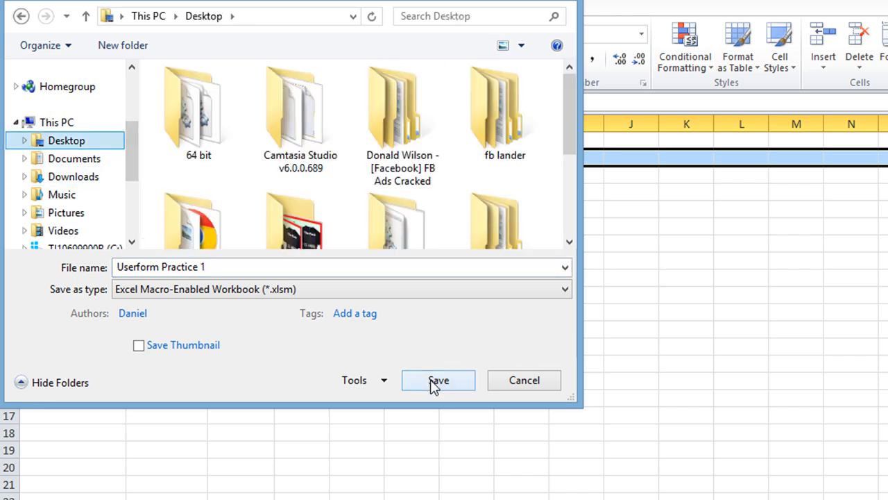
pyautogui.click(439, 380)
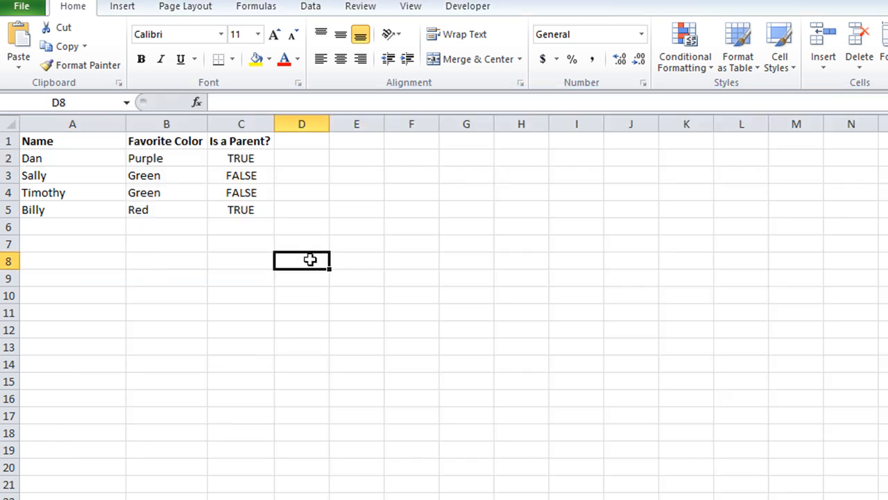
pyautogui.moveTo(199, 222)
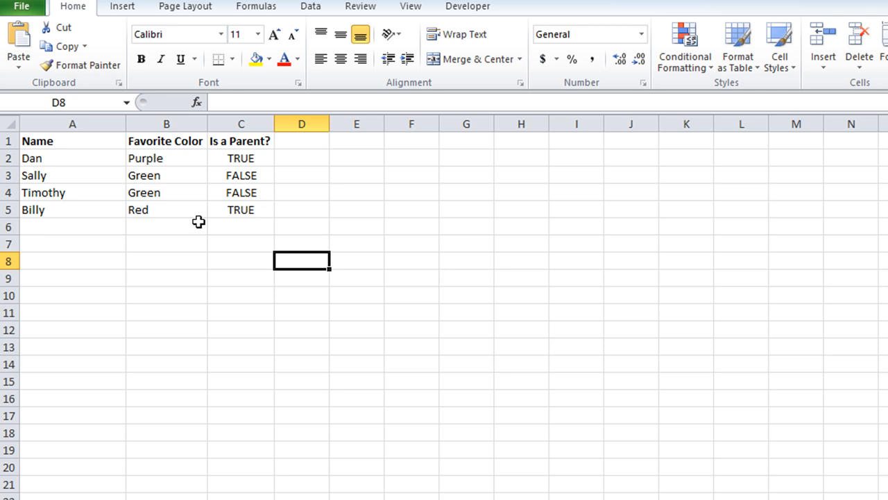
pyautogui.moveTo(22, 187)
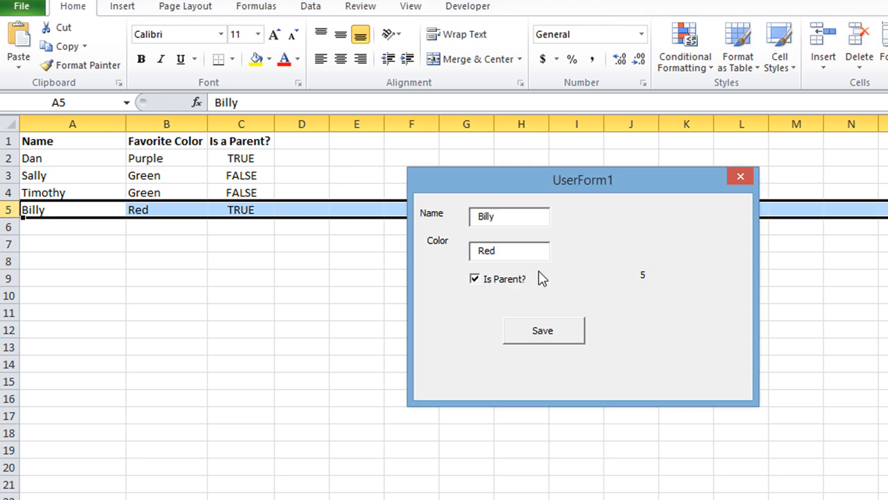
pyautogui.moveTo(152, 219)
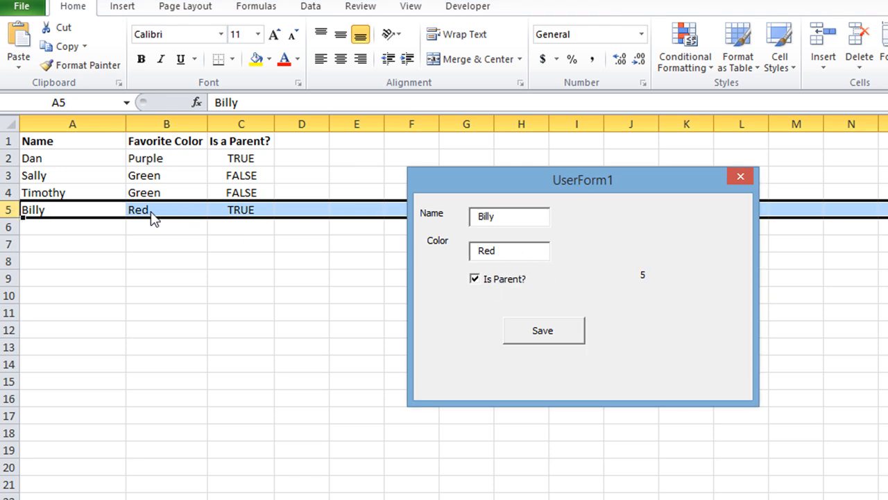
# Uncheck Is Parent? for Billy and save, writing FALSE back to his row
pyautogui.moveTo(583, 180); pyautogui.dragTo(487, 167)
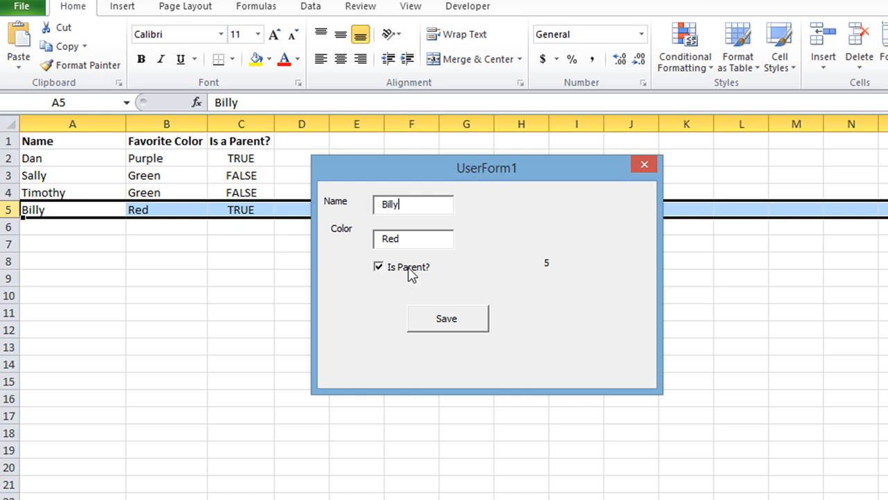
pyautogui.click(379, 267)
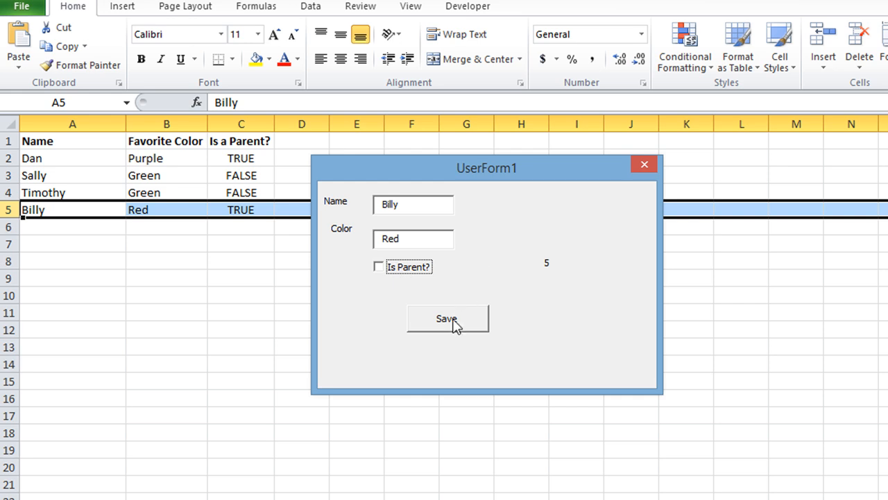
pyautogui.moveTo(536, 260)
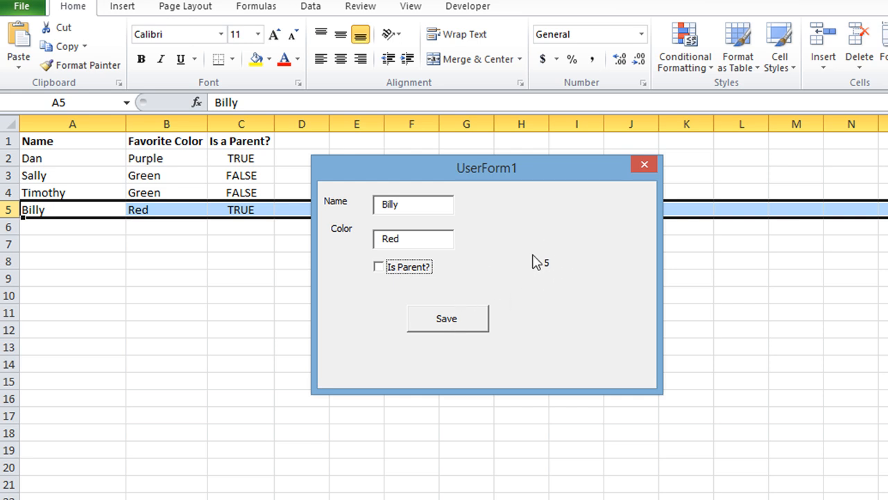
pyautogui.moveTo(544, 272)
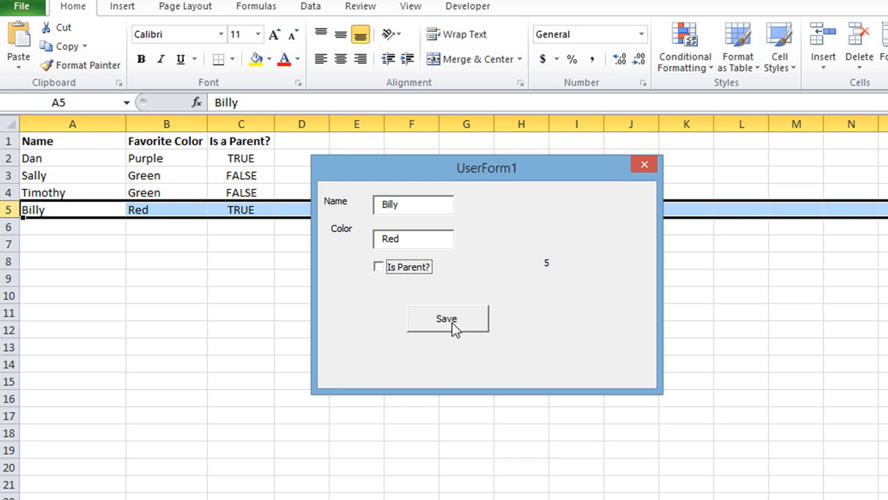
pyautogui.moveTo(411, 306)
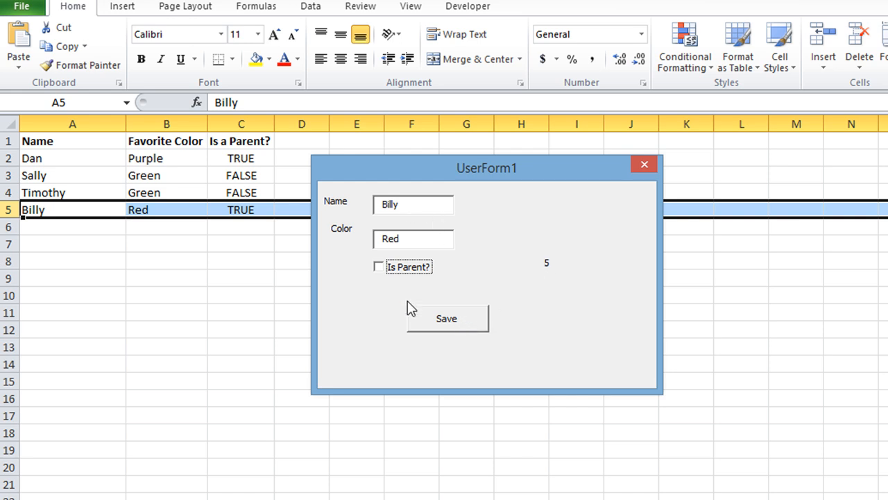
pyautogui.moveTo(455, 318)
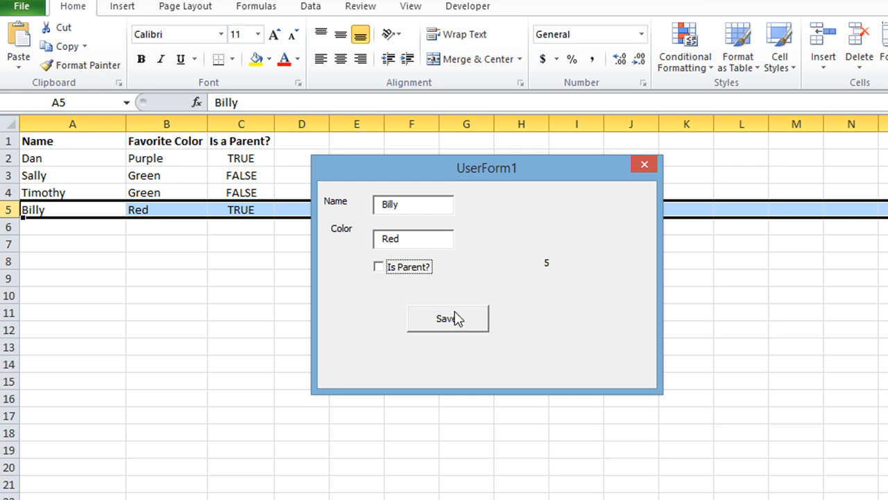
pyautogui.click(447, 319)
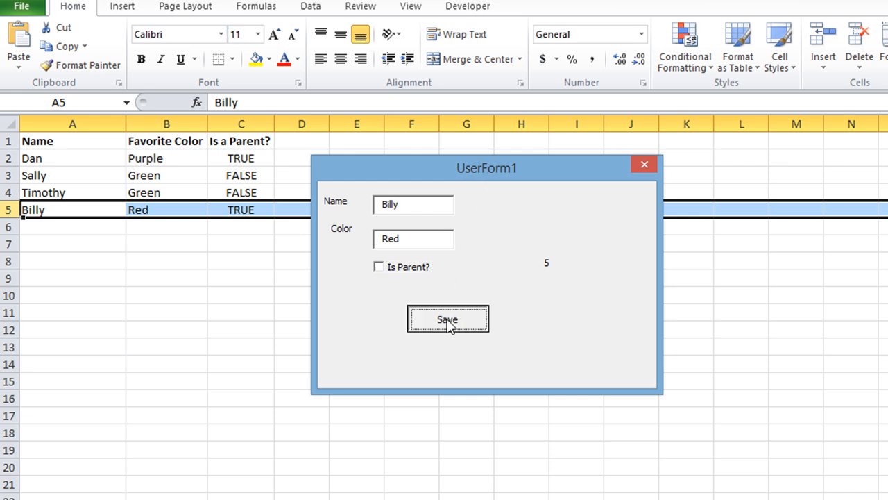
pyautogui.click(447, 319)
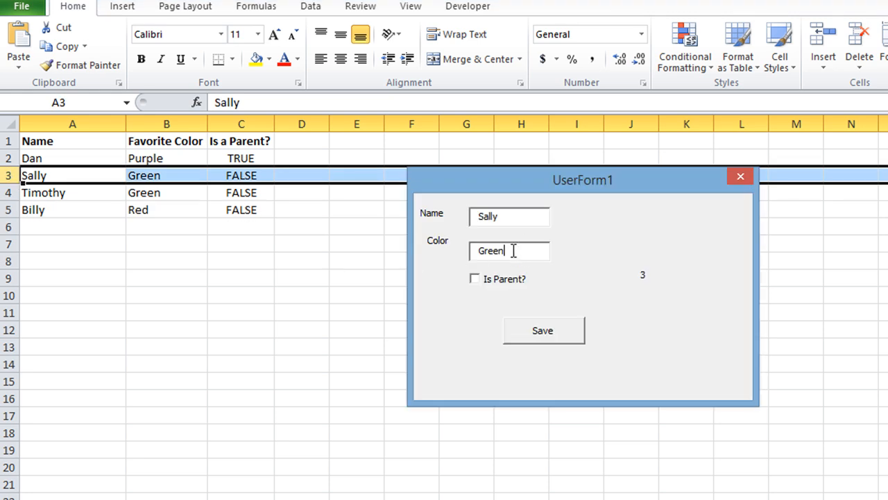
# Save Sally's colour as Pink, mark Timothy as parent, then close Dan's form unsaved
pyautogui.write('Pi')
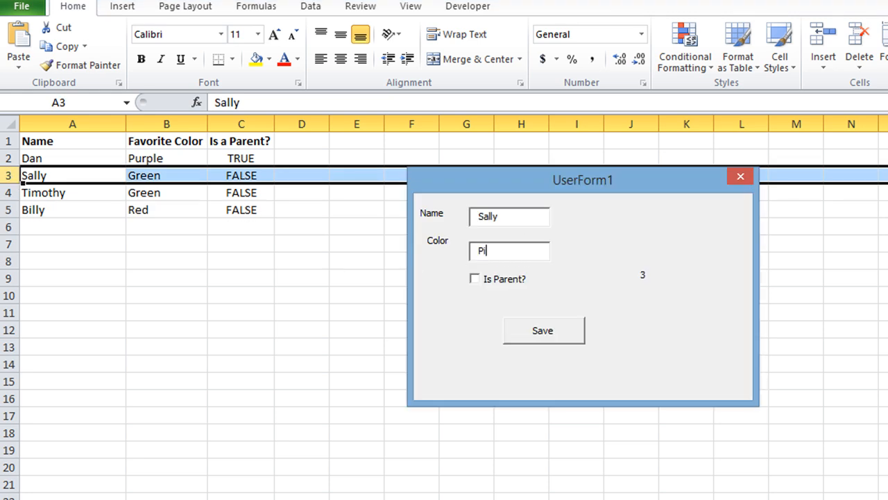
pyautogui.click(542, 330)
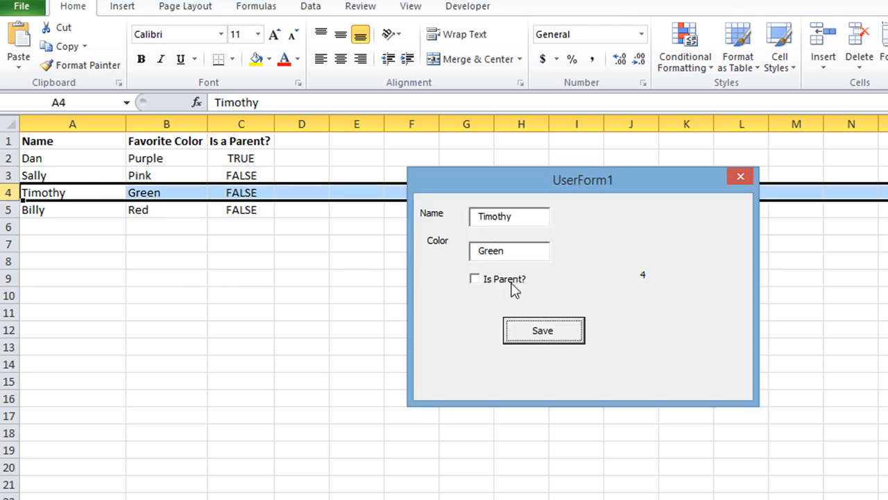
pyautogui.click(544, 330)
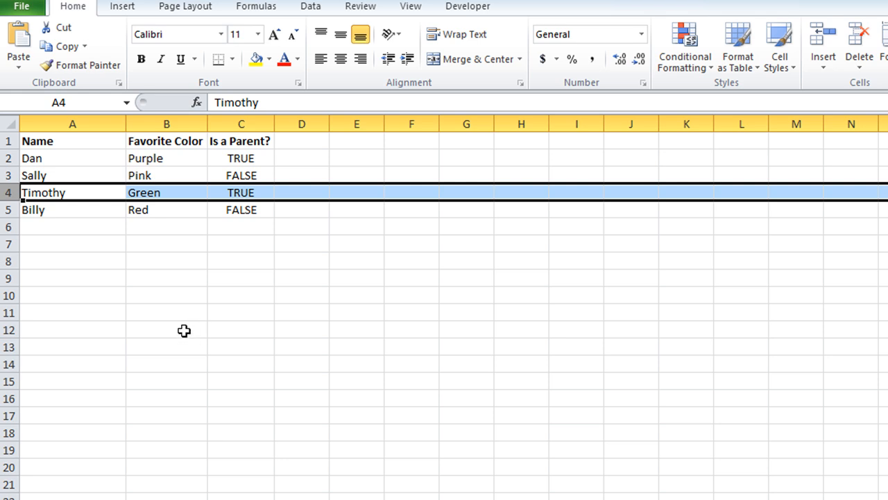
pyautogui.moveTo(191, 327)
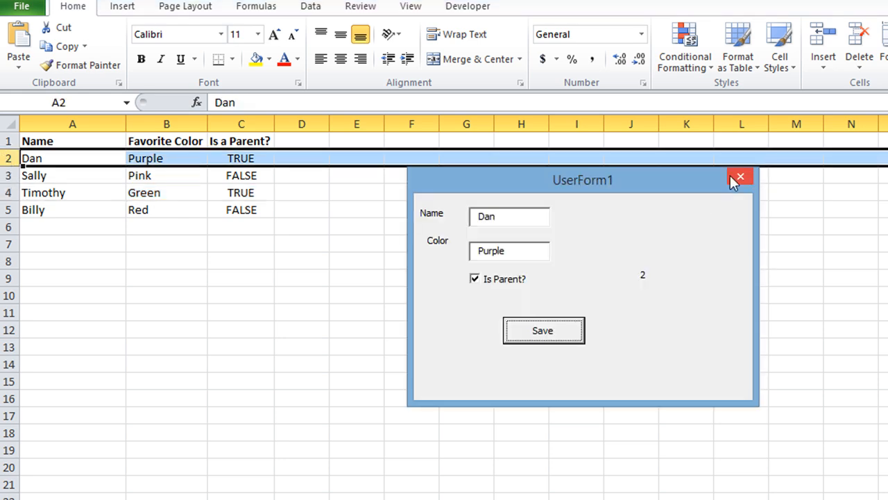
pyautogui.click(738, 176)
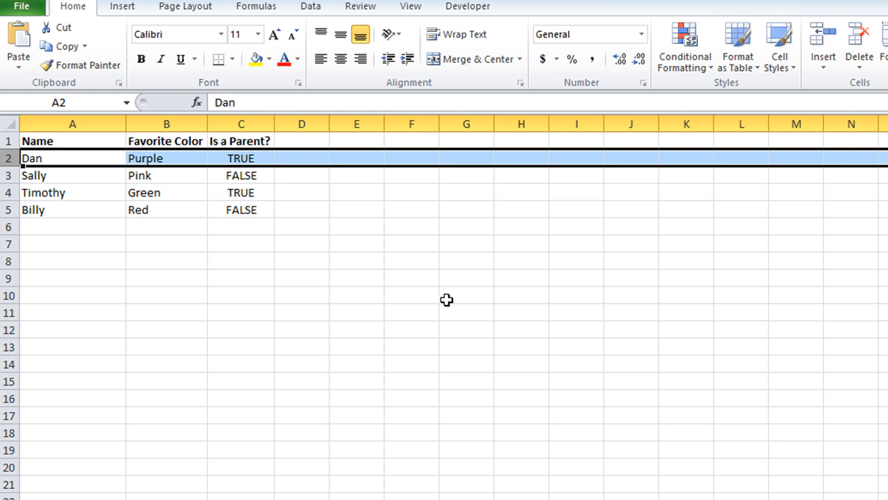
pyautogui.moveTo(108, 171)
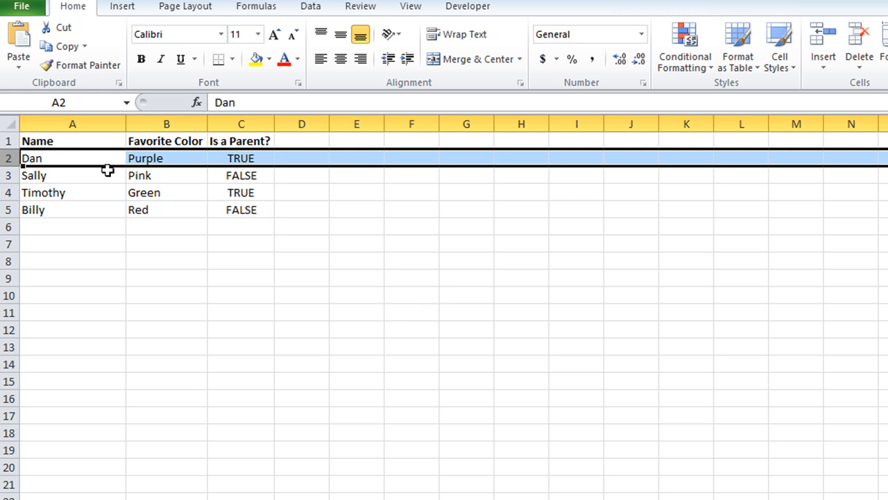
pyautogui.moveTo(149, 255)
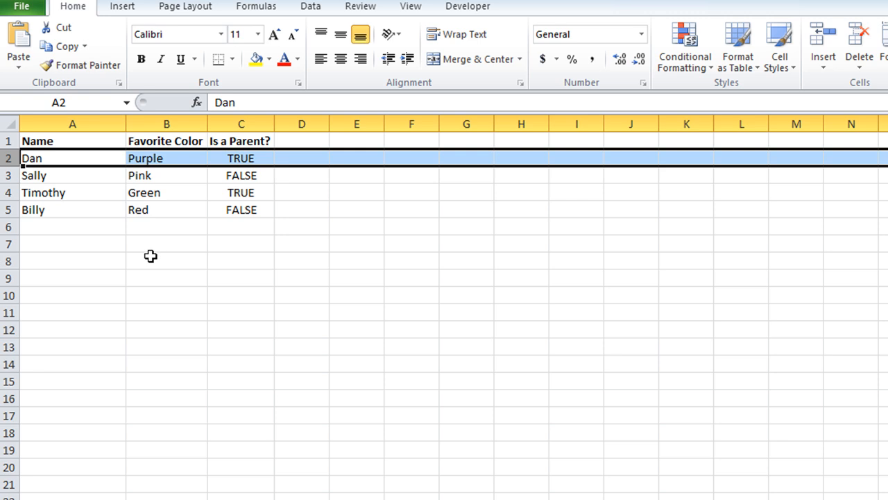
pyautogui.rightClick(150, 255)
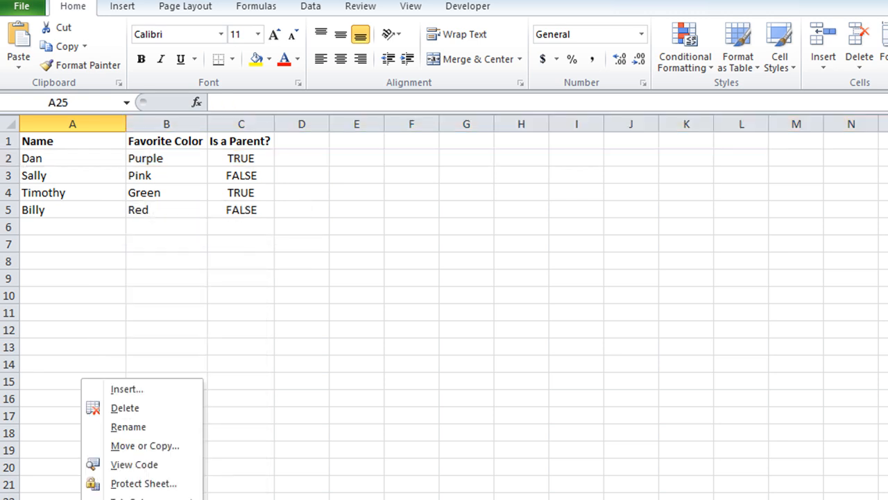
pyautogui.click(86, 405)
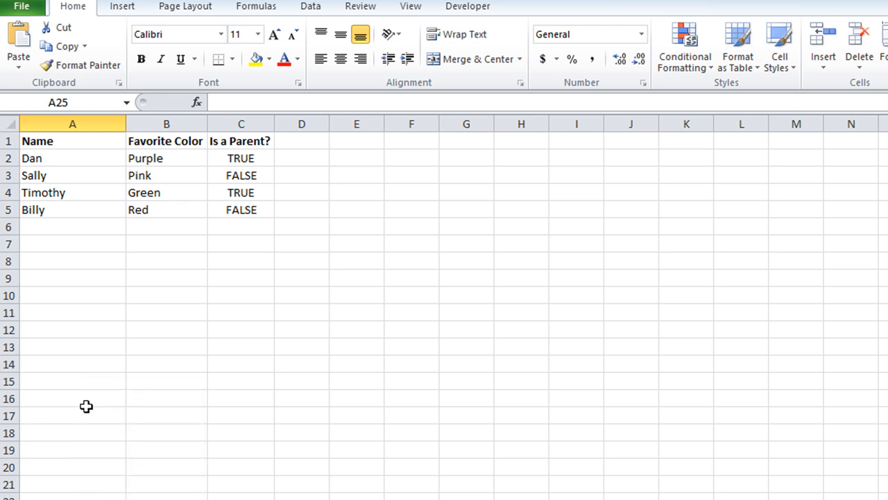
pyautogui.moveTo(126, 363)
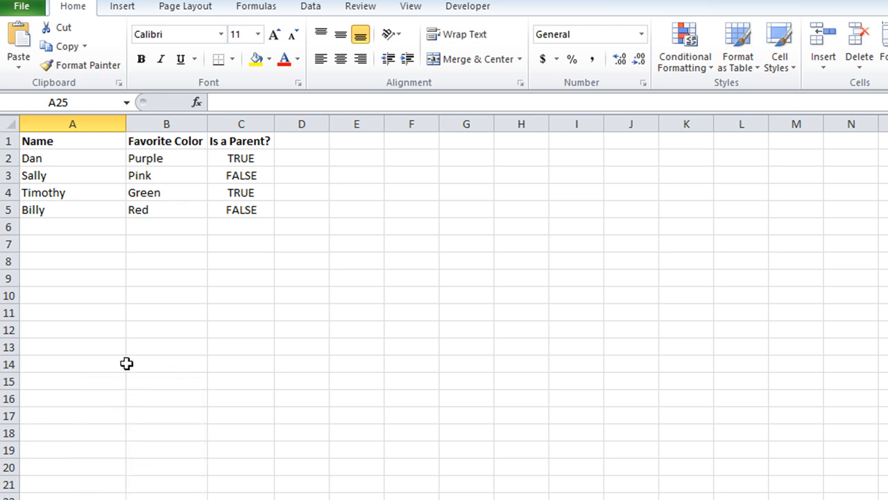
pyautogui.moveTo(270, 344)
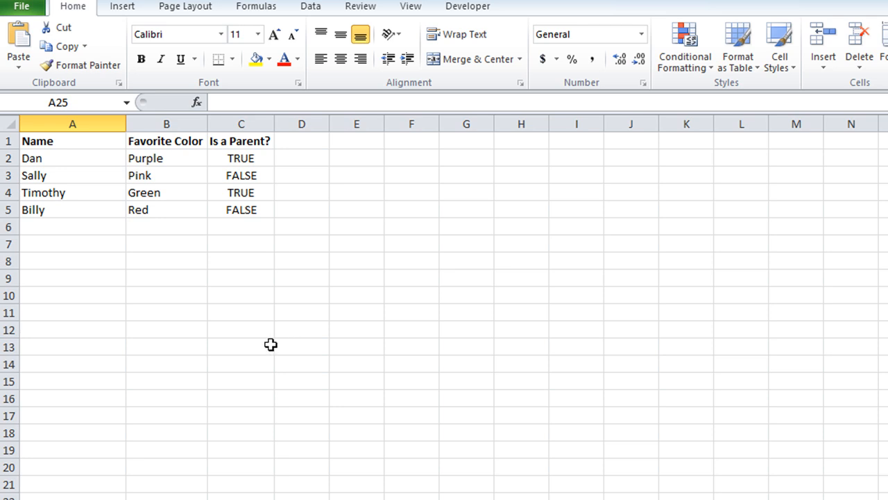
pyautogui.moveTo(261, 388)
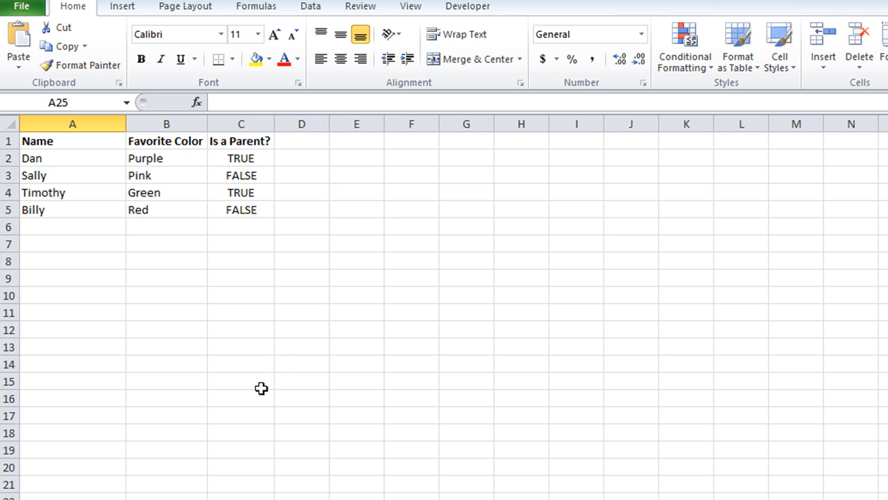
pyautogui.moveTo(258, 410)
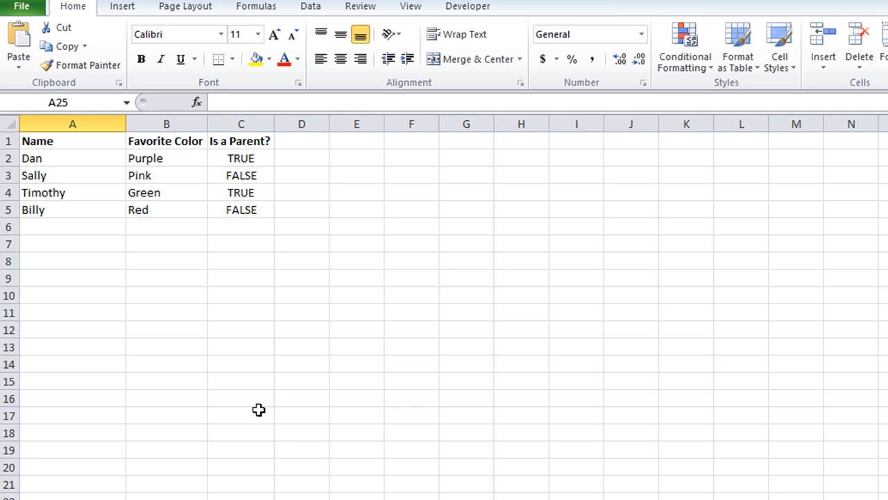
pyautogui.click(241, 364)
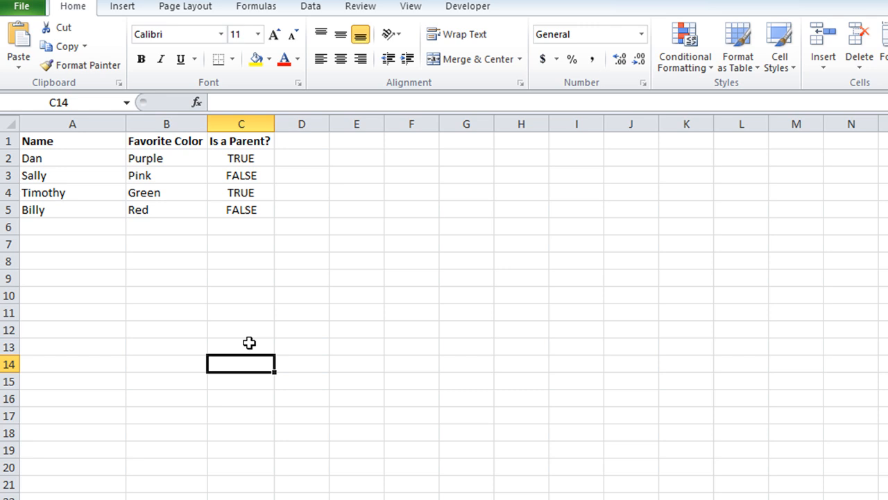